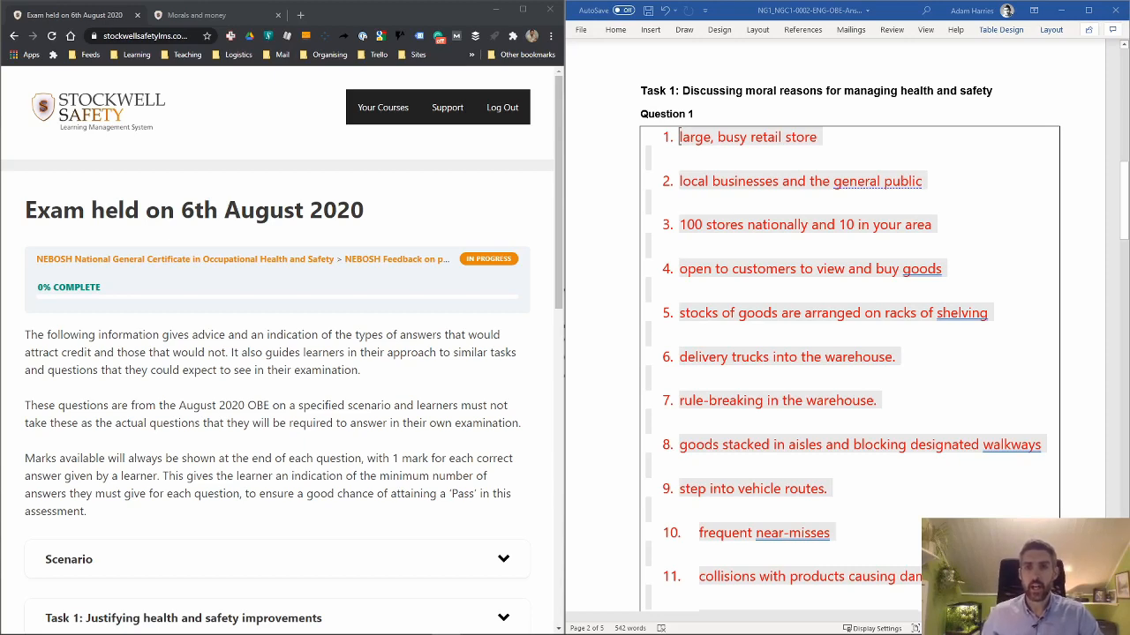
Write under point 2 that suppliers may end contracts and stop working with us over poor safety.
scroll(down, 3)
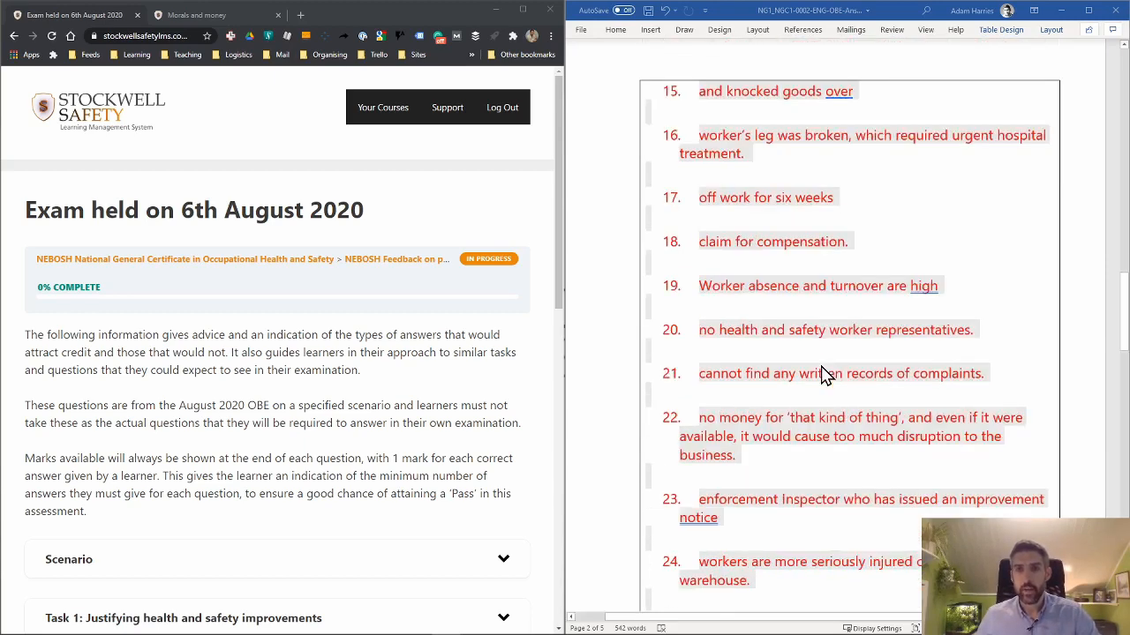
scroll(down, 3)
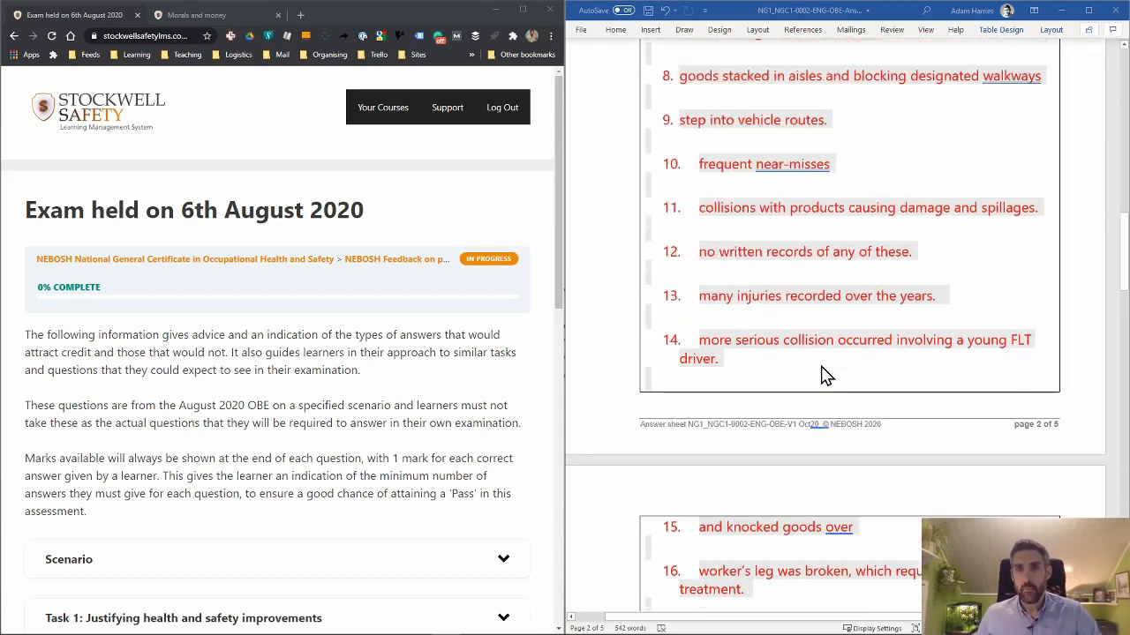
scroll(up, 3)
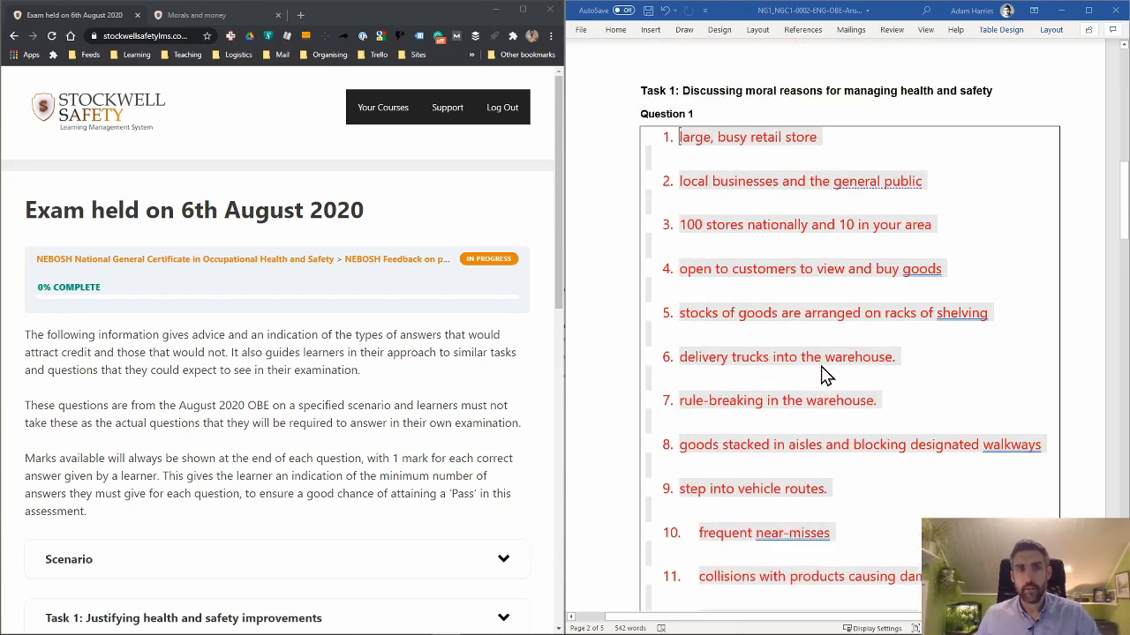
mouse_move(777, 371)
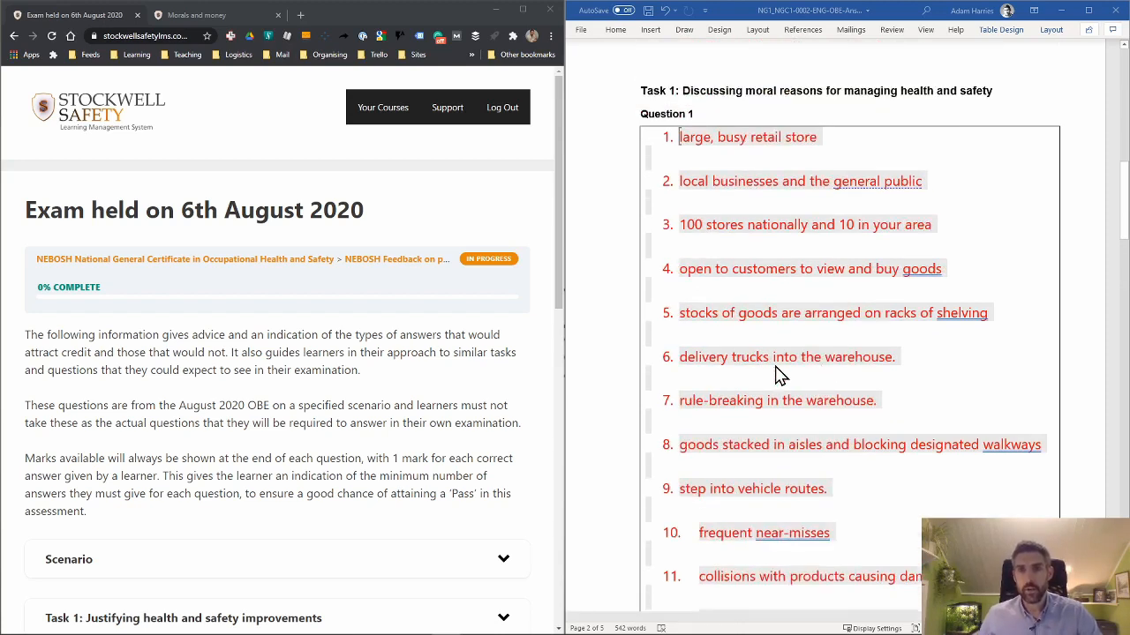
mouse_move(428, 326)
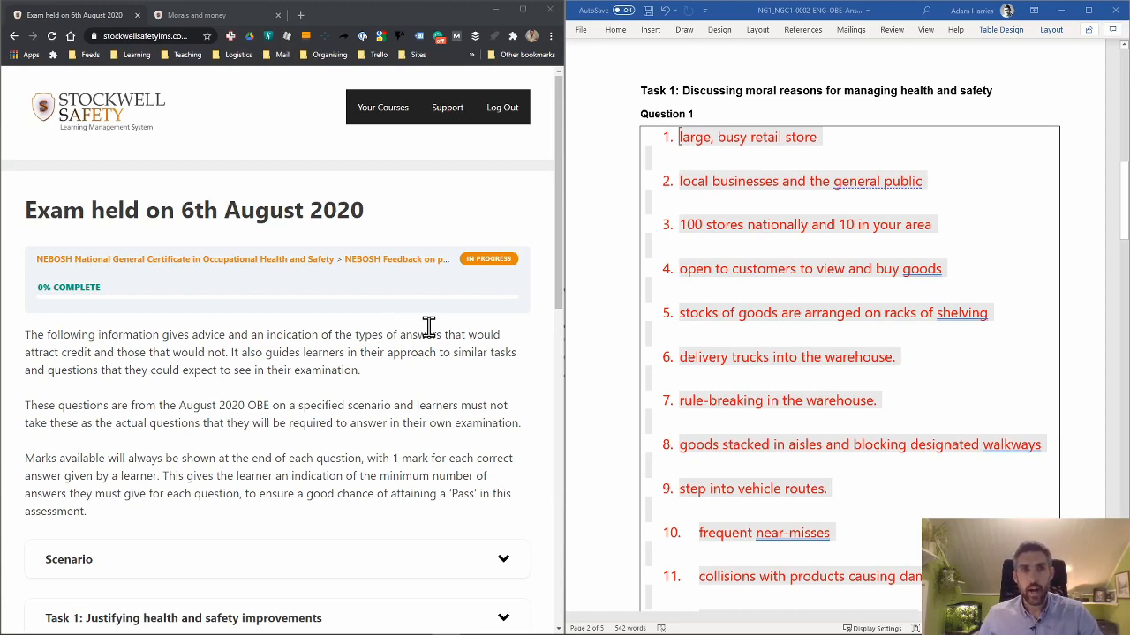
mouse_move(679, 346)
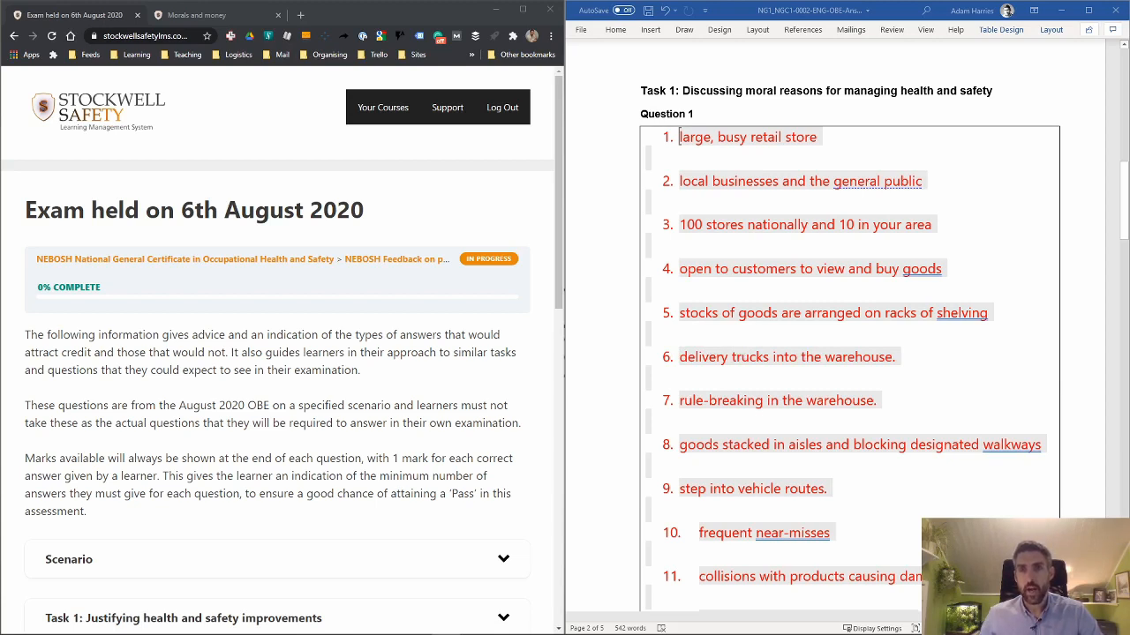
mouse_move(1013, 216)
text(Local businesses and)
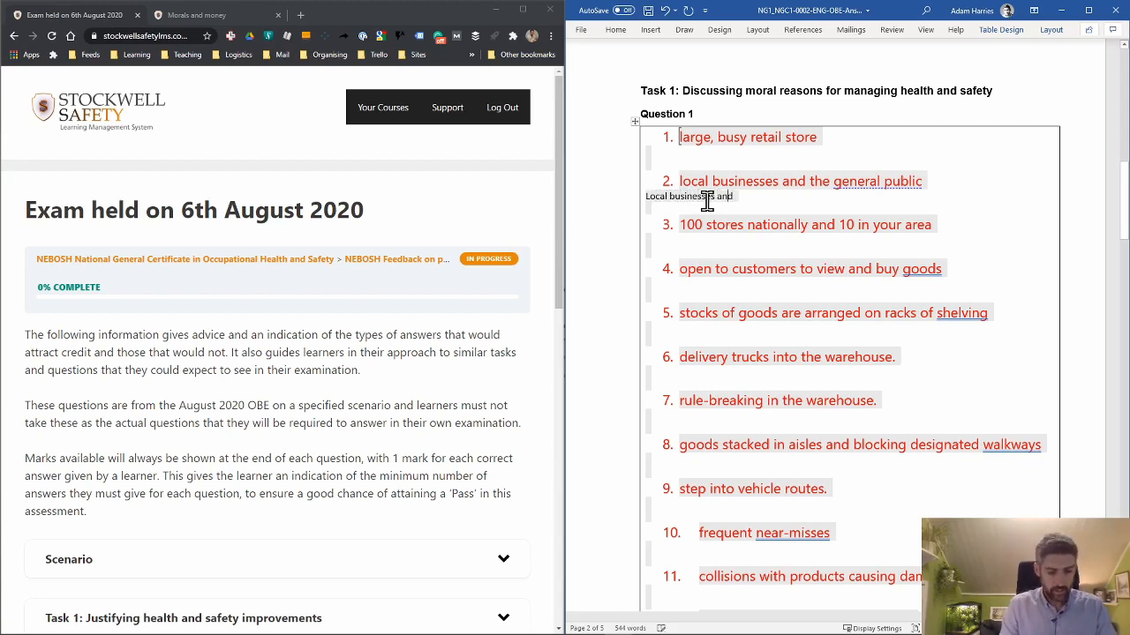
text(suppliers may decide to cancel)
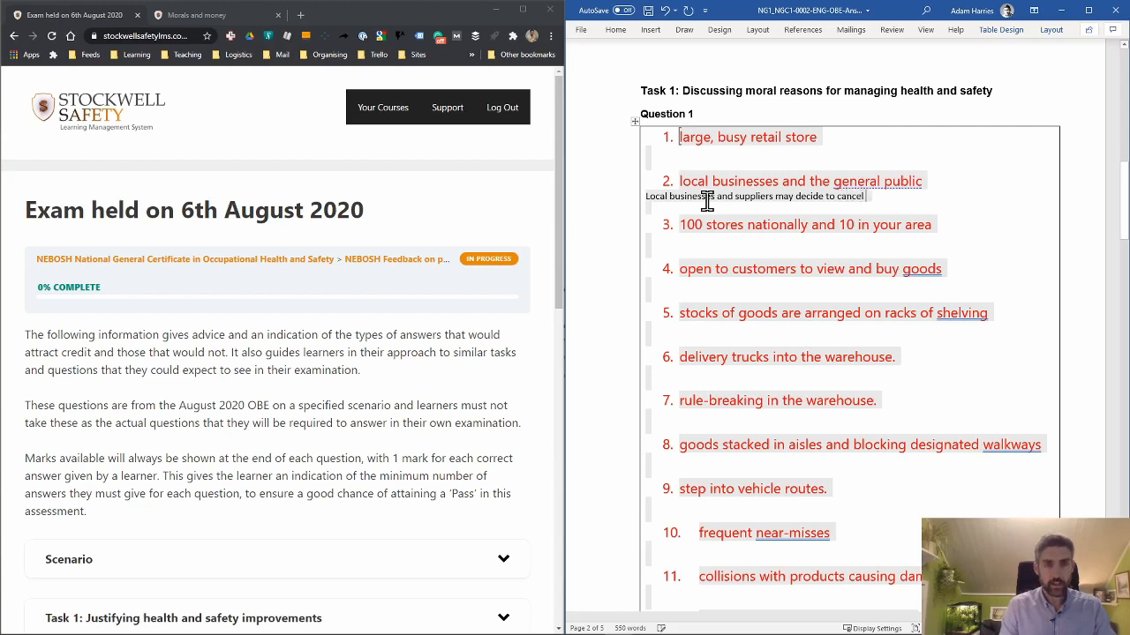
text(contrad)
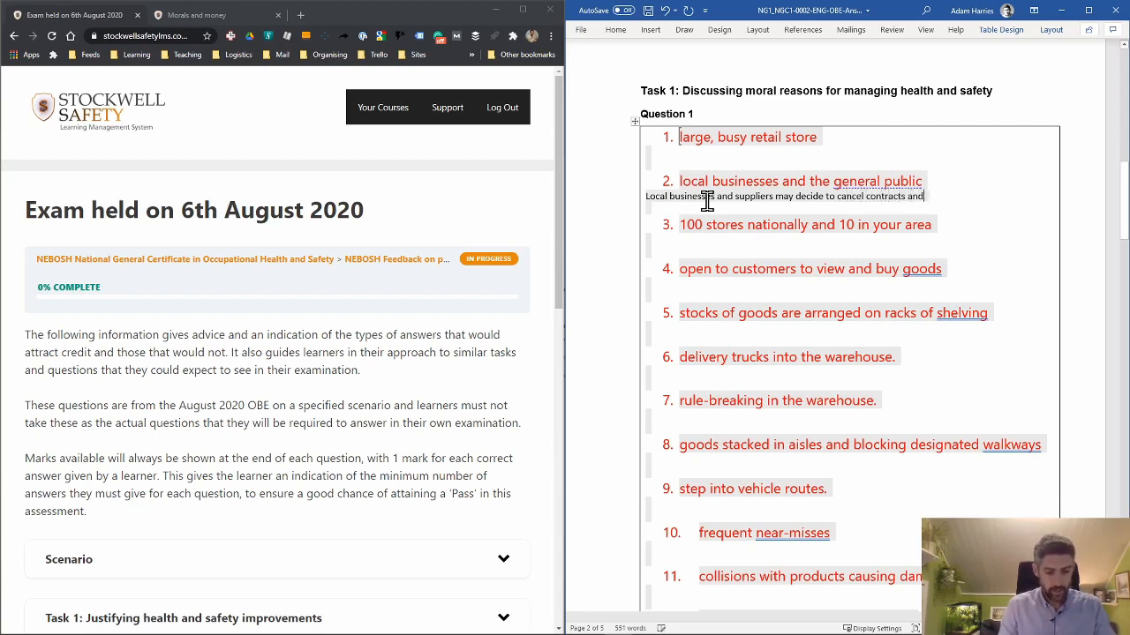
text(stop)
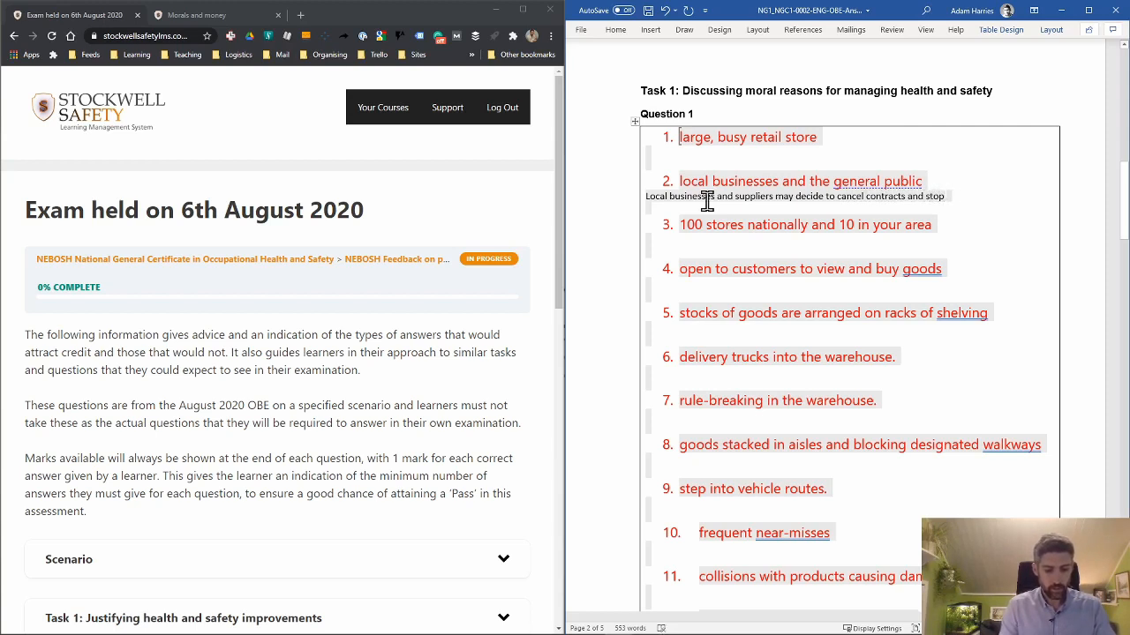
text(working)
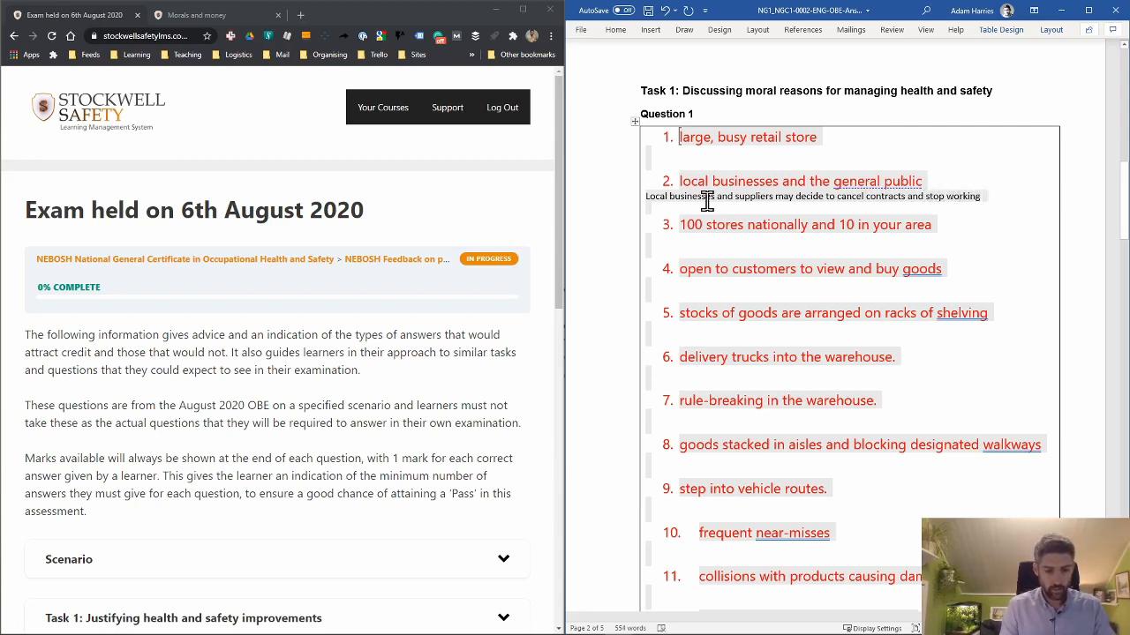
text(with us)
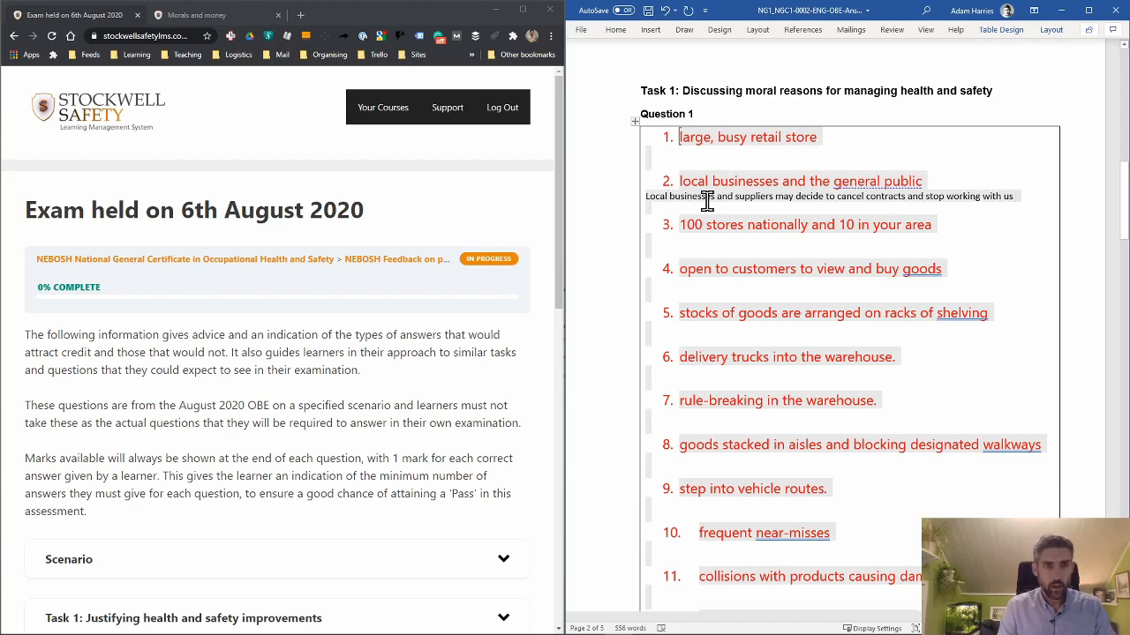
text(be)
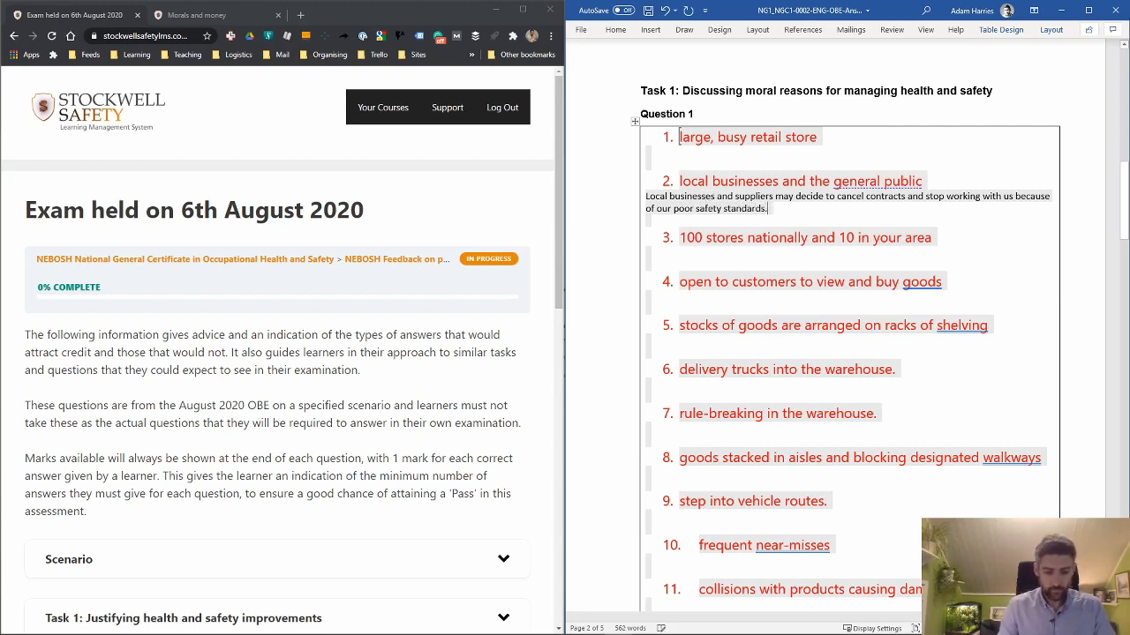
text(This would force us to find new suppliers)
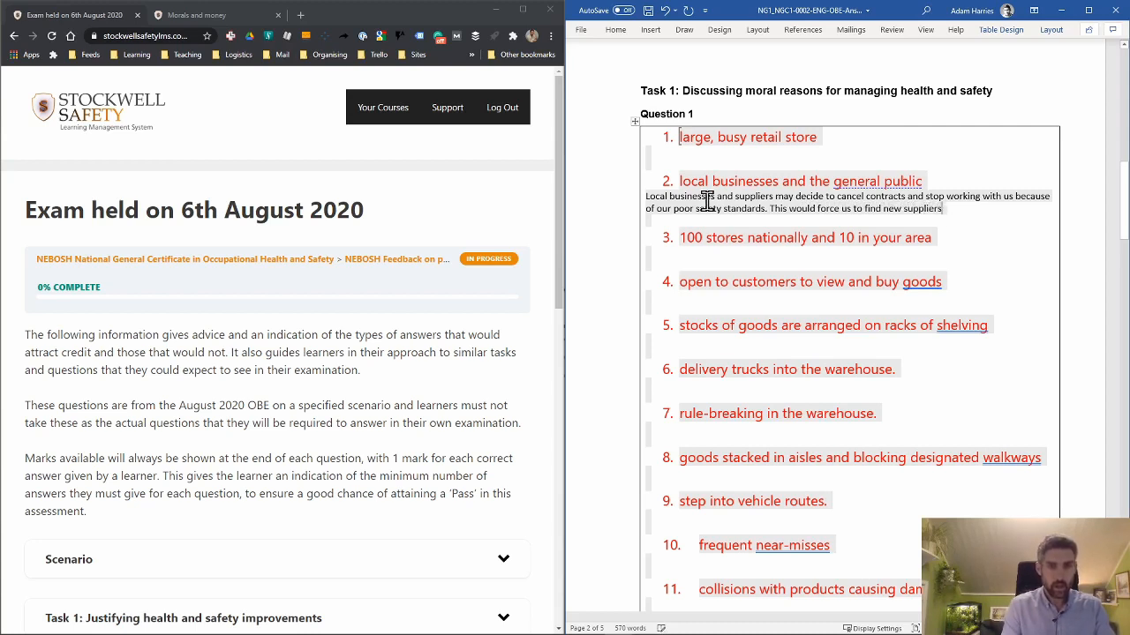
Continue the paragraph: finding and signing new suppliers would cost time and money.
text(from from f)
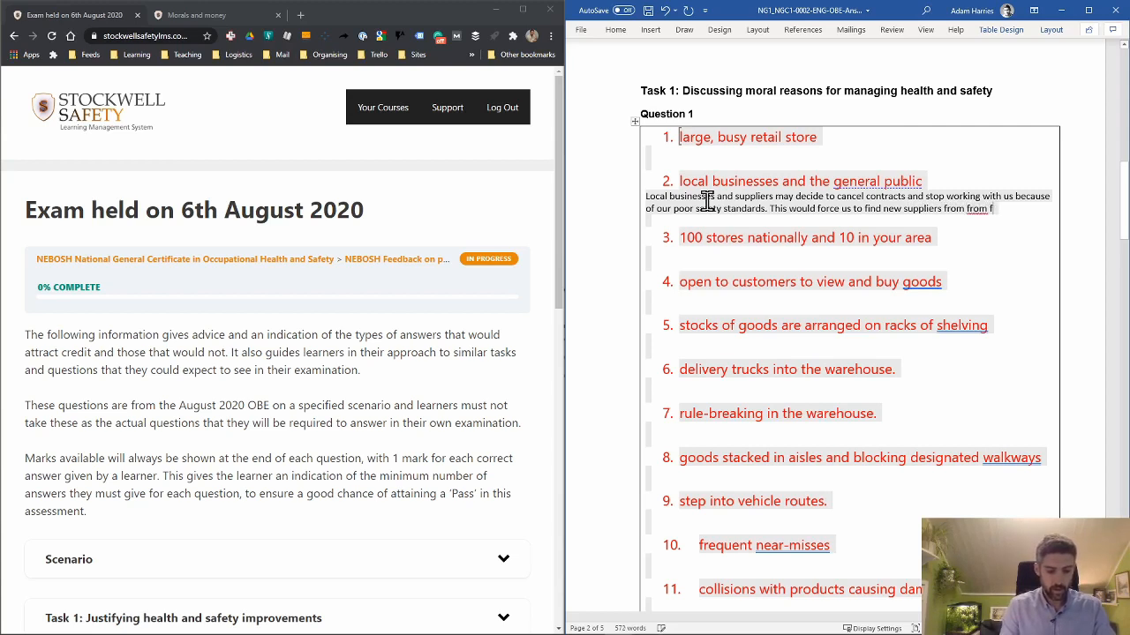
text(urther affild)
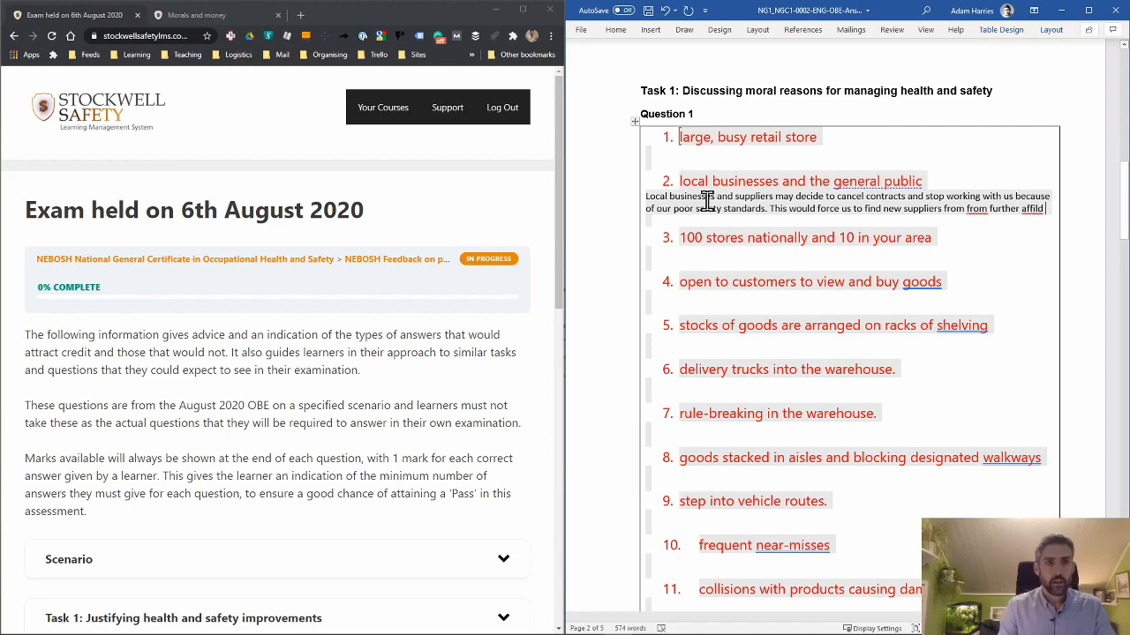
text(This will involve)
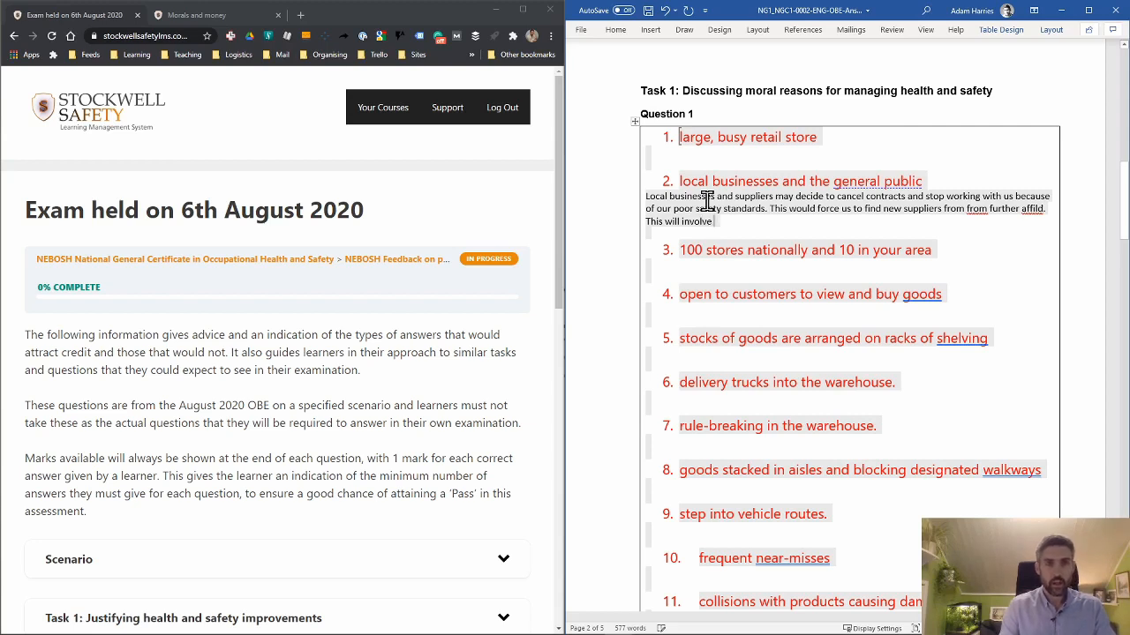
text(significant amounts of time)
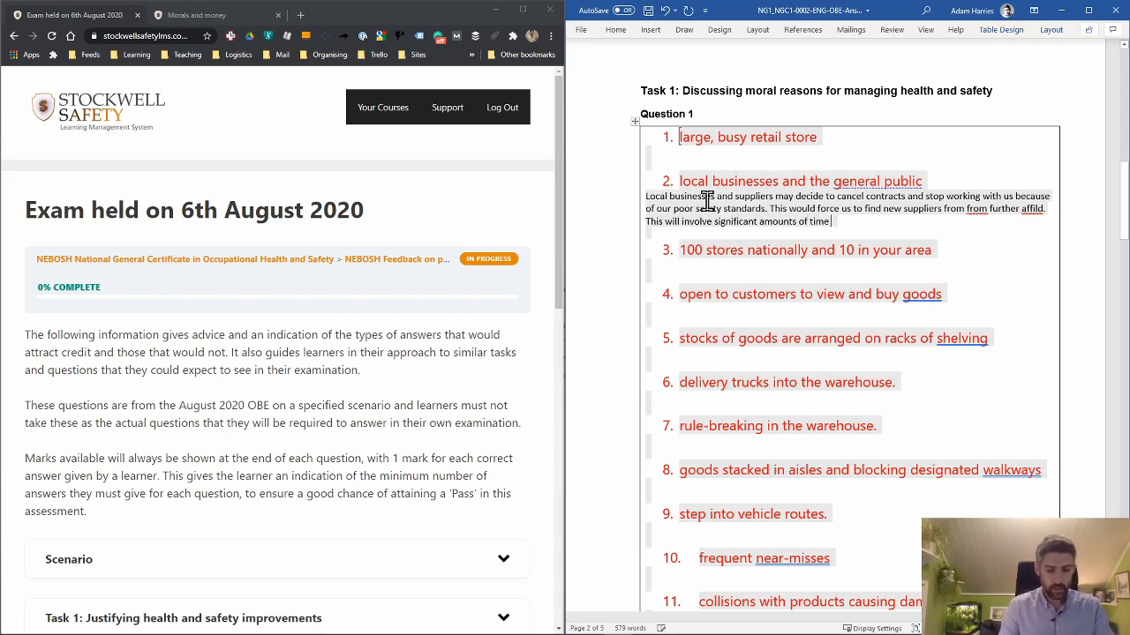
text(and money.)
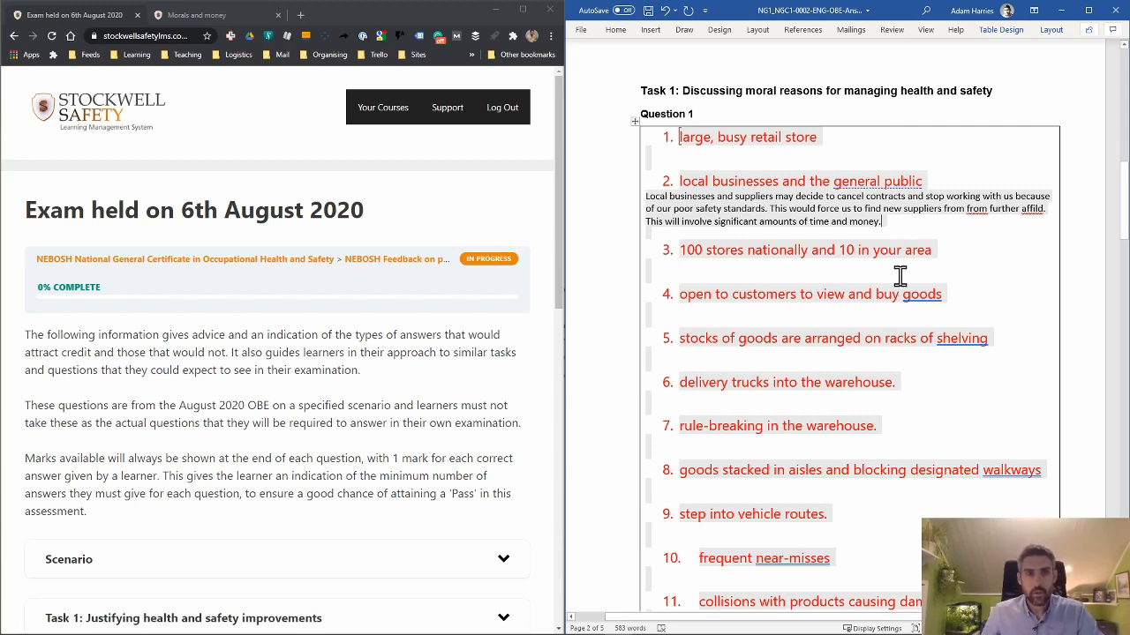
mouse_move(742, 350)
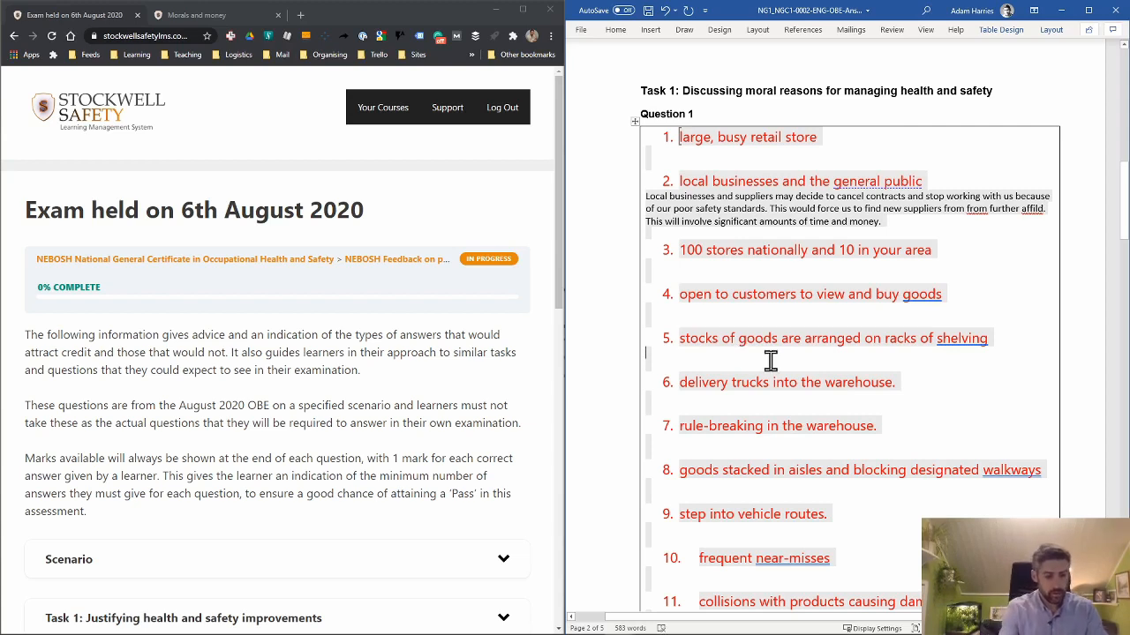
Write under point 5 that an FLT striking the racking damages a large amount of stock.
text(The stirage arrangements mus)
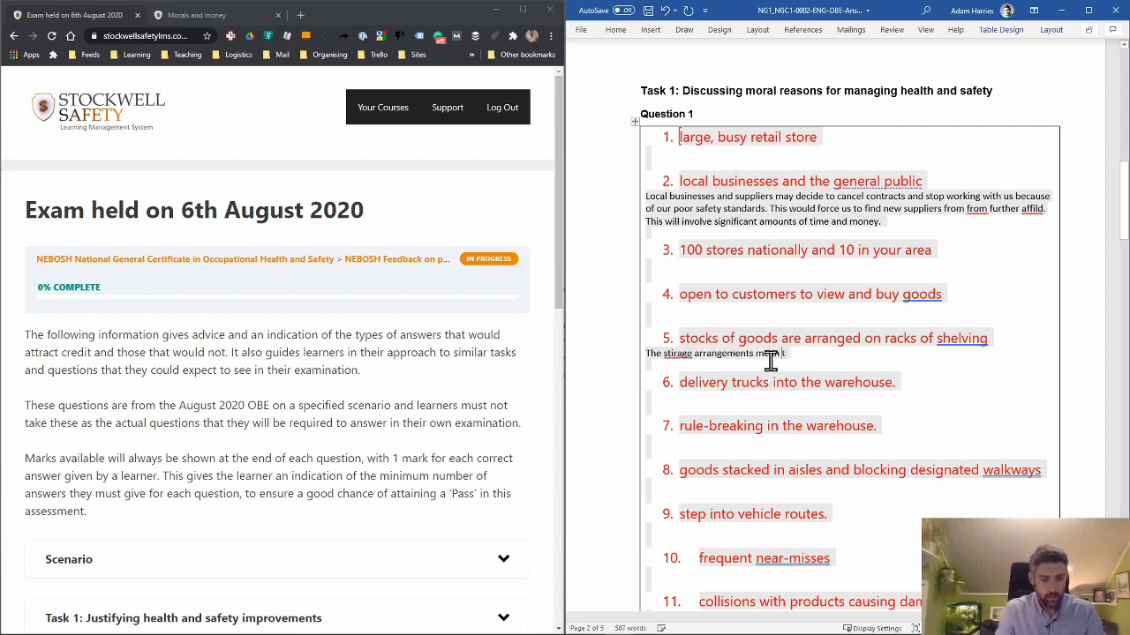
text(that if/)
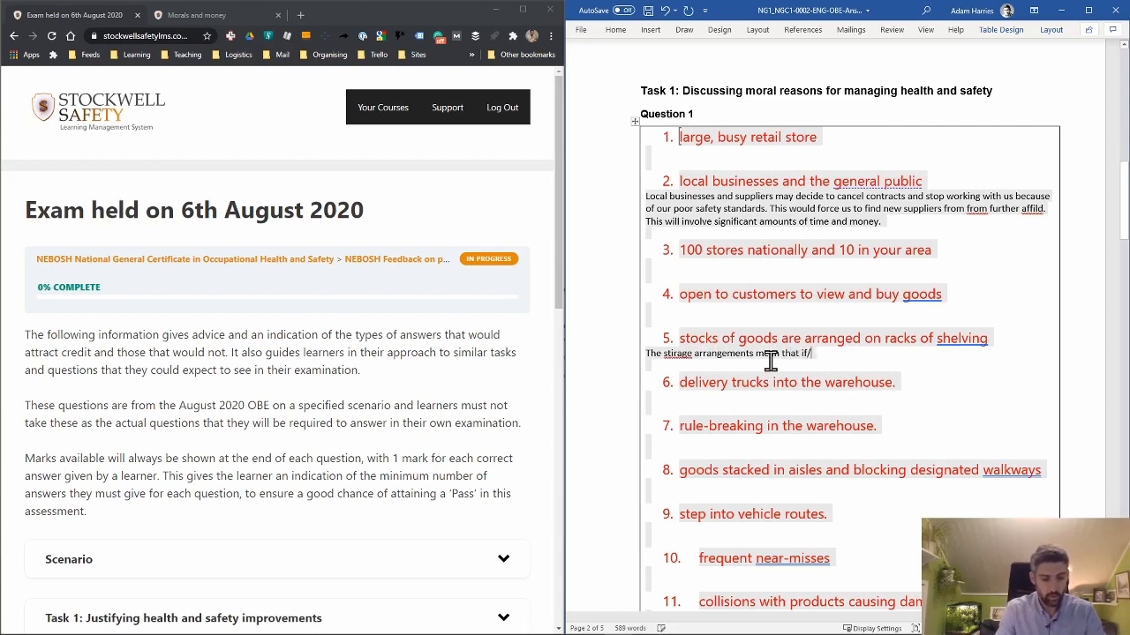
text(when a FLT)
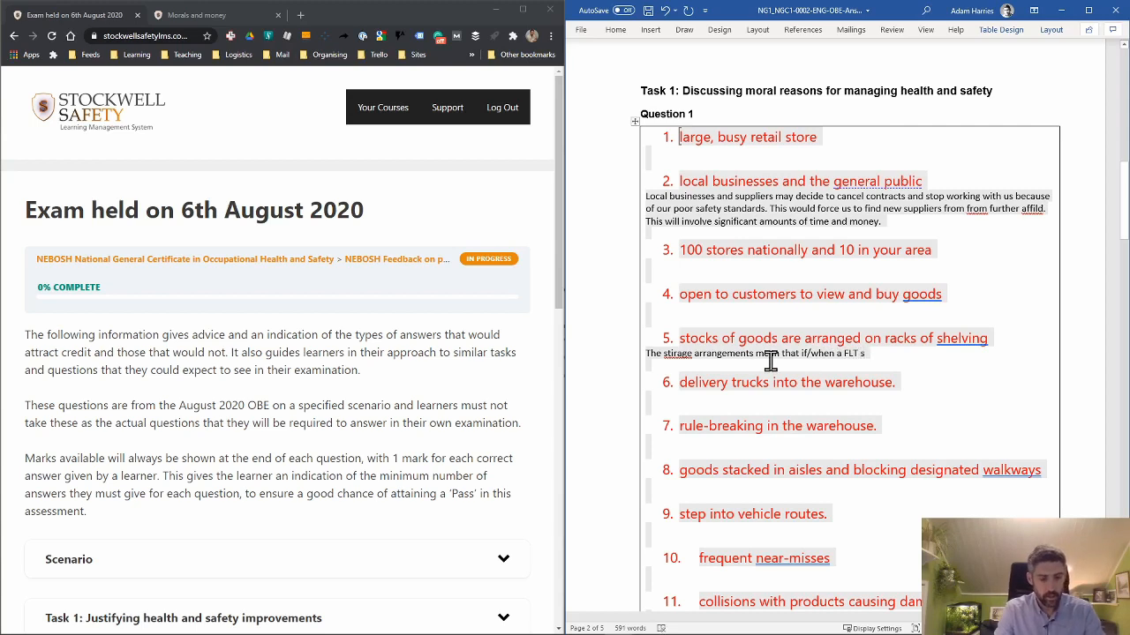
text(strikes)
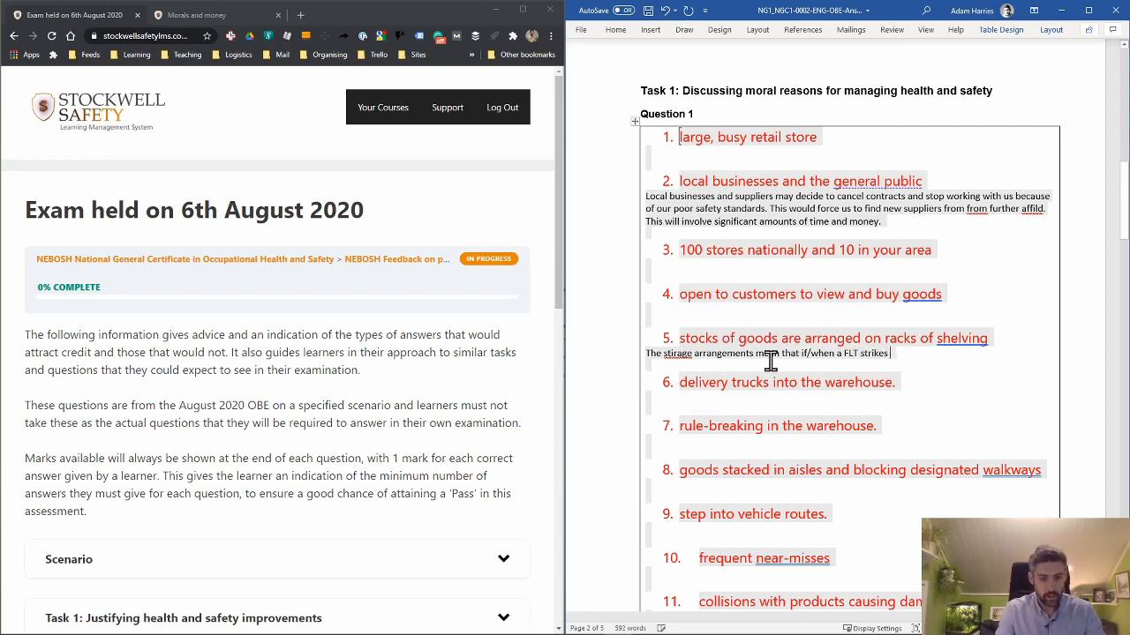
text(the racking, we damage)
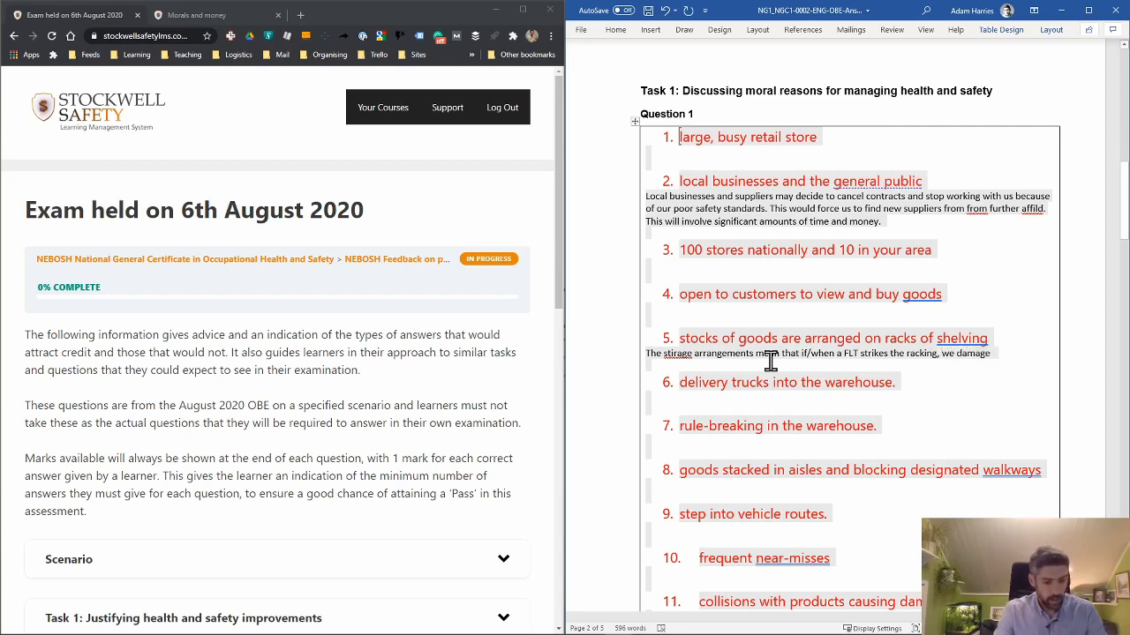
text(a large)
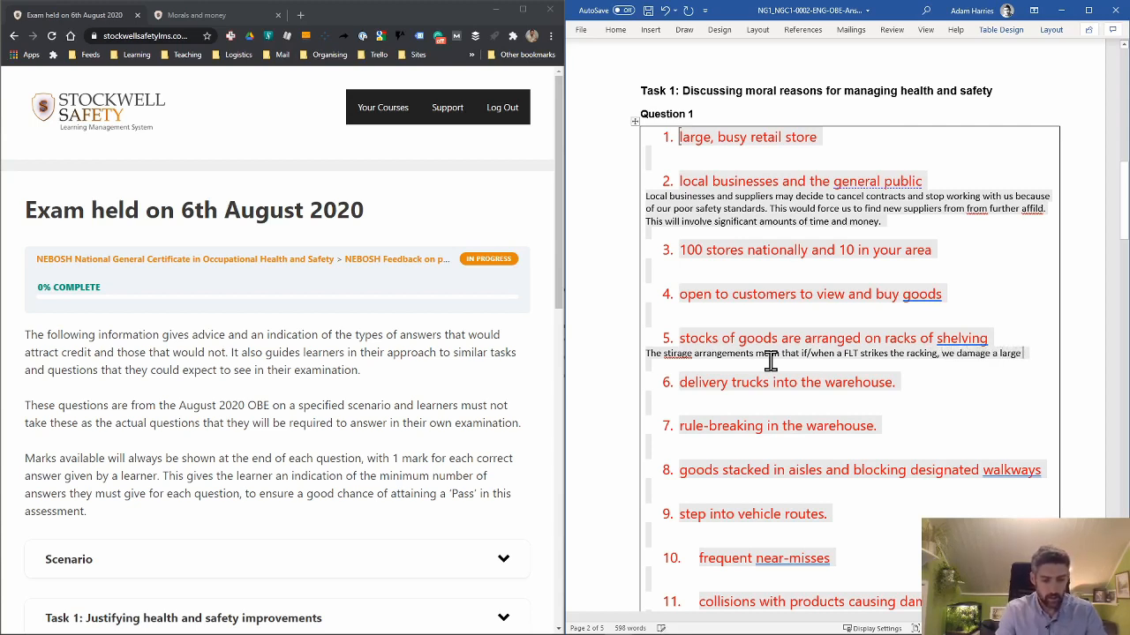
text(amount of s)
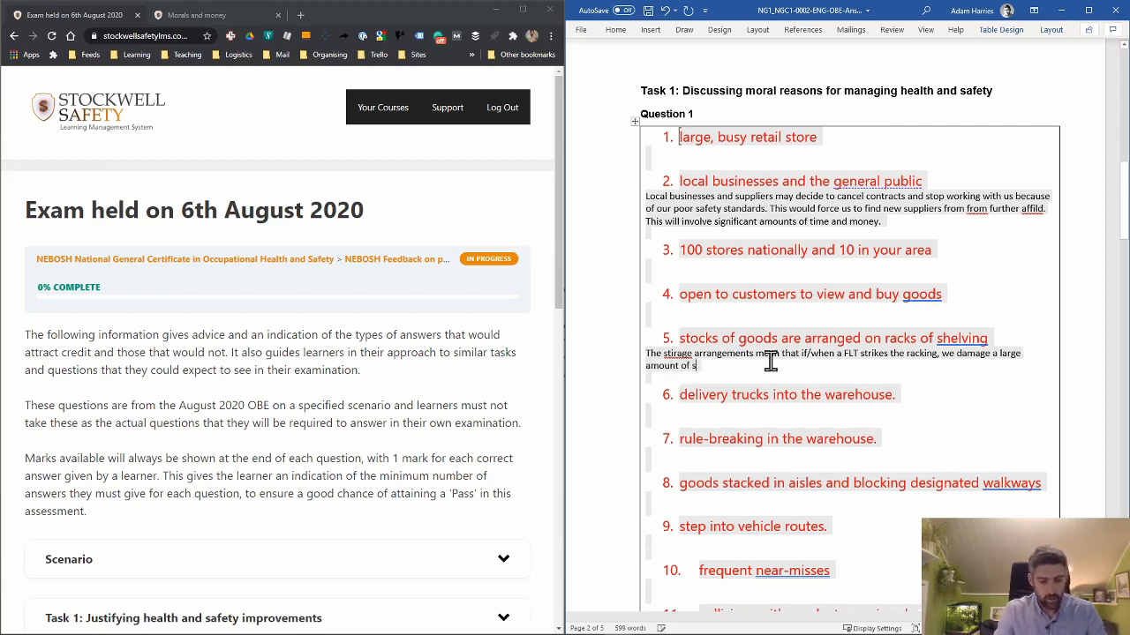
text(tock, in)
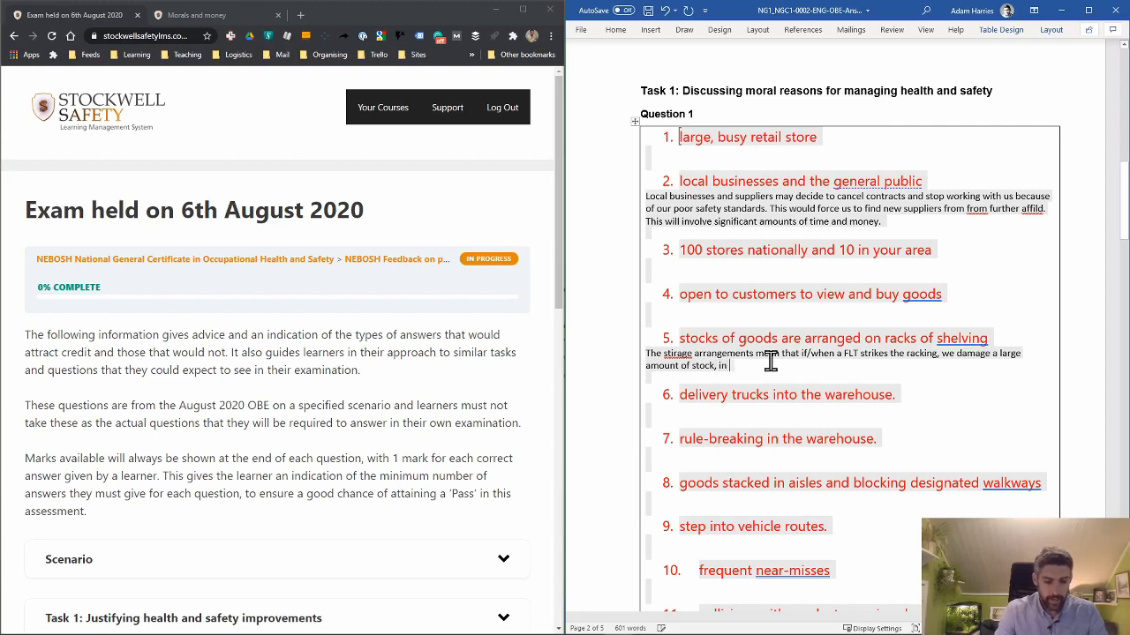
text(addition,)
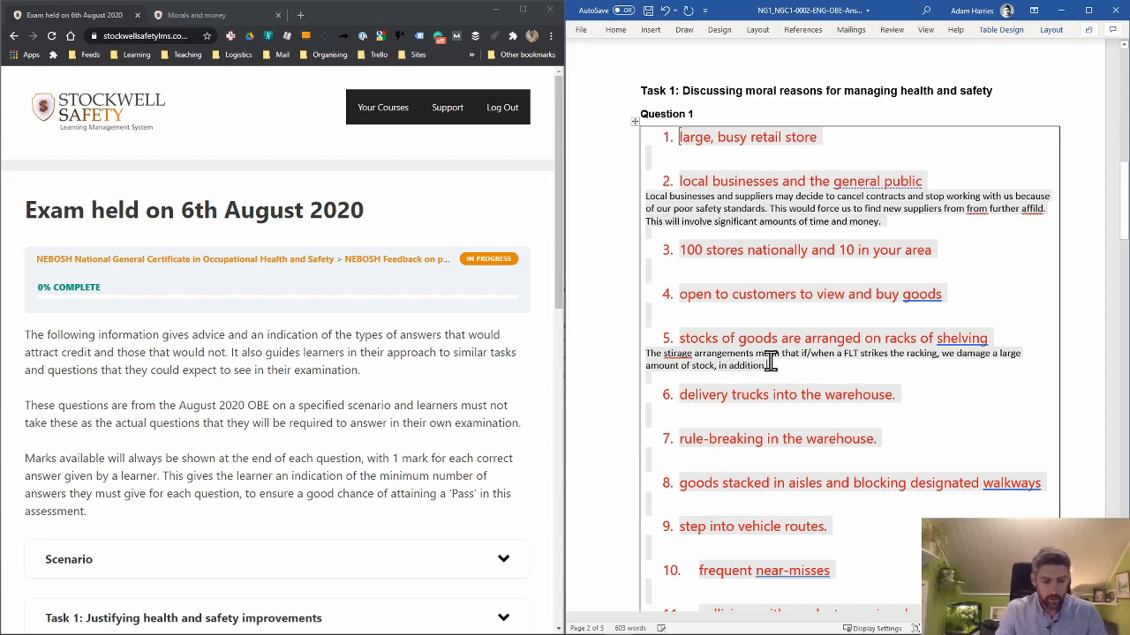
text(damage to the racking)
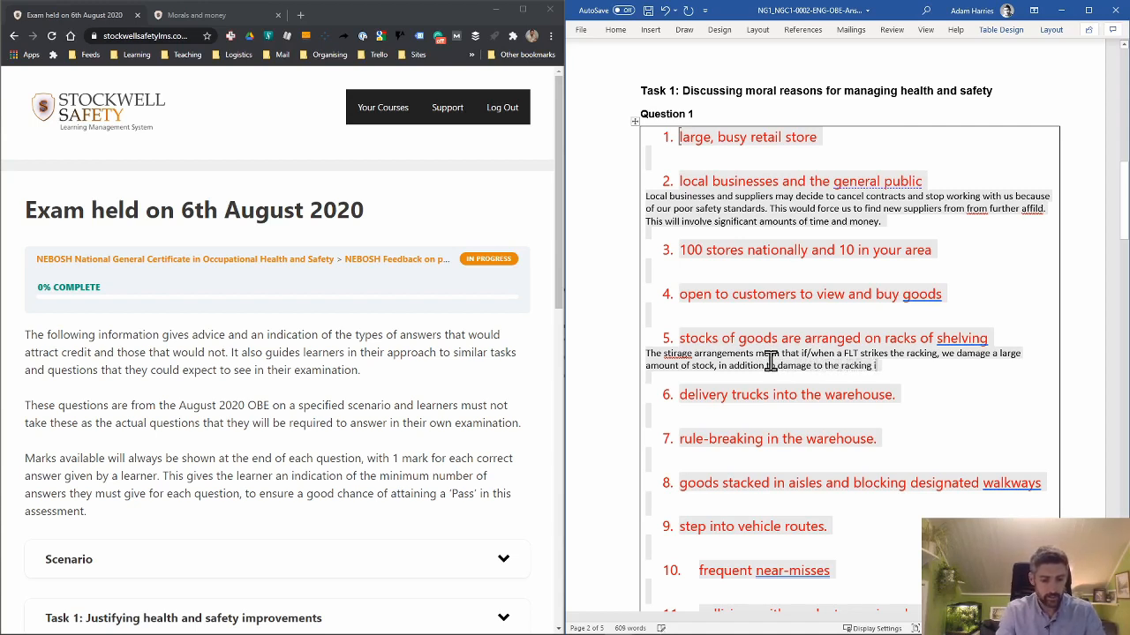
Finish the sentence: damage to the racking itself and possibly the floor and building structure too.
text(itself)
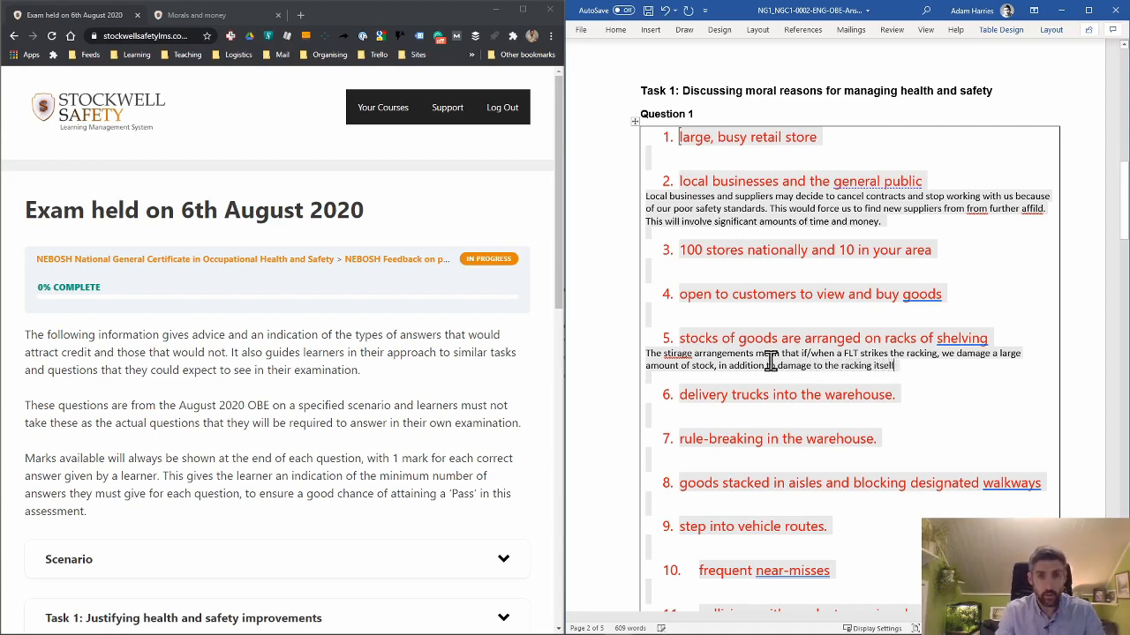
text(and)
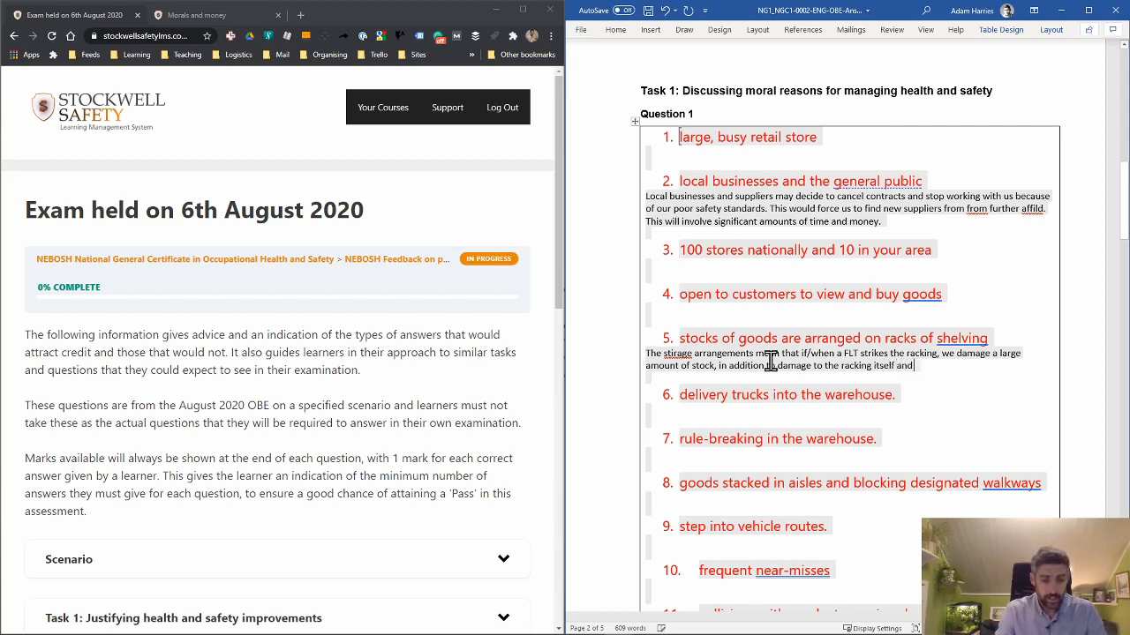
text(possibly the floor and b)
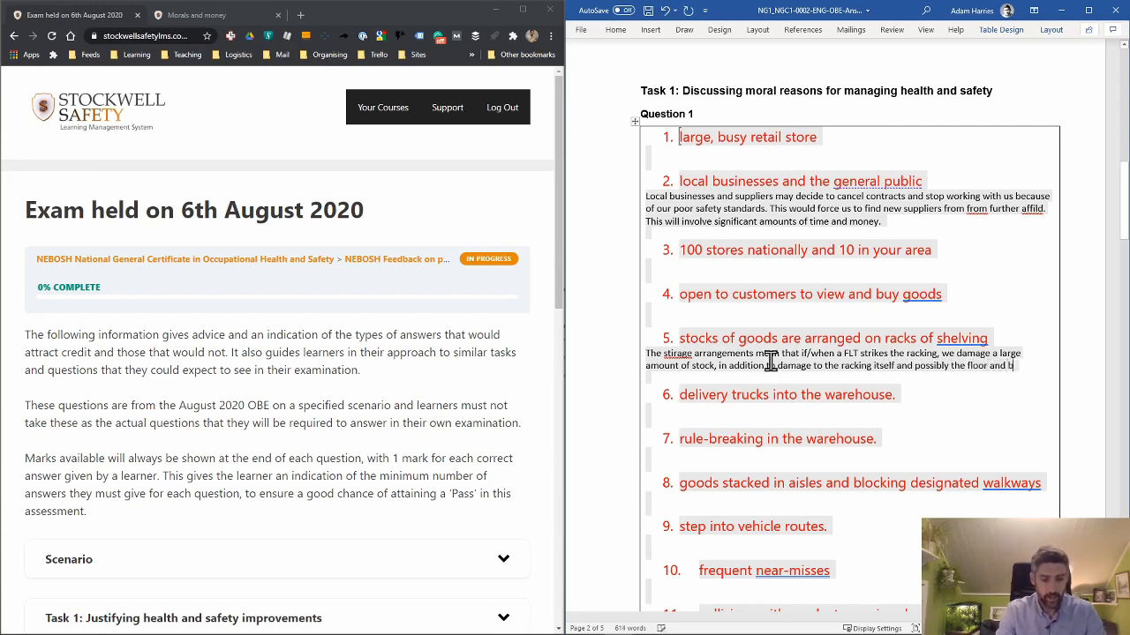
text(uilding s)
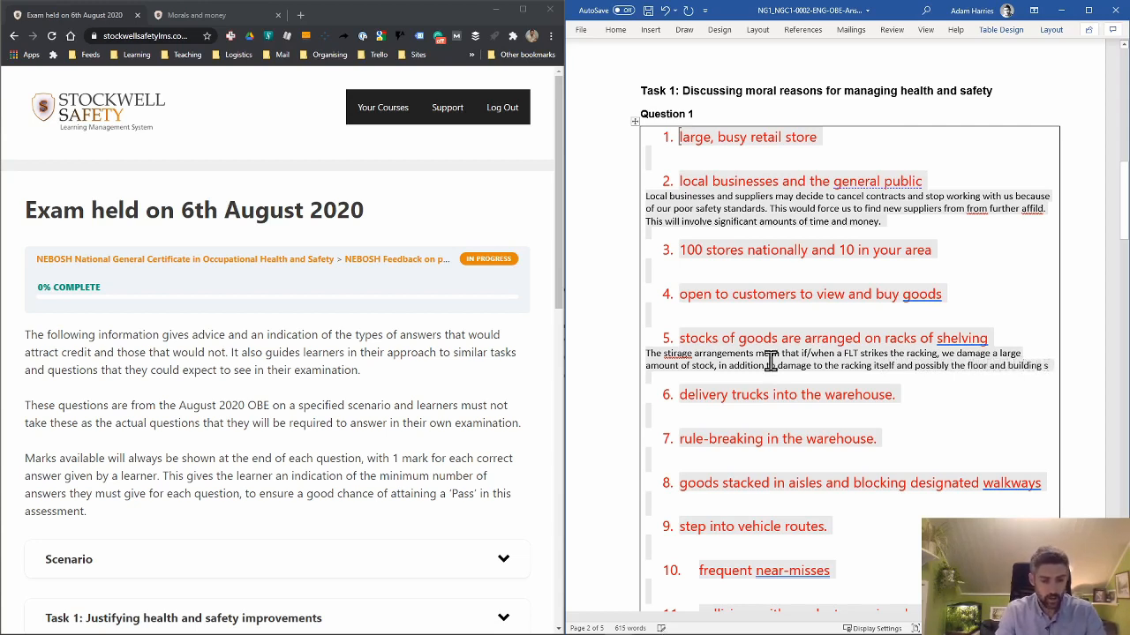
text(structure)
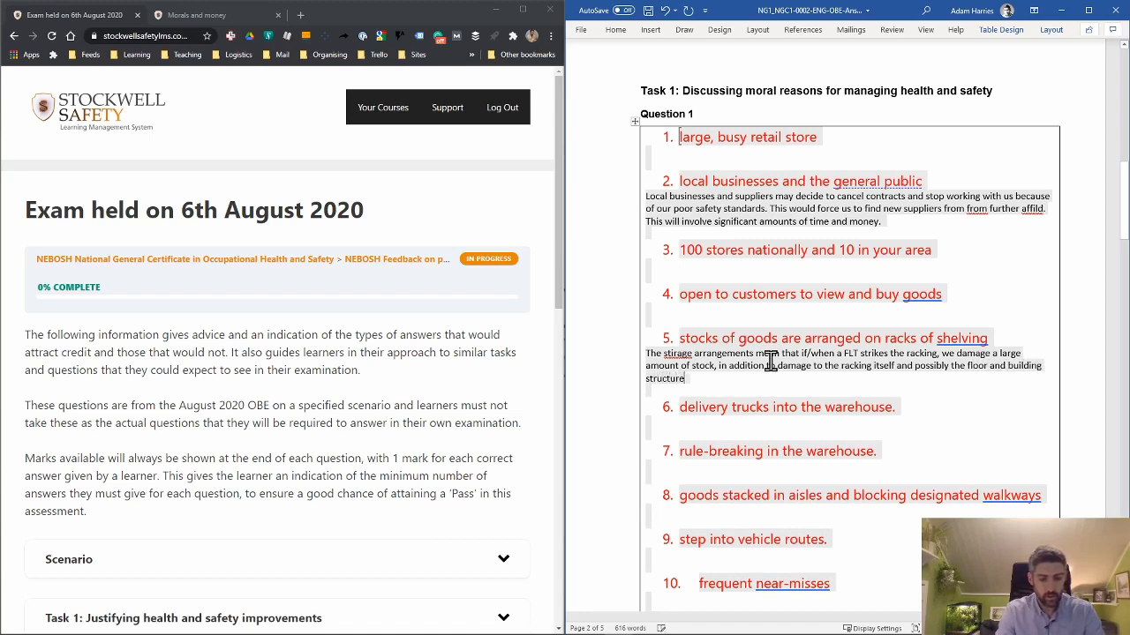
text(too.)
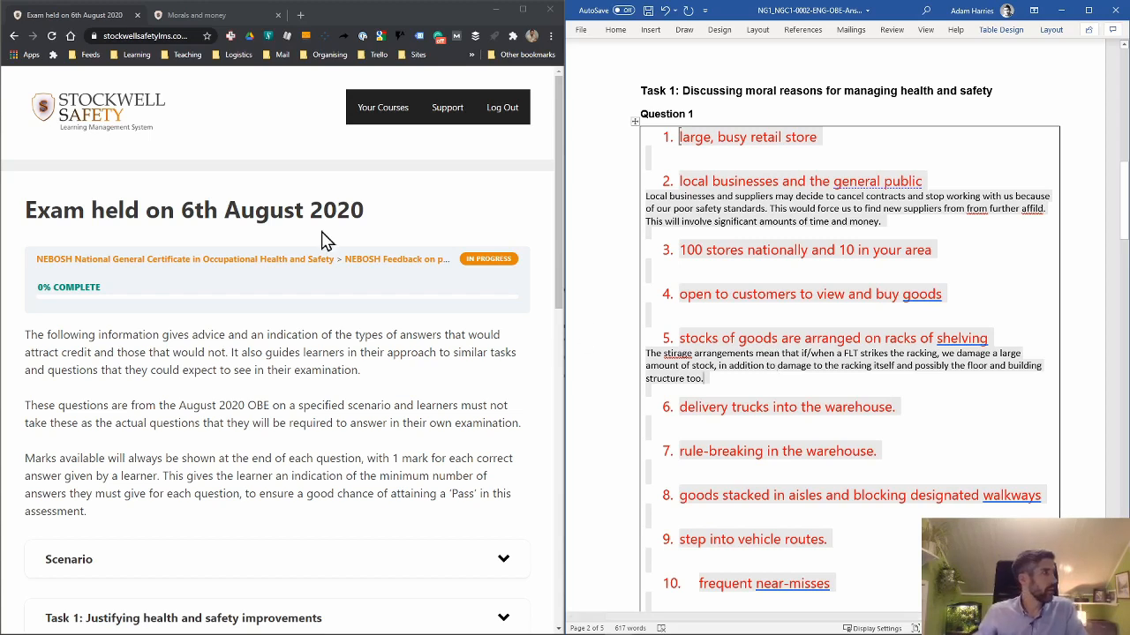
mouse_move(205, 184)
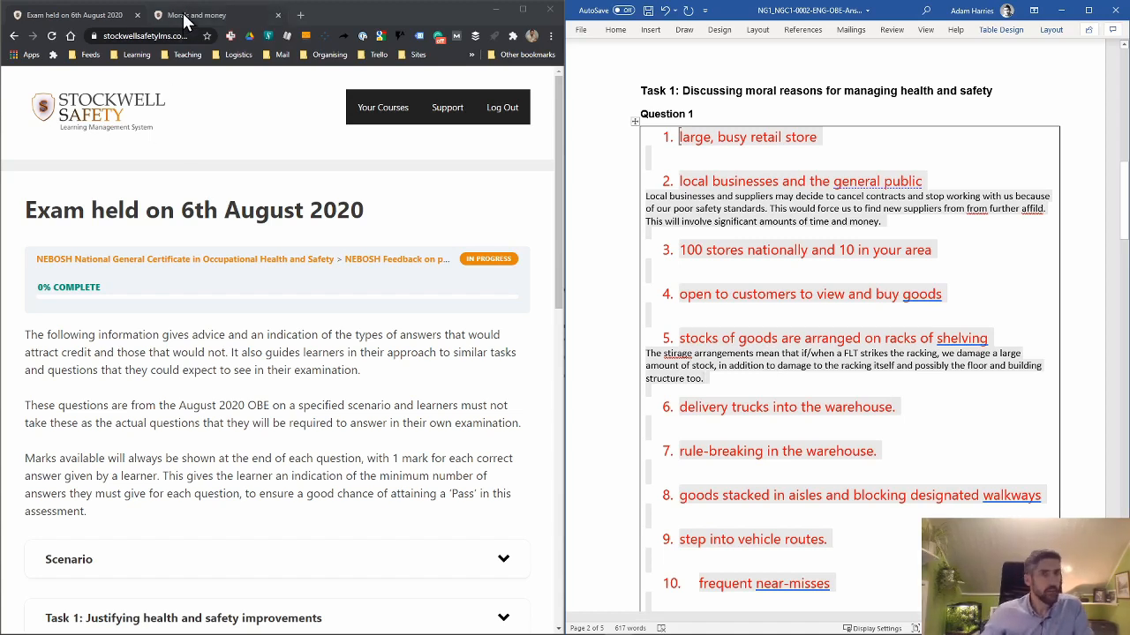
Switch to the Morals and money lesson, expand 'The financial cost of incidents' and read down to the resources.
click(215, 14)
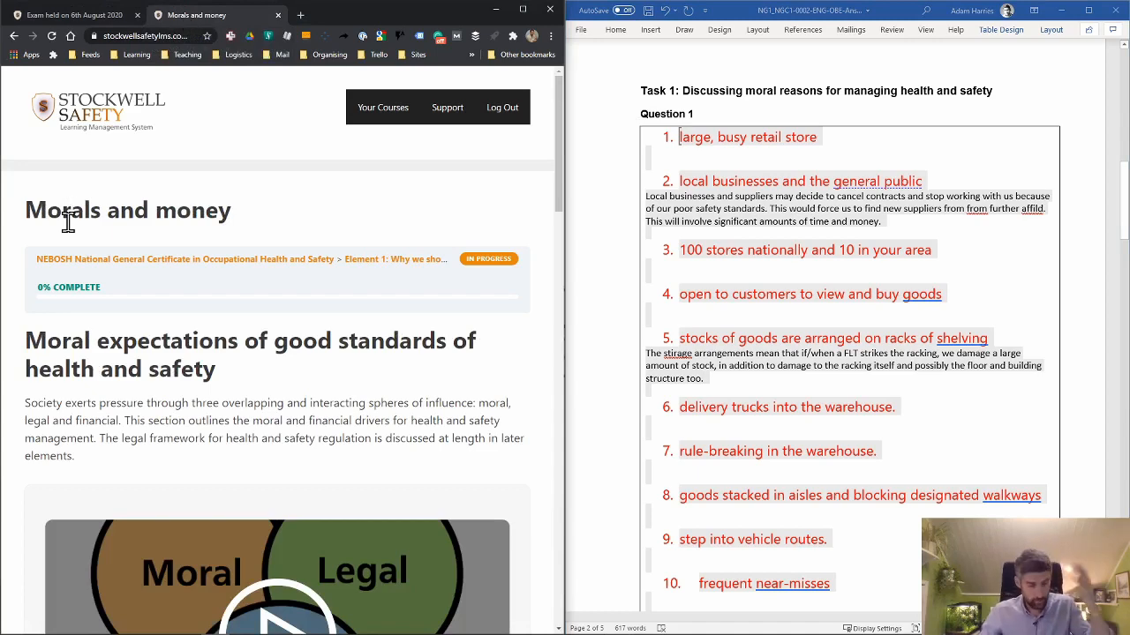
scroll(down, 3)
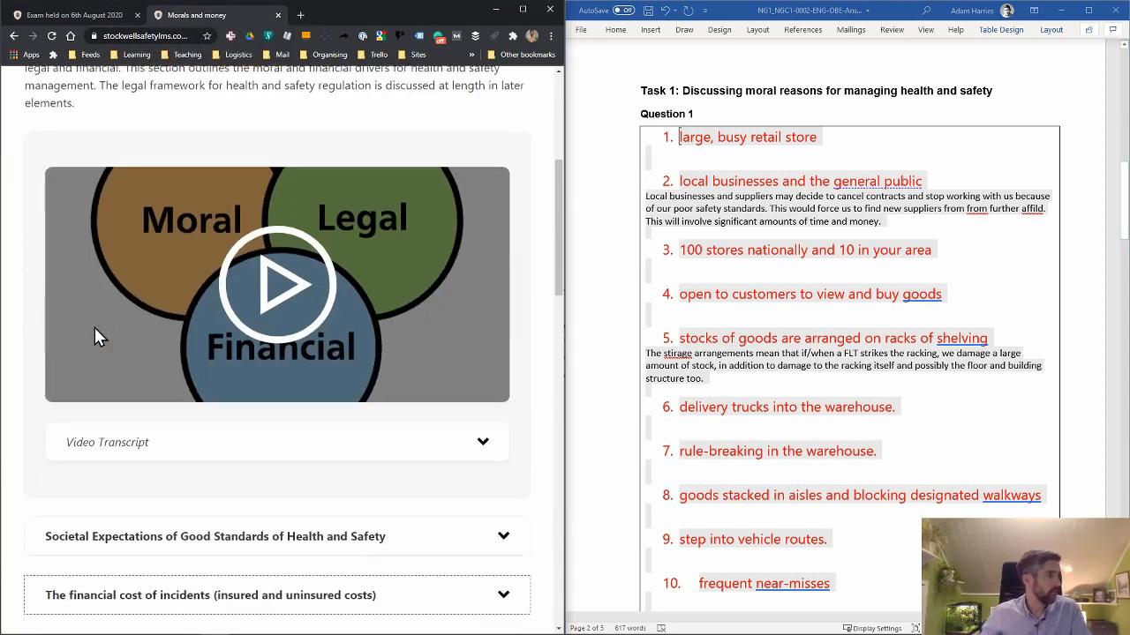
scroll(down, 3)
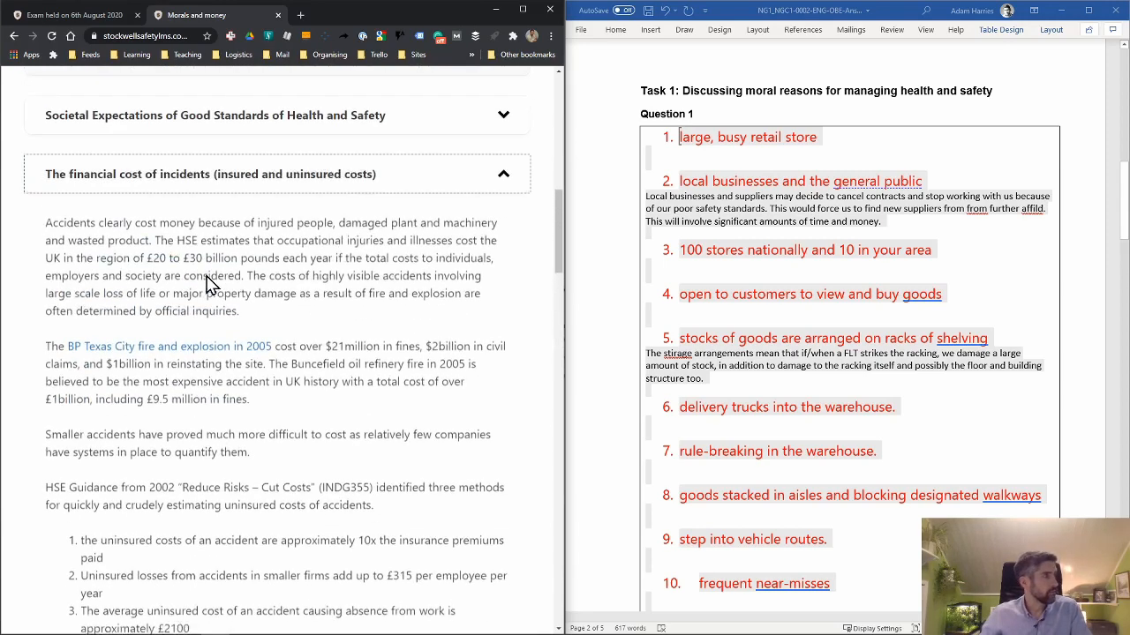
click(210, 174)
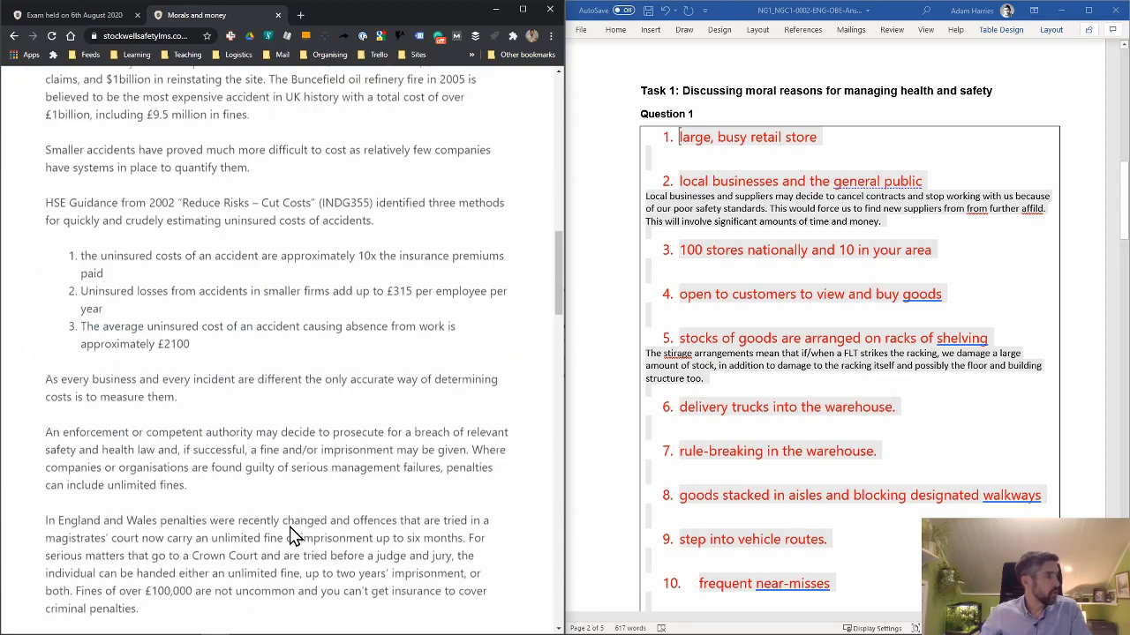
scroll(down, 3)
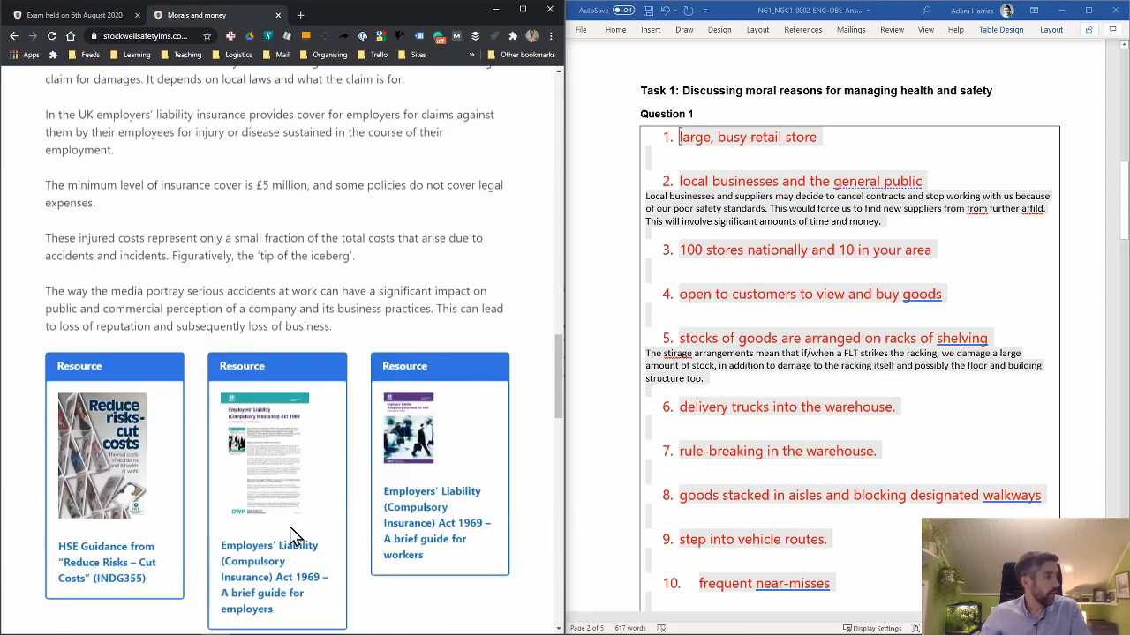
scroll(down, 3)
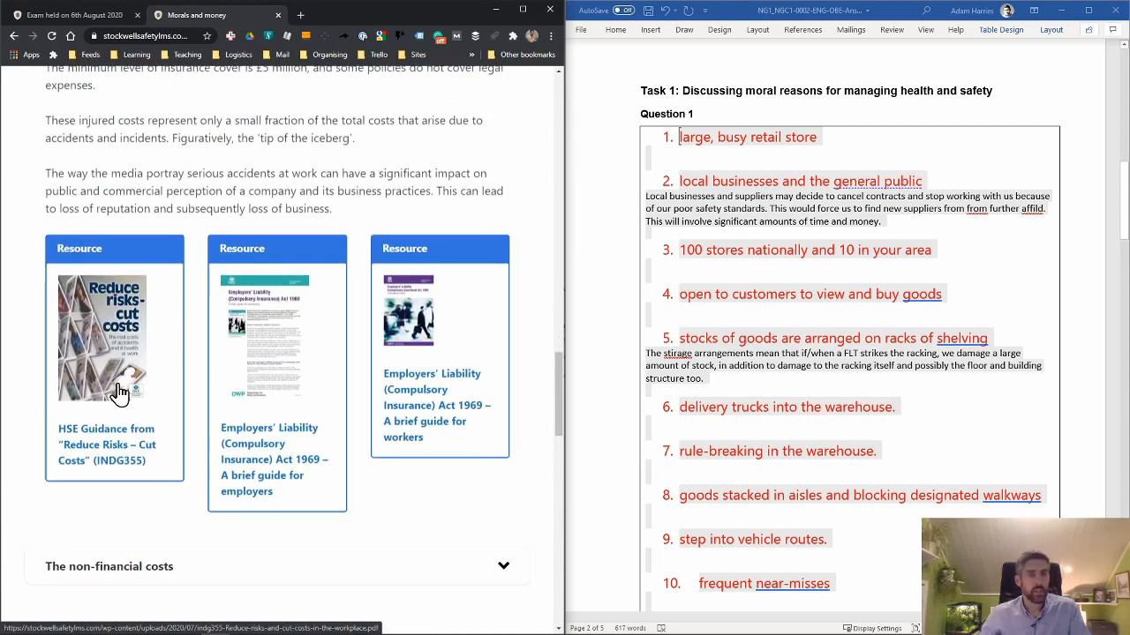
Open the HSE 'Reduce Risks – Cut Costs' leaflet, skim its cost pages, then return to the lesson.
click(113, 336)
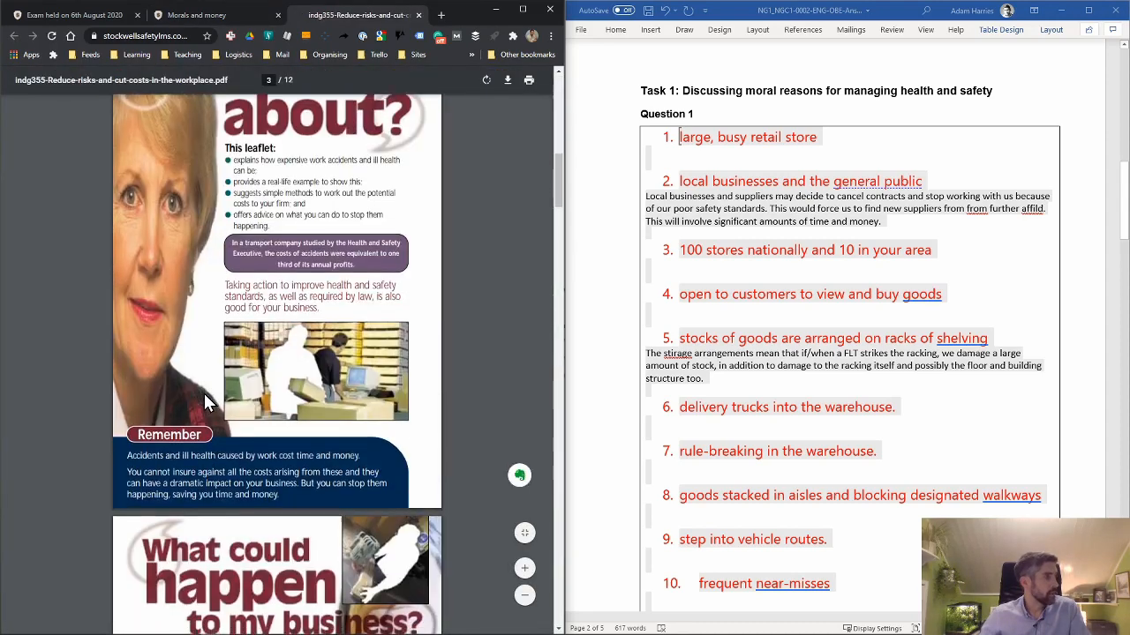
scroll(down, 3)
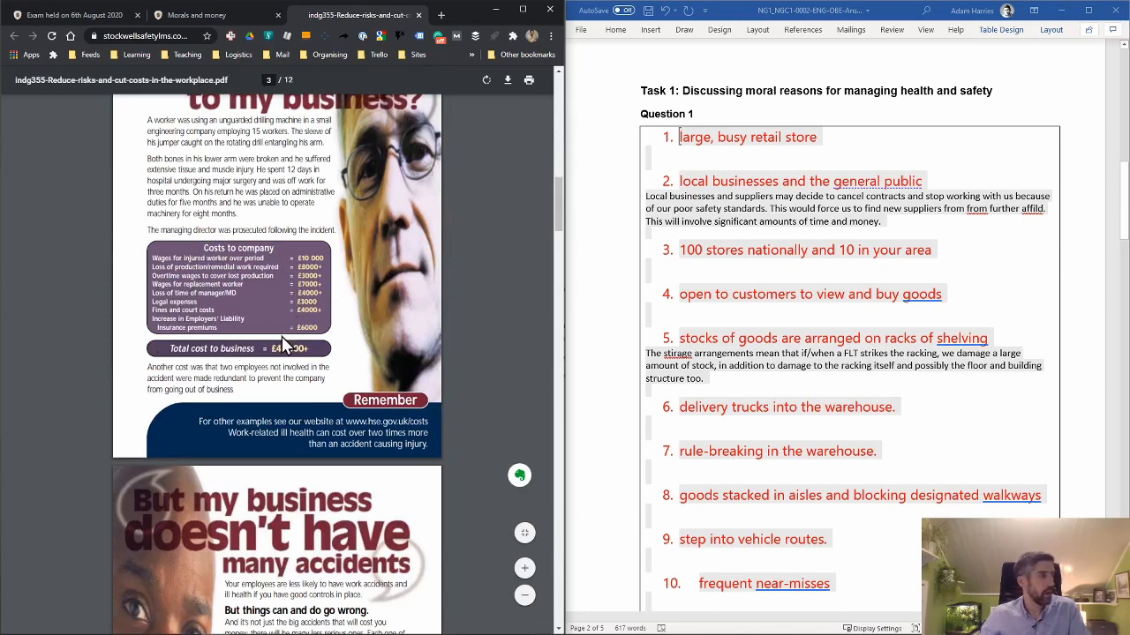
scroll(down, 3)
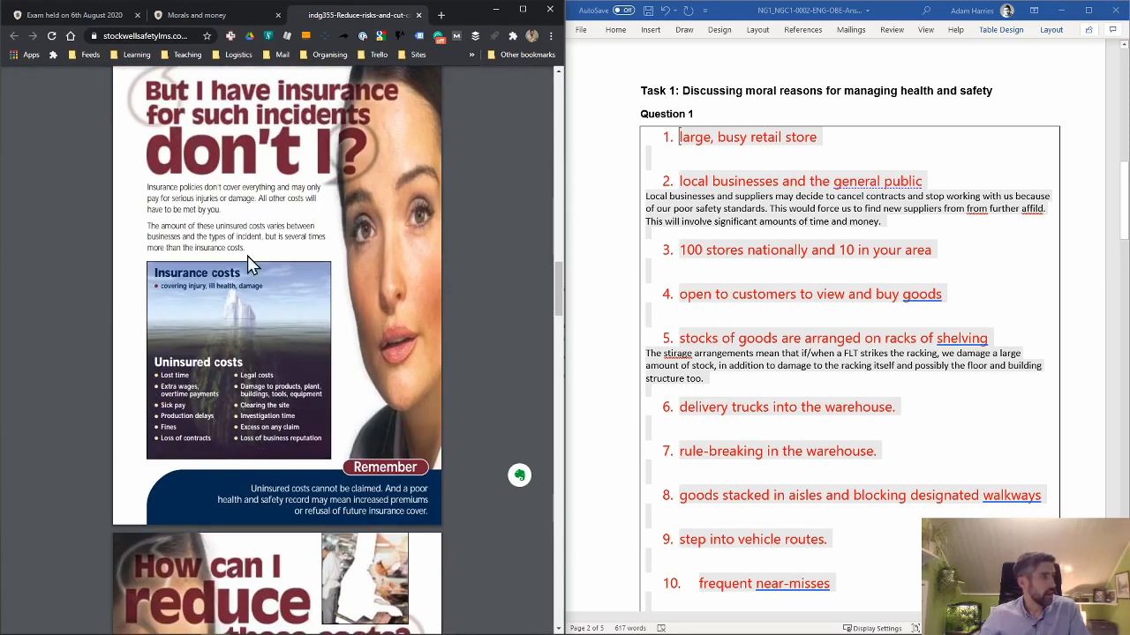
mouse_move(300, 438)
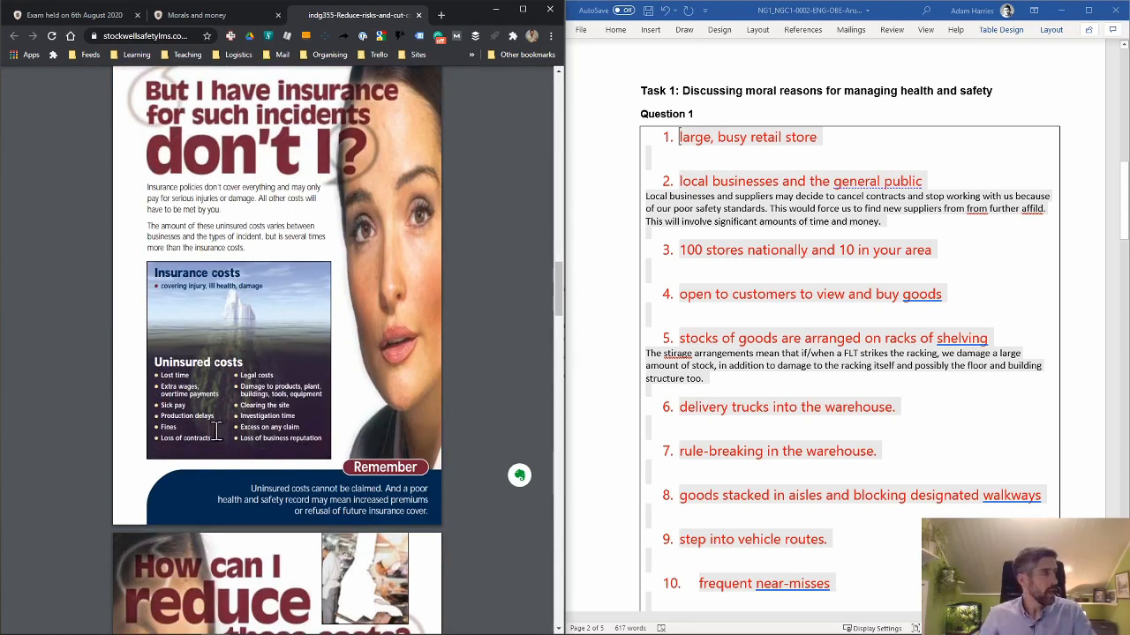
click(194, 14)
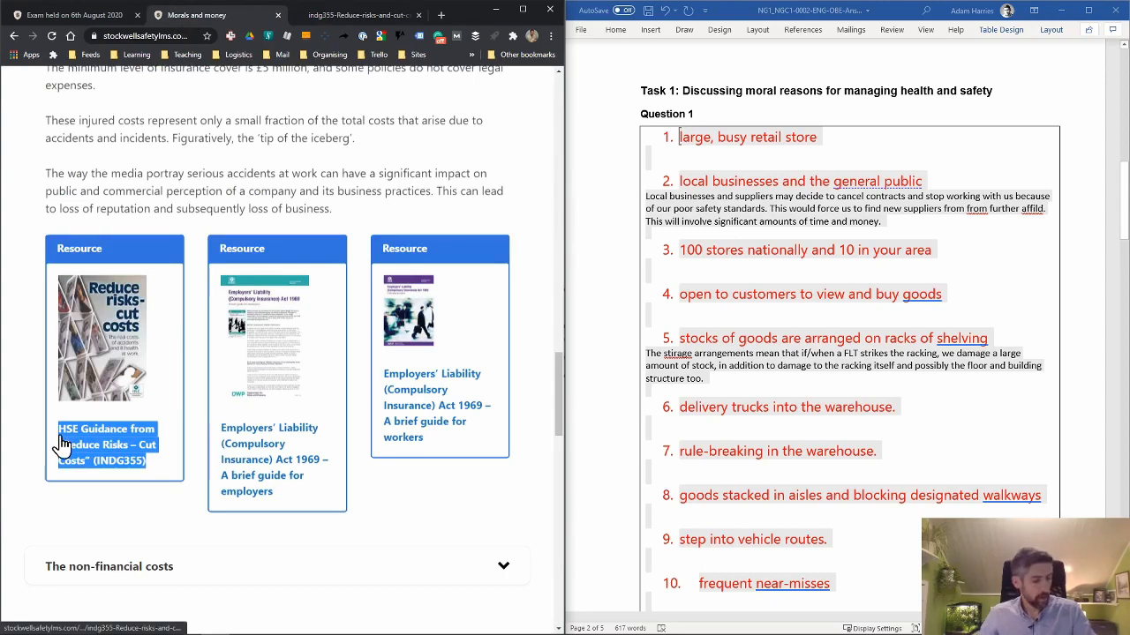
Enter 'HSE Guidance from "Reduce Risks – Cut Costs" (INDG355)' and 'Stockwell Safety online course content' in the sources box.
scroll(down, 3)
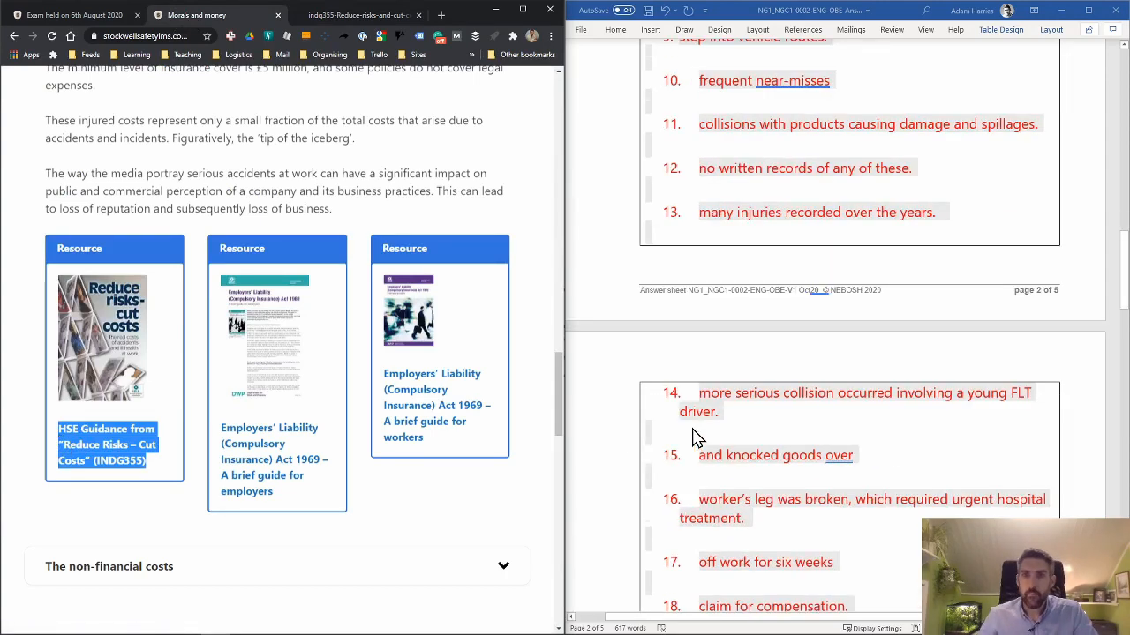
scroll(down, 3)
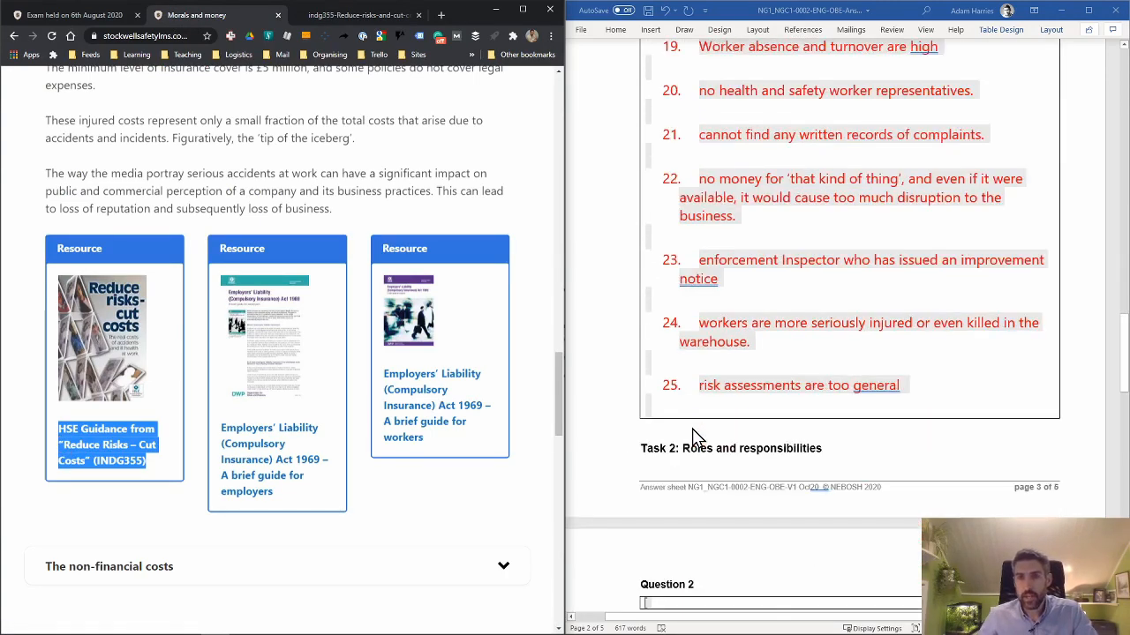
scroll(down, 3)
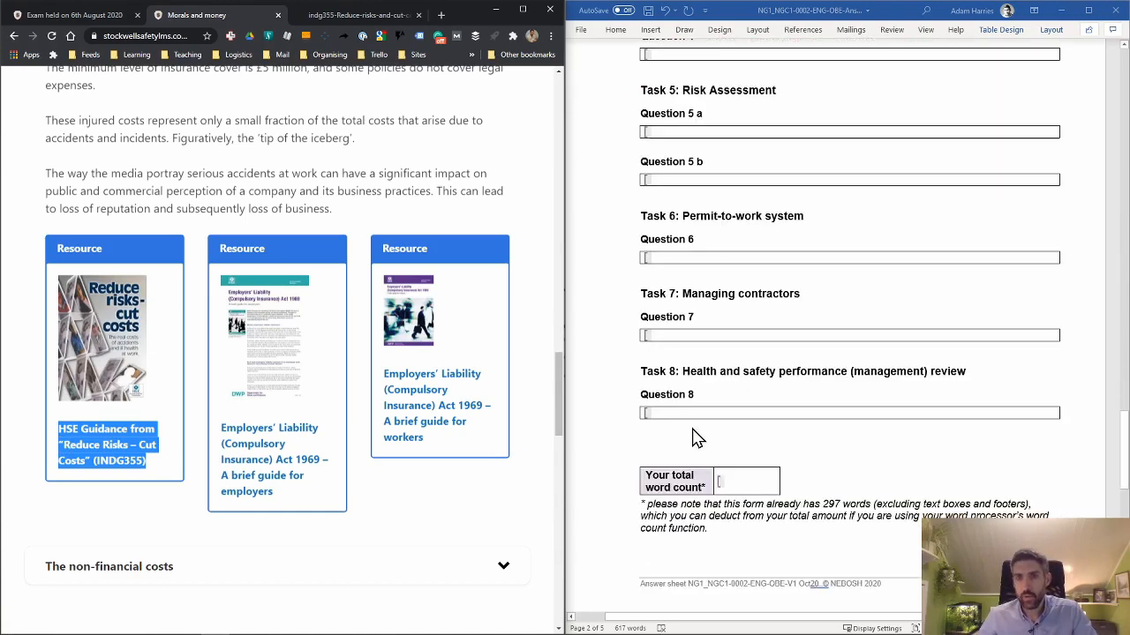
scroll(down, 3)
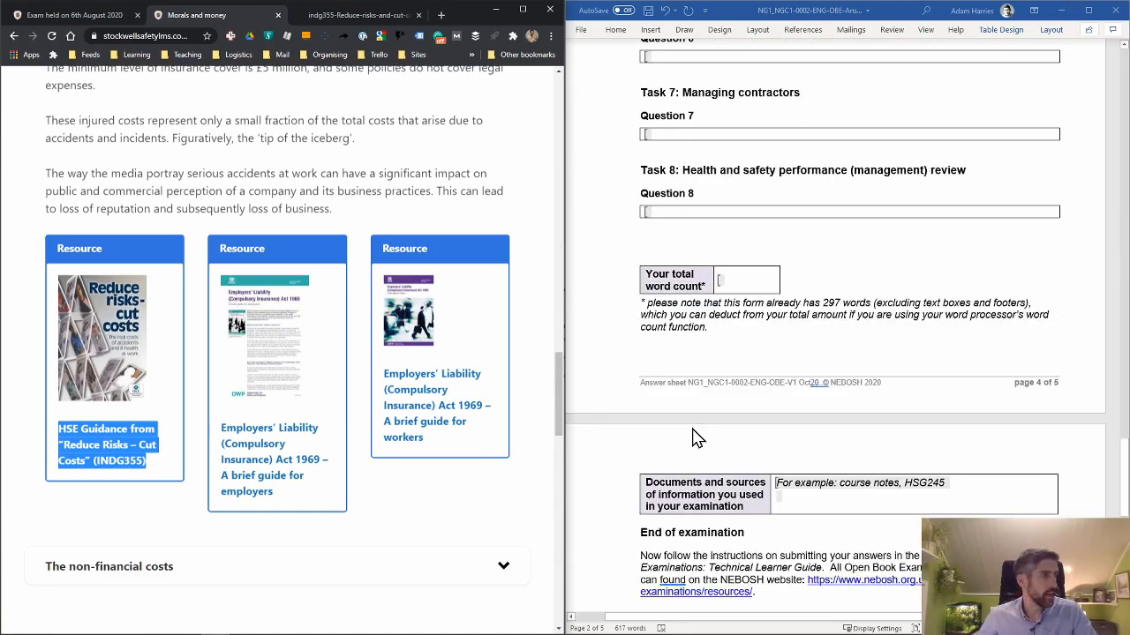
mouse_move(706, 492)
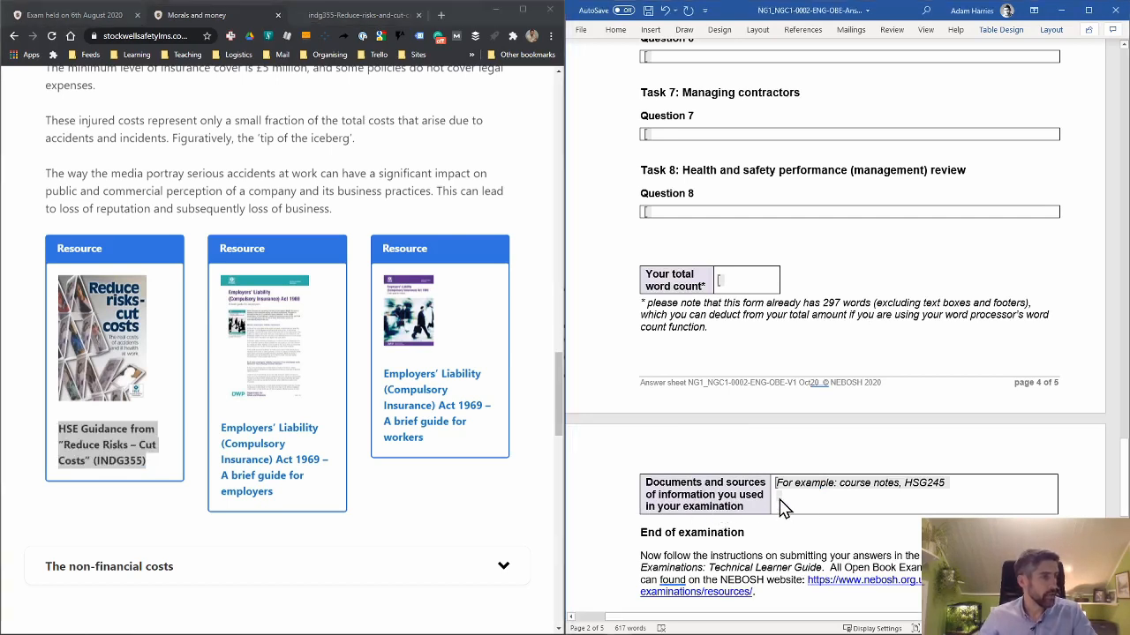
right_click(785, 508)
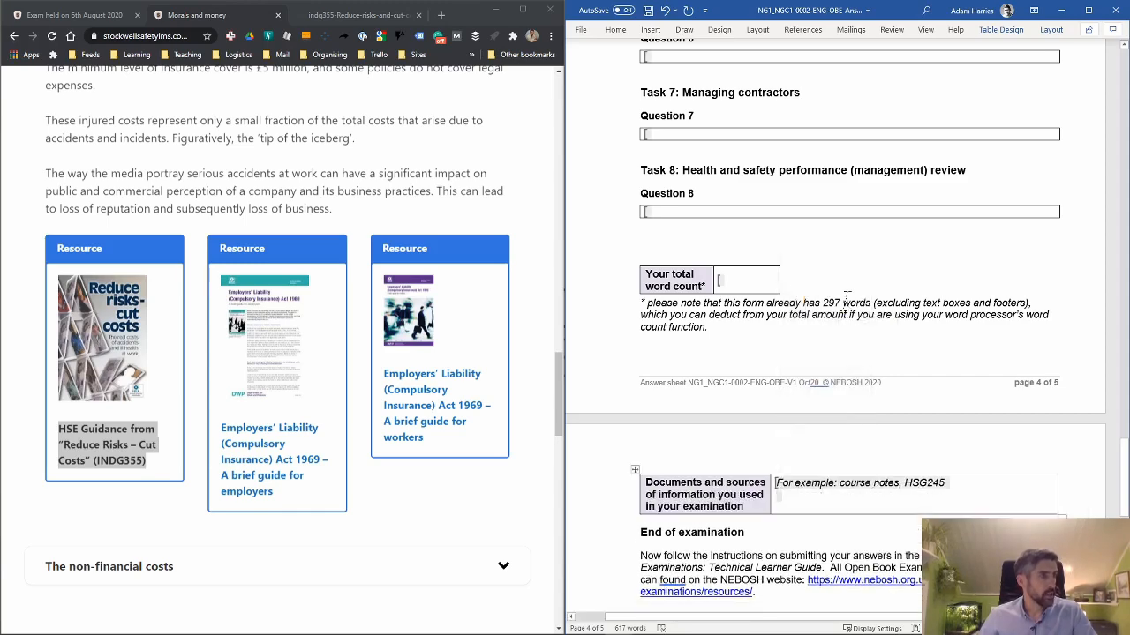
text(HSE Guidance from "Reduce Risks – Cut Costs" (INDG355))
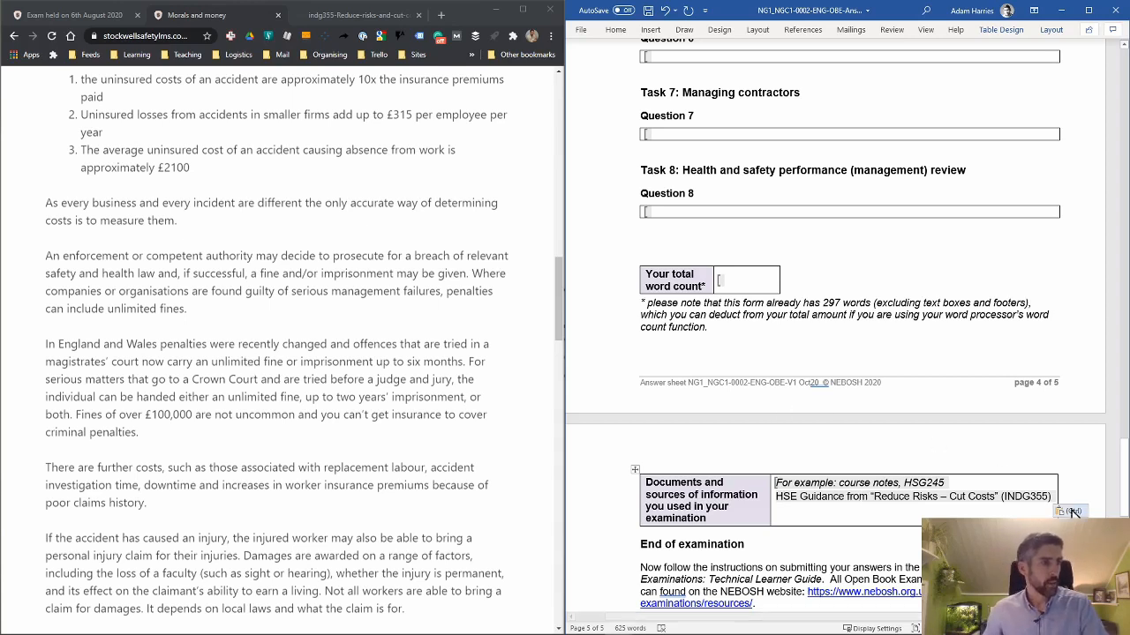
text(Stockwell Safety online course content)
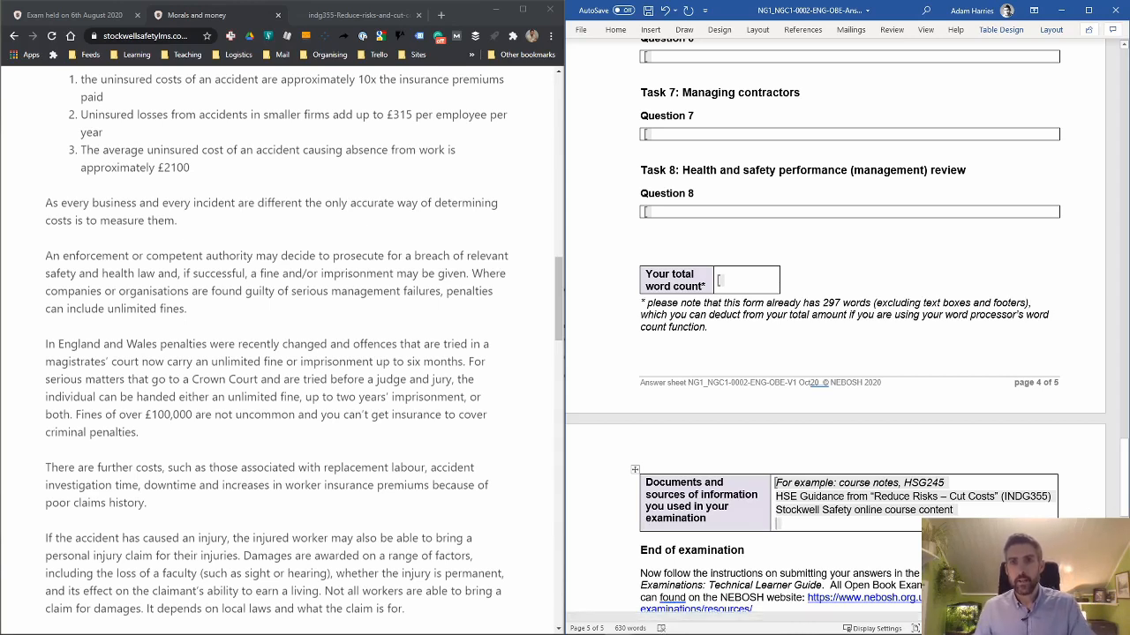
mouse_move(808, 198)
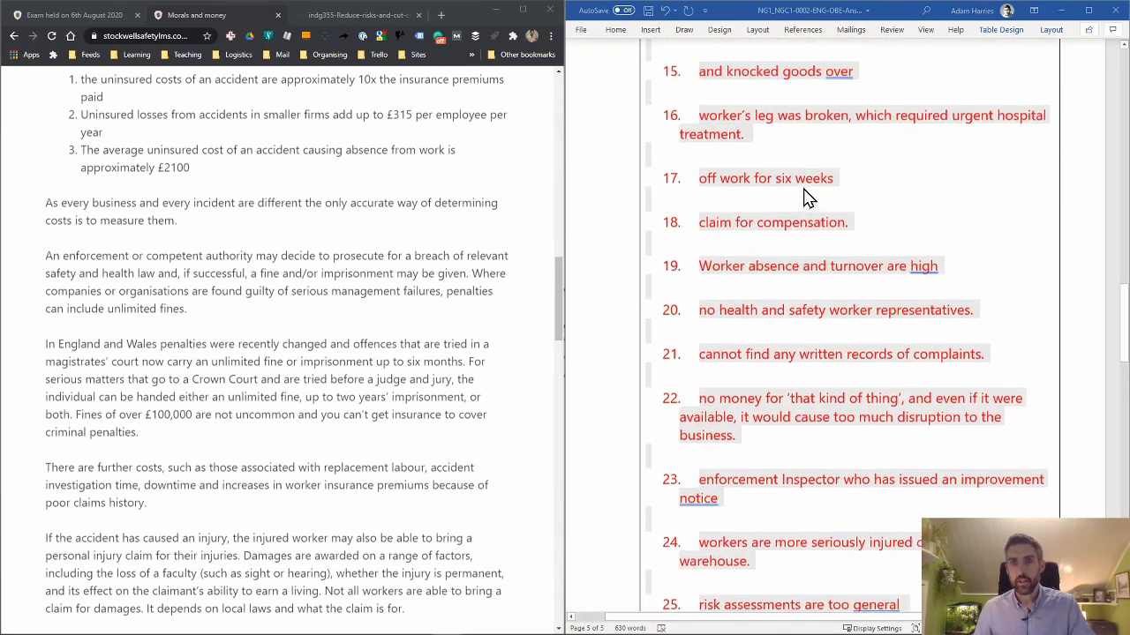
Write under point 6 that suppliers who come on site in delivery trucks could sue us for damages.
scroll(up, 3)
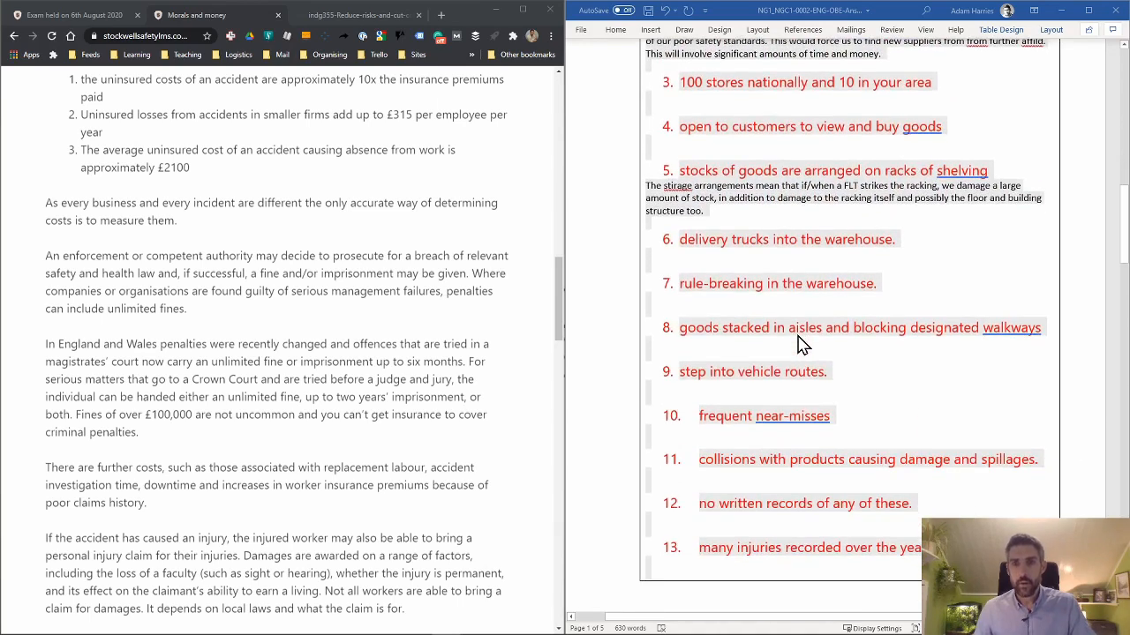
mouse_move(756, 318)
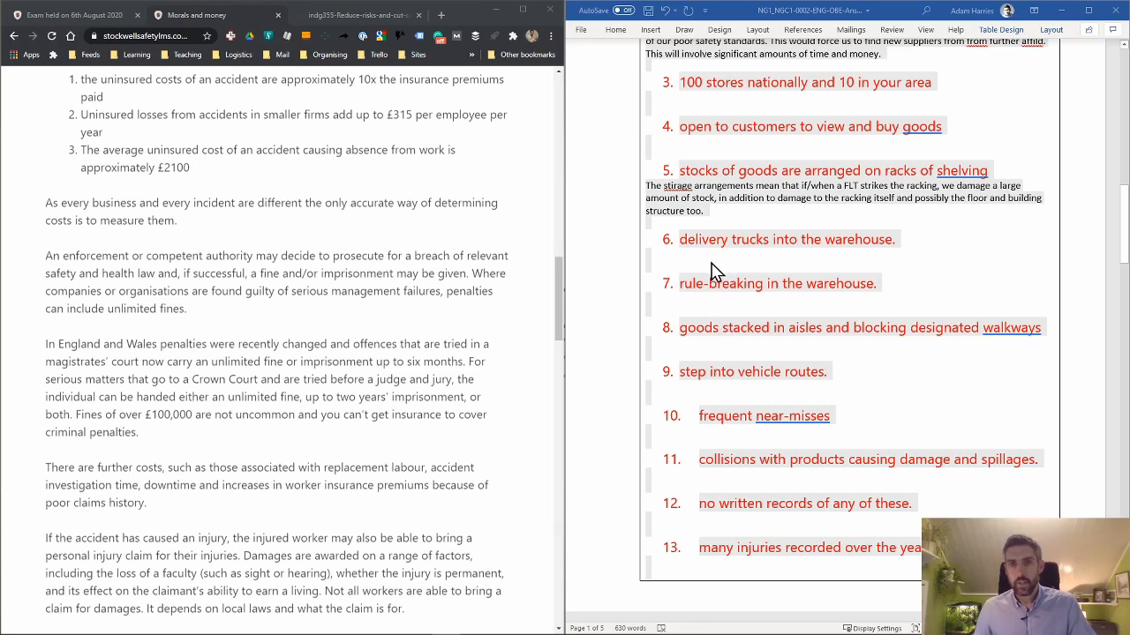
mouse_move(662, 268)
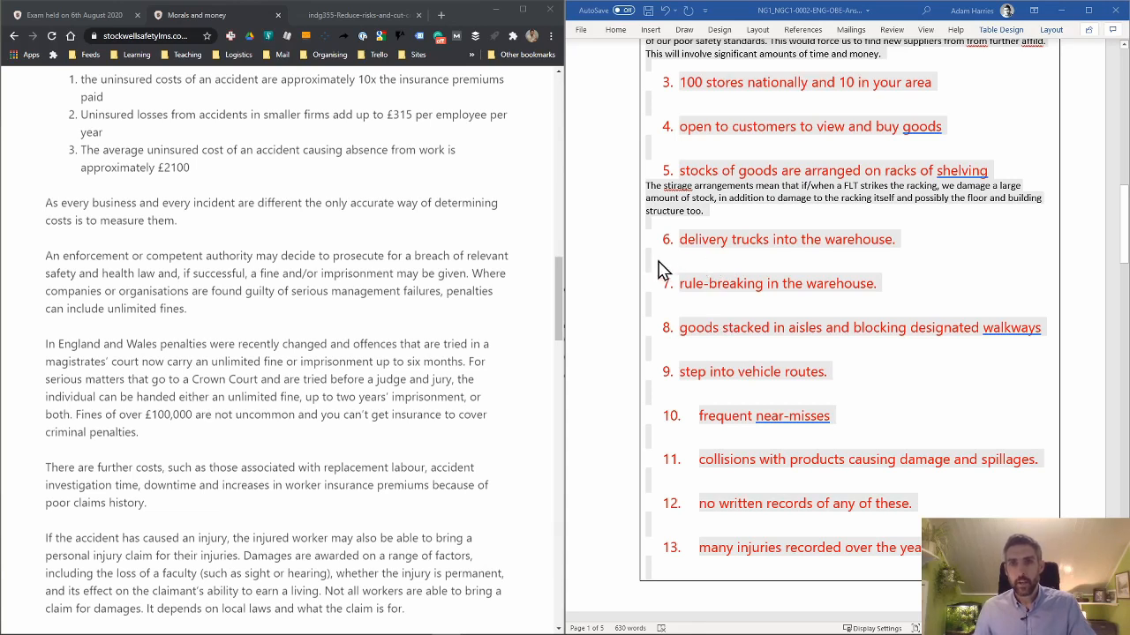
mouse_move(519, 247)
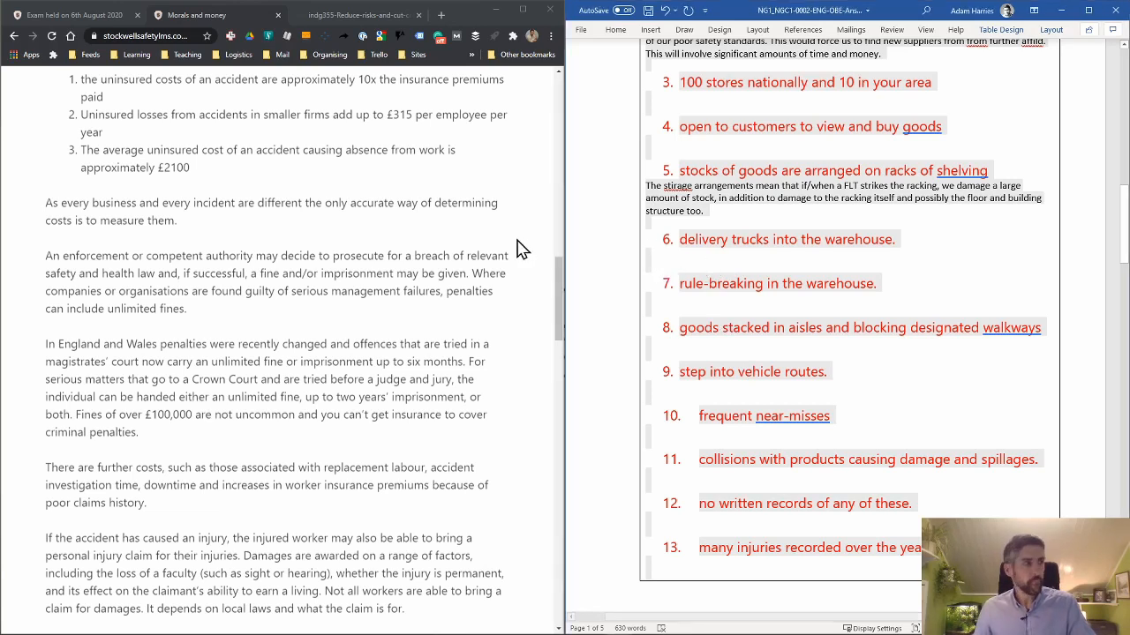
mouse_move(650, 255)
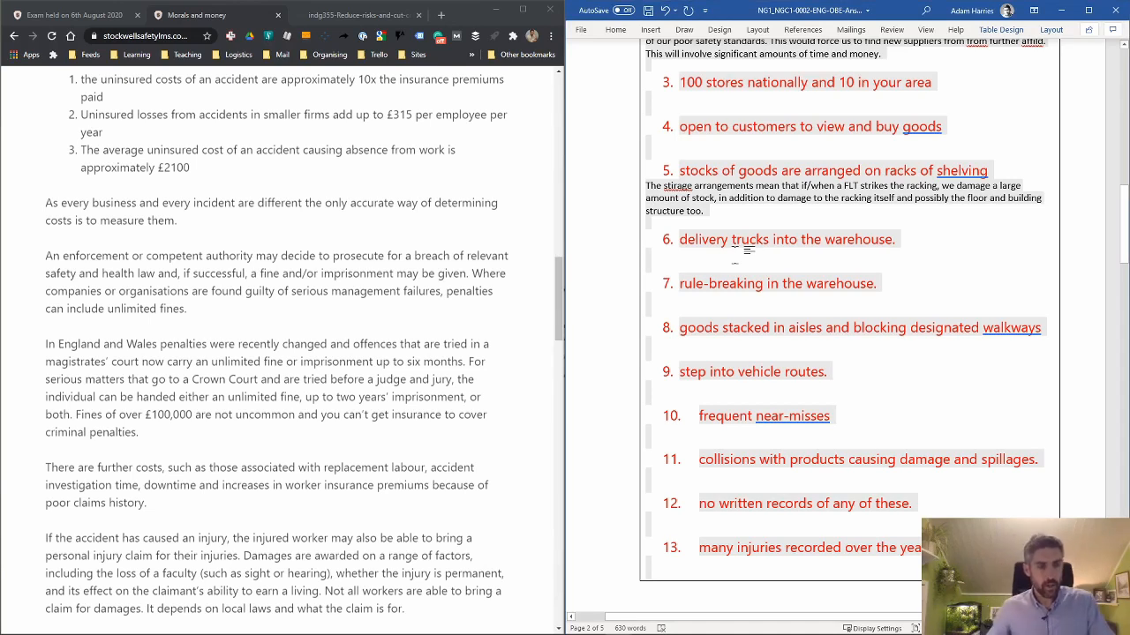
text(Our suppliers)
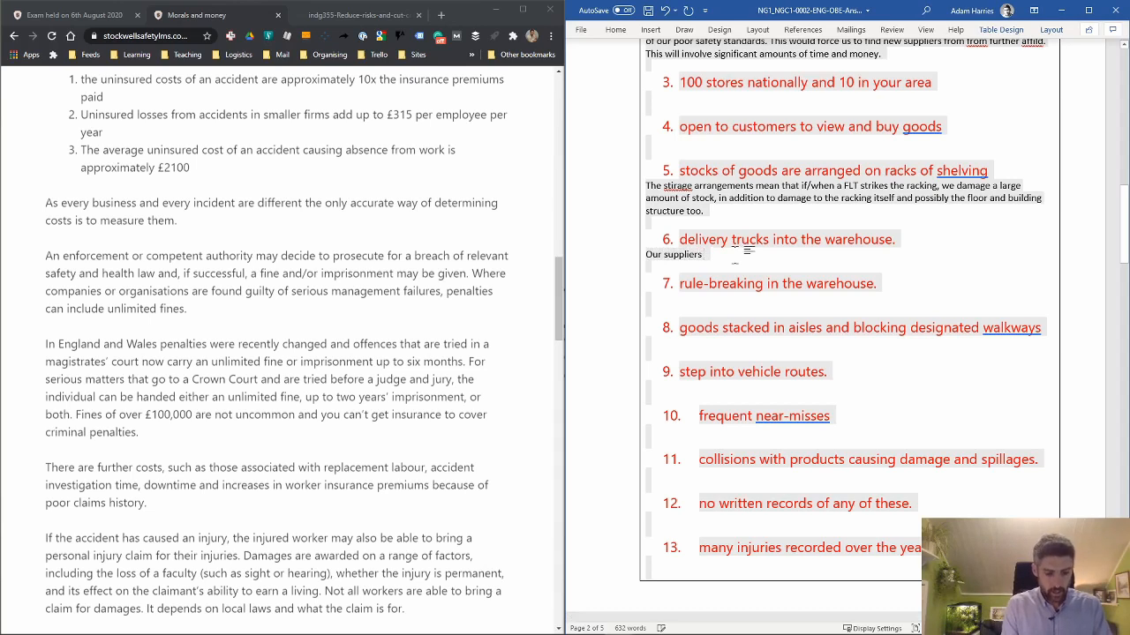
text(come on site in delivery)
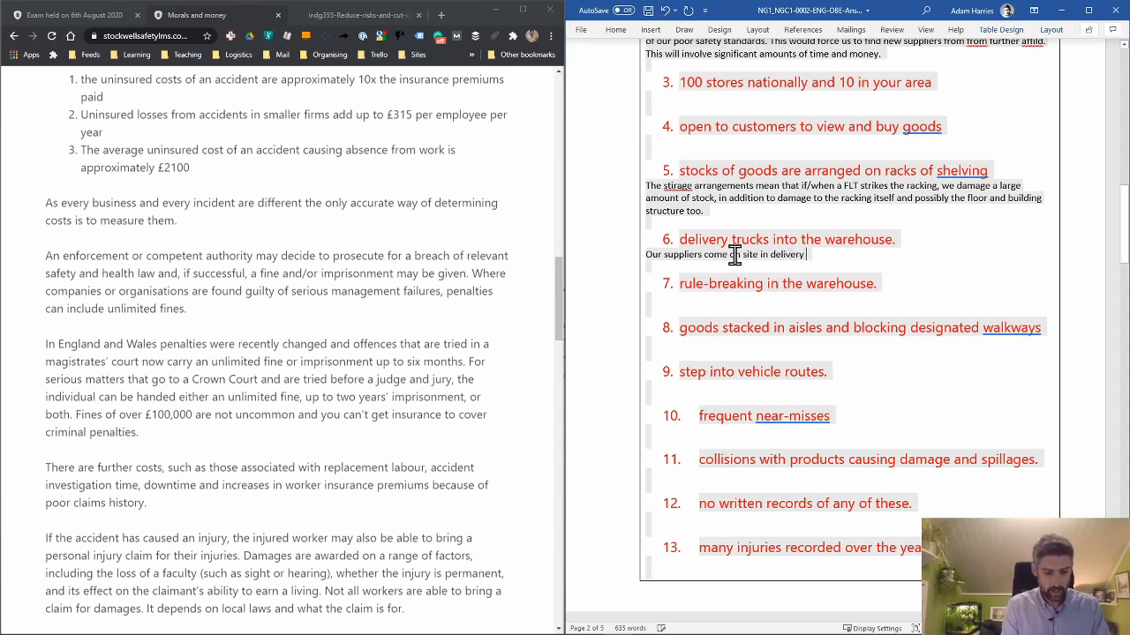
text(trucks)
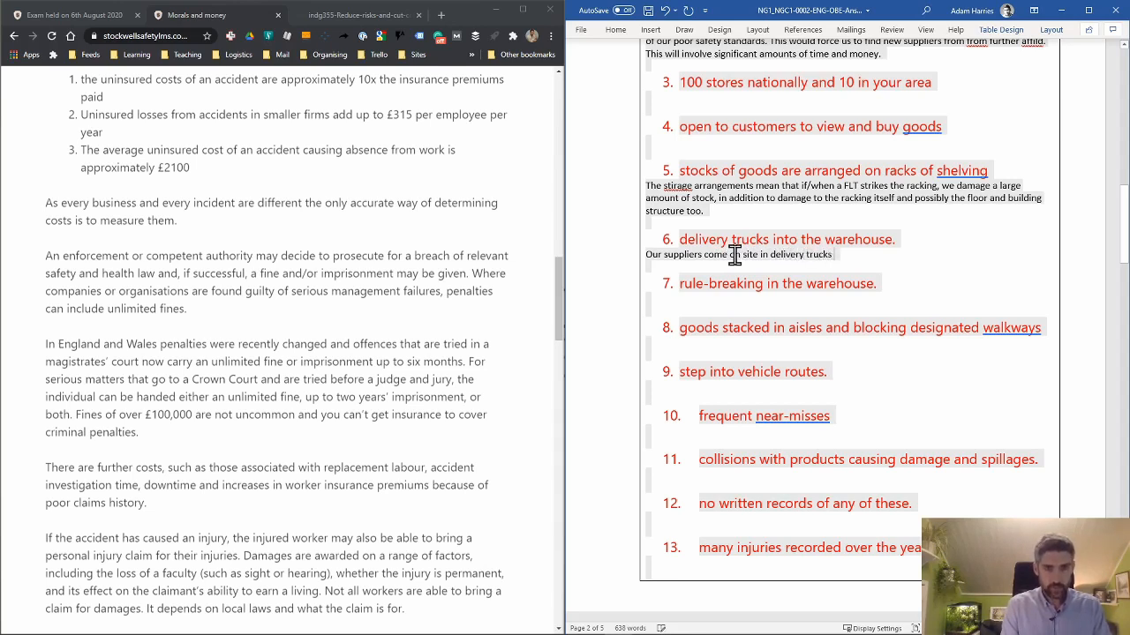
text(They)
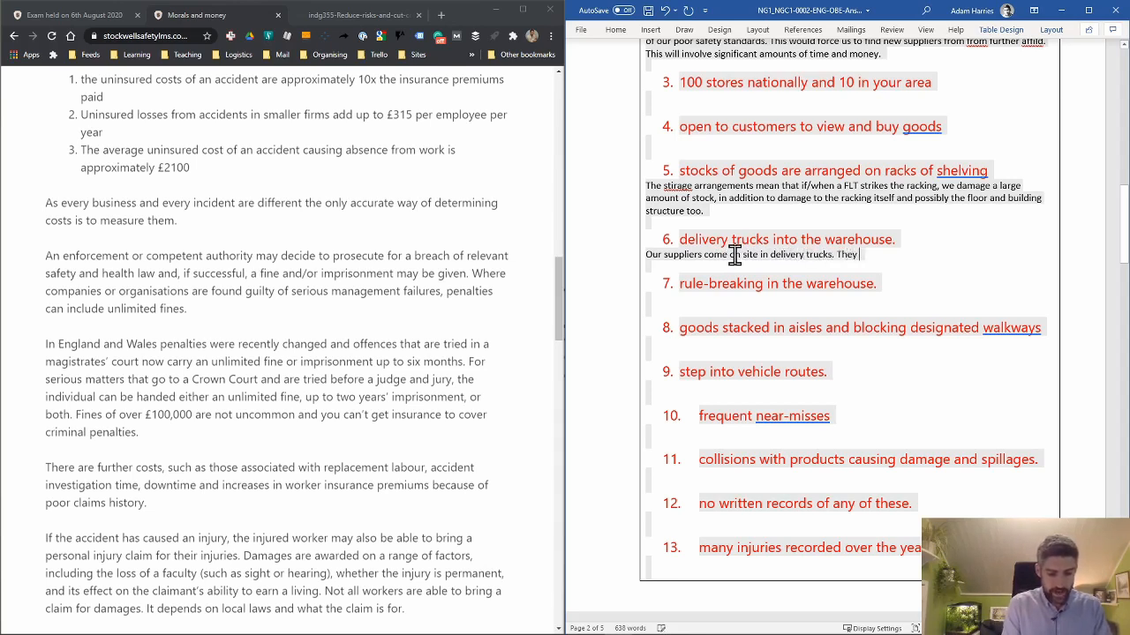
text(could sue)
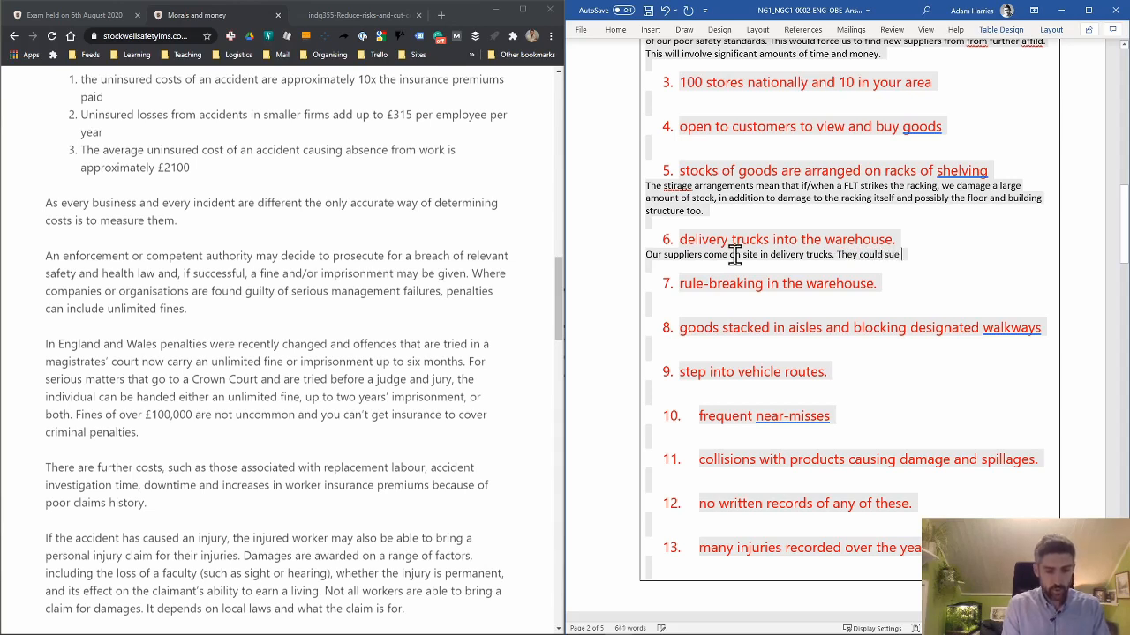
text(us for damages)
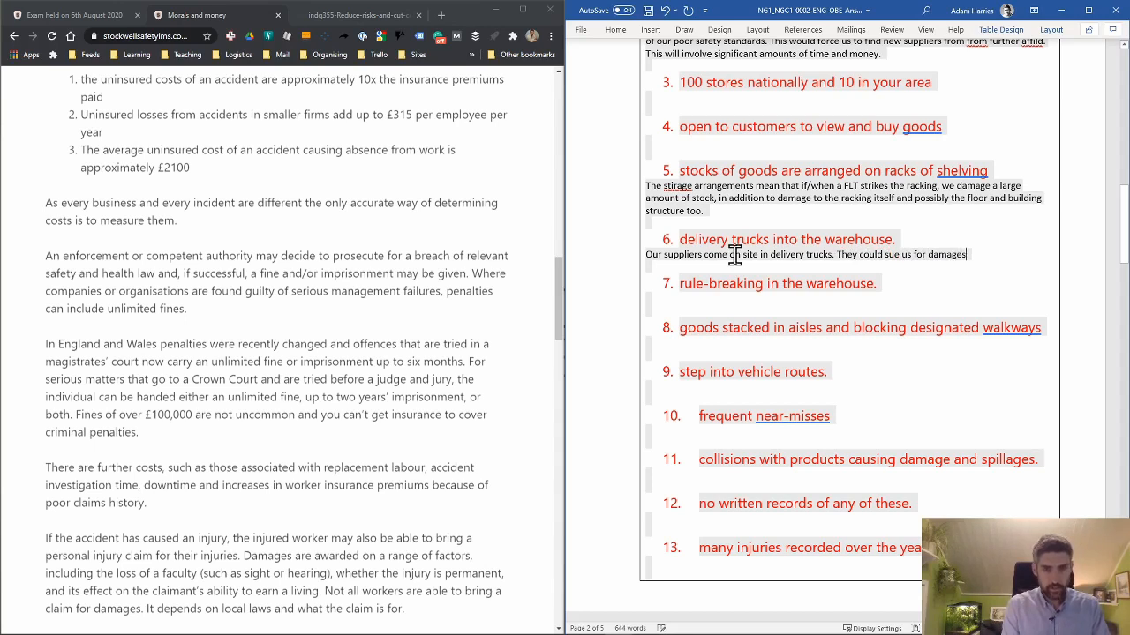
Continue: if there was an incident that caused harm to them or one of their workers.
text(if)
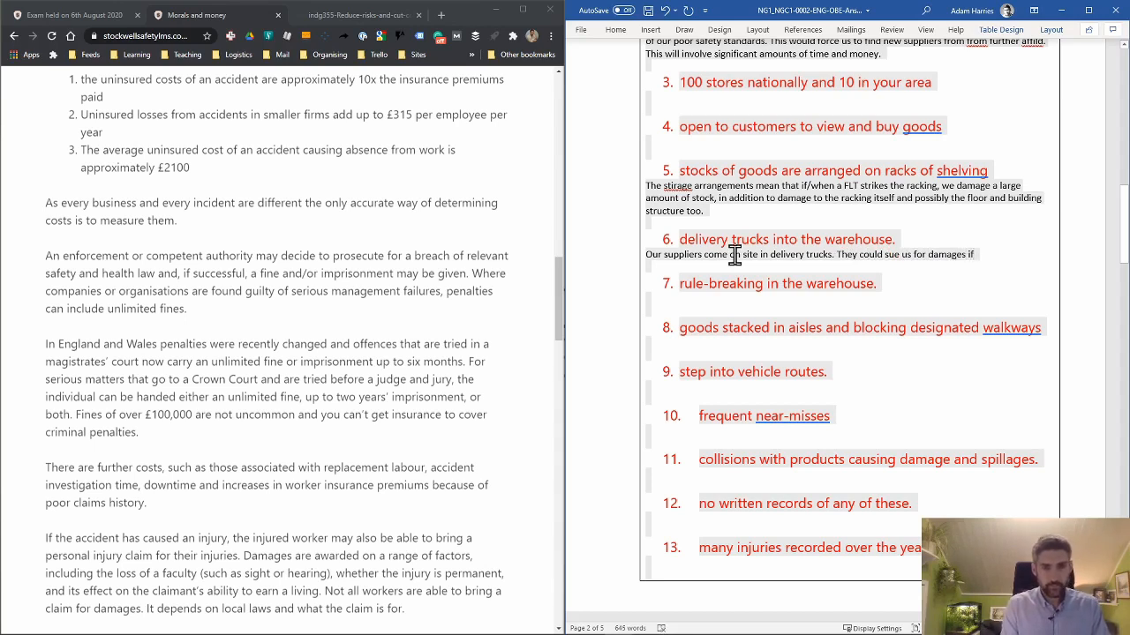
text(there was an)
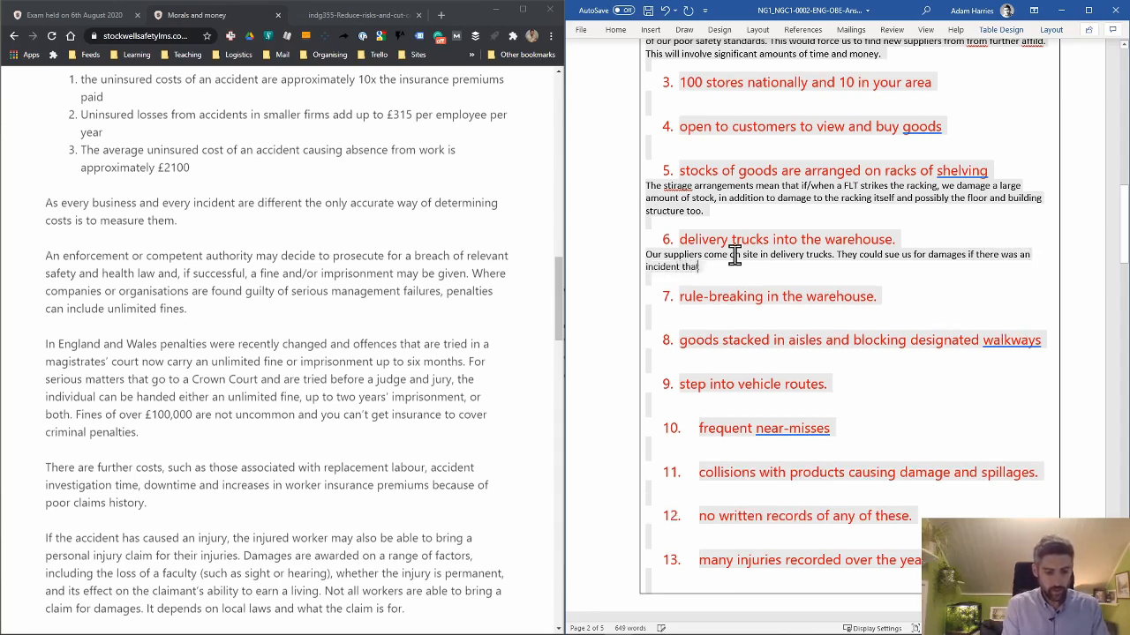
text(caused na)
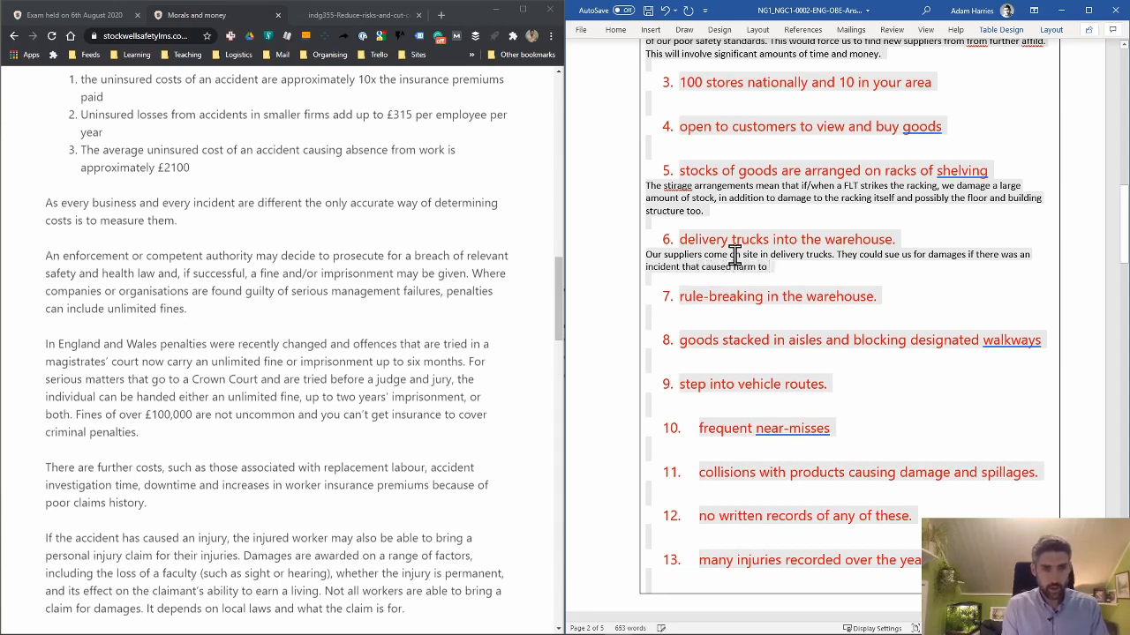
text(them or)
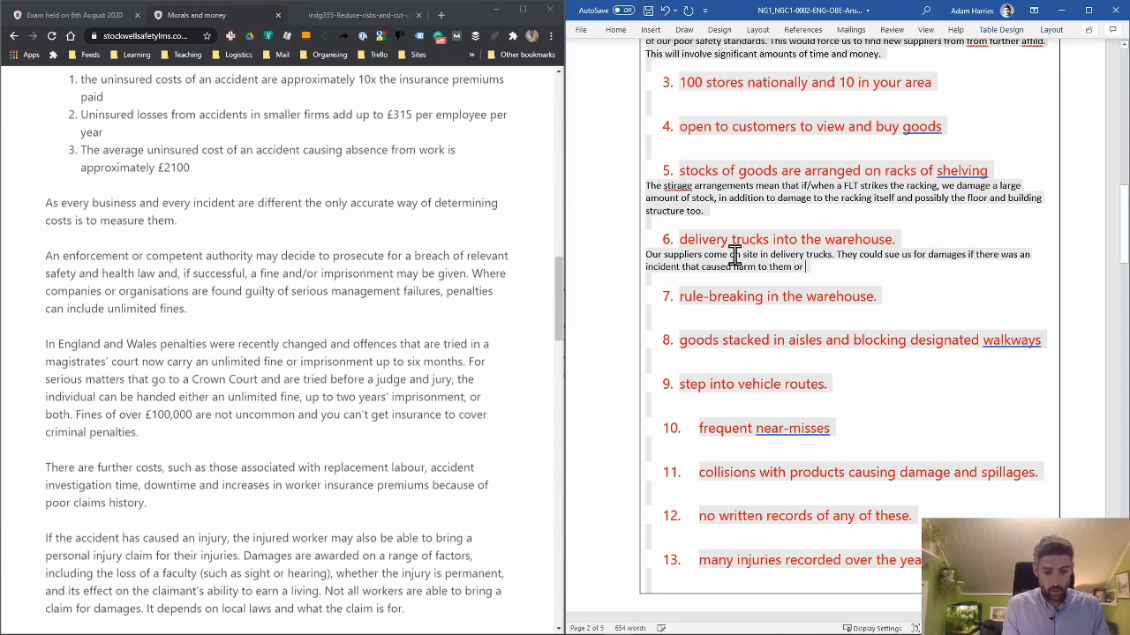
text(one of their workers.)
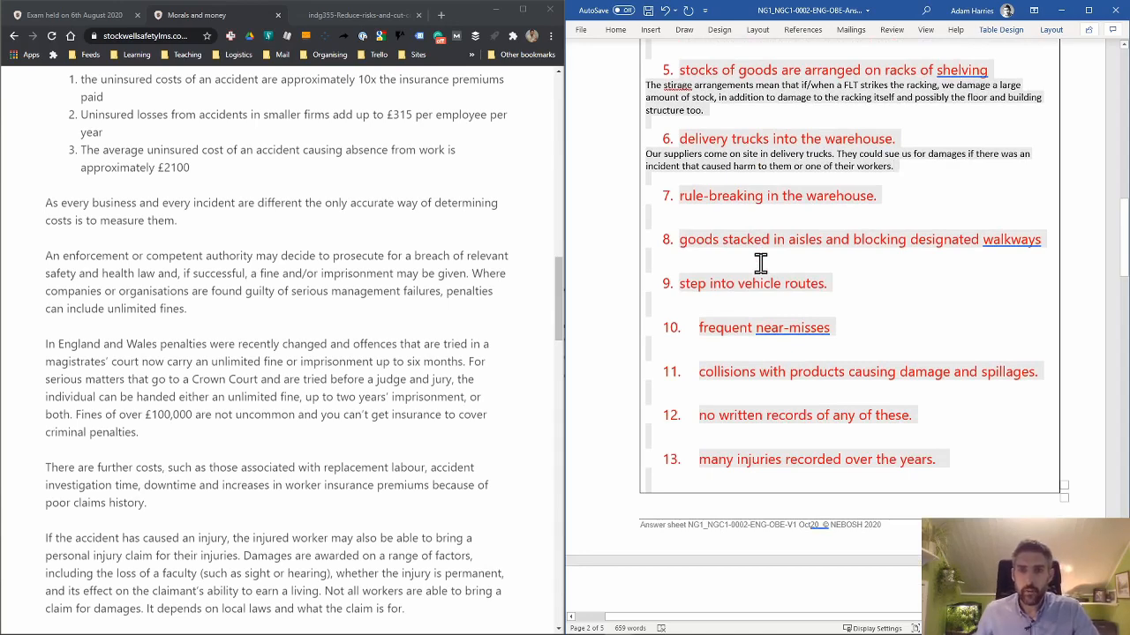
scroll(down, 3)
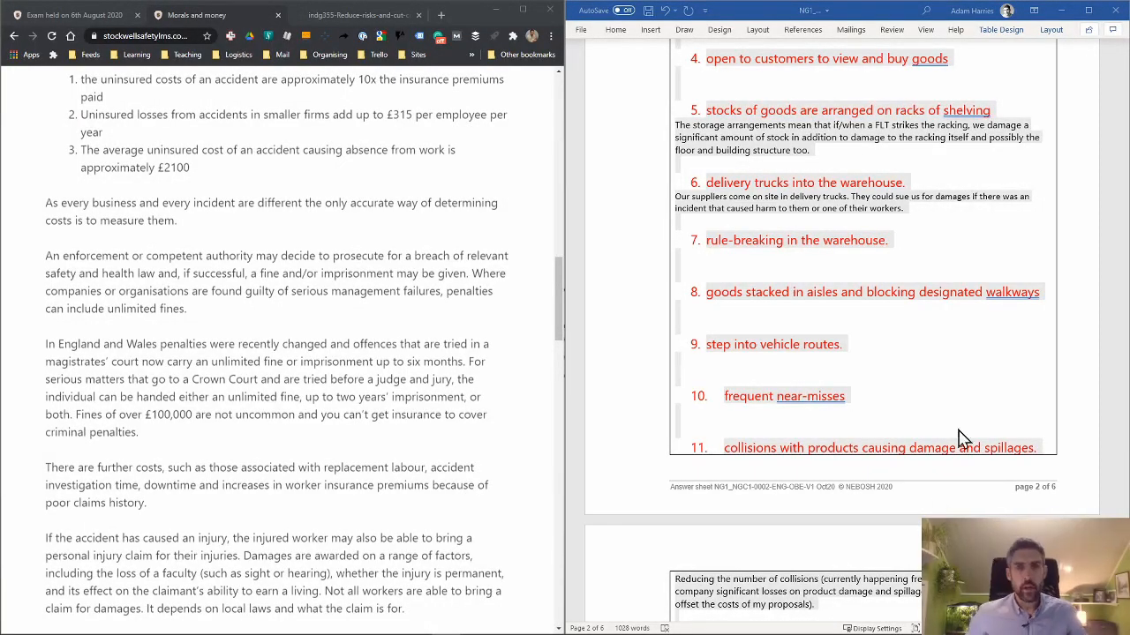
scroll(down, 3)
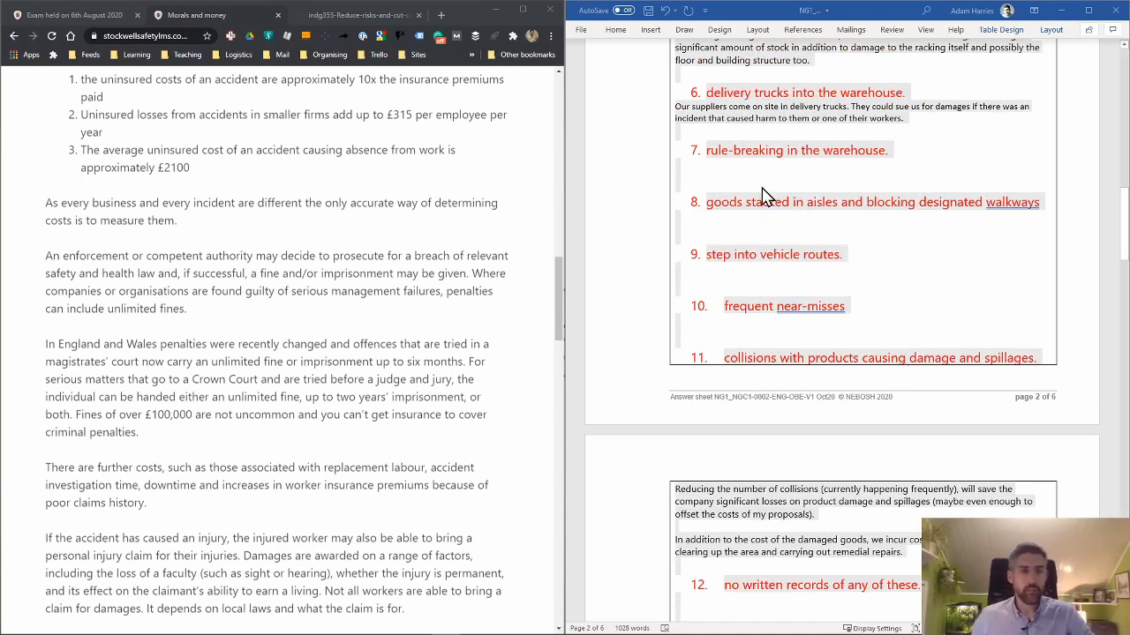
scroll(down, 3)
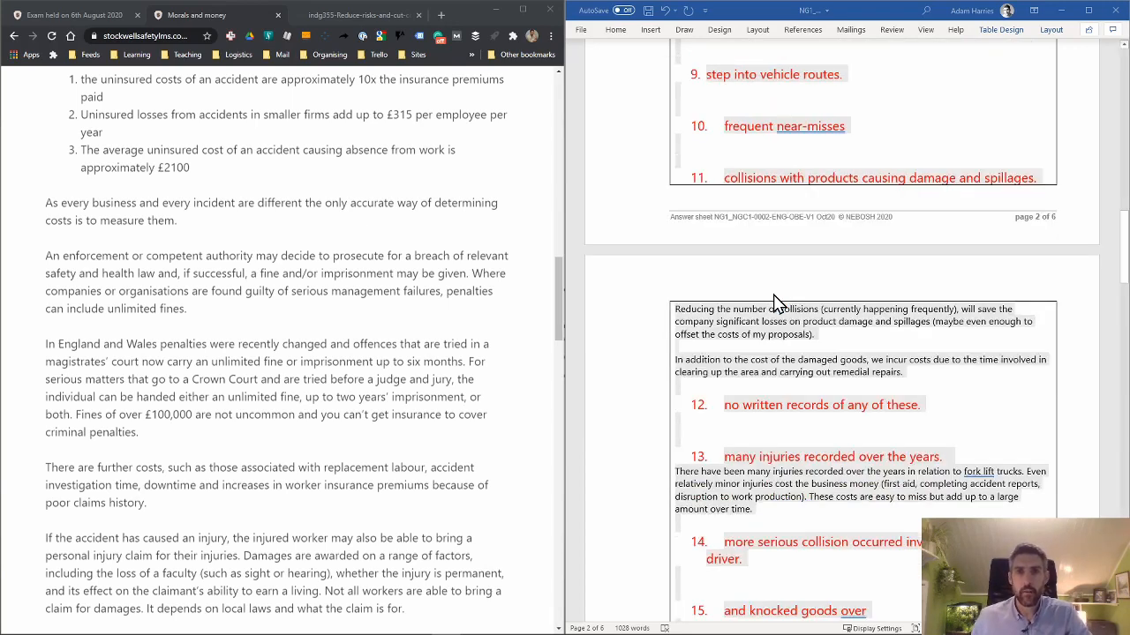
mouse_move(724, 180)
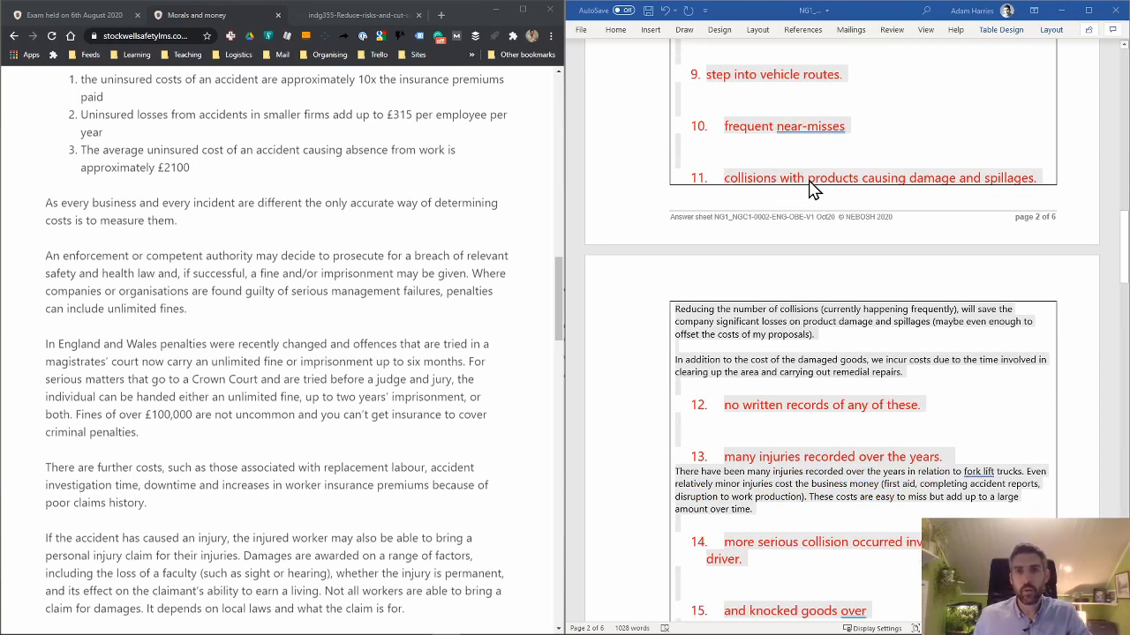
mouse_move(812, 243)
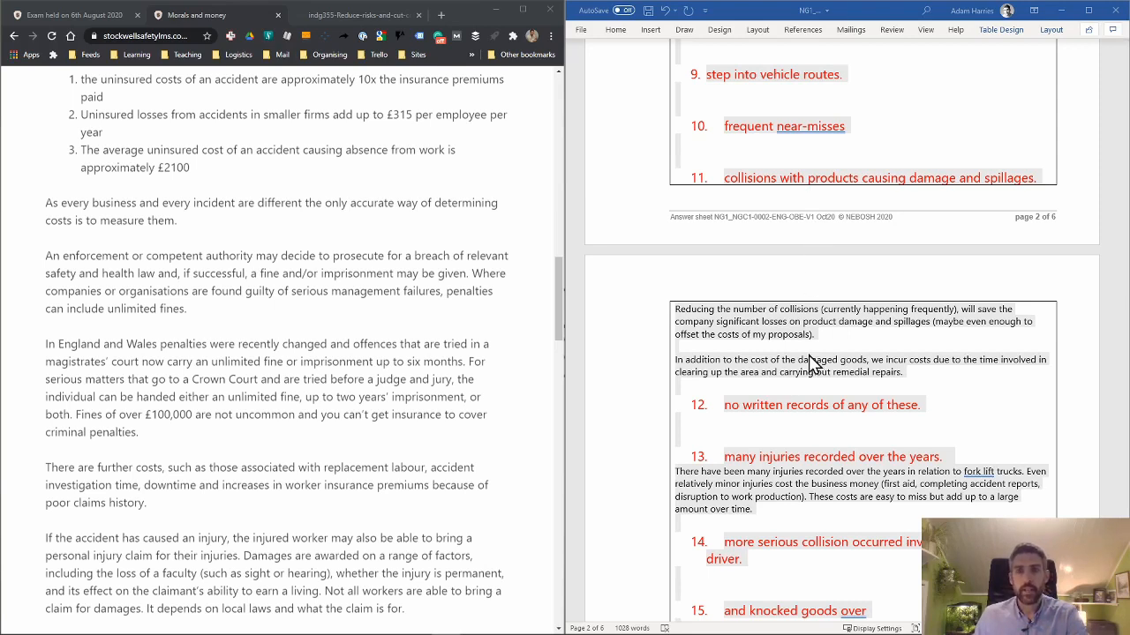
mouse_move(773, 363)
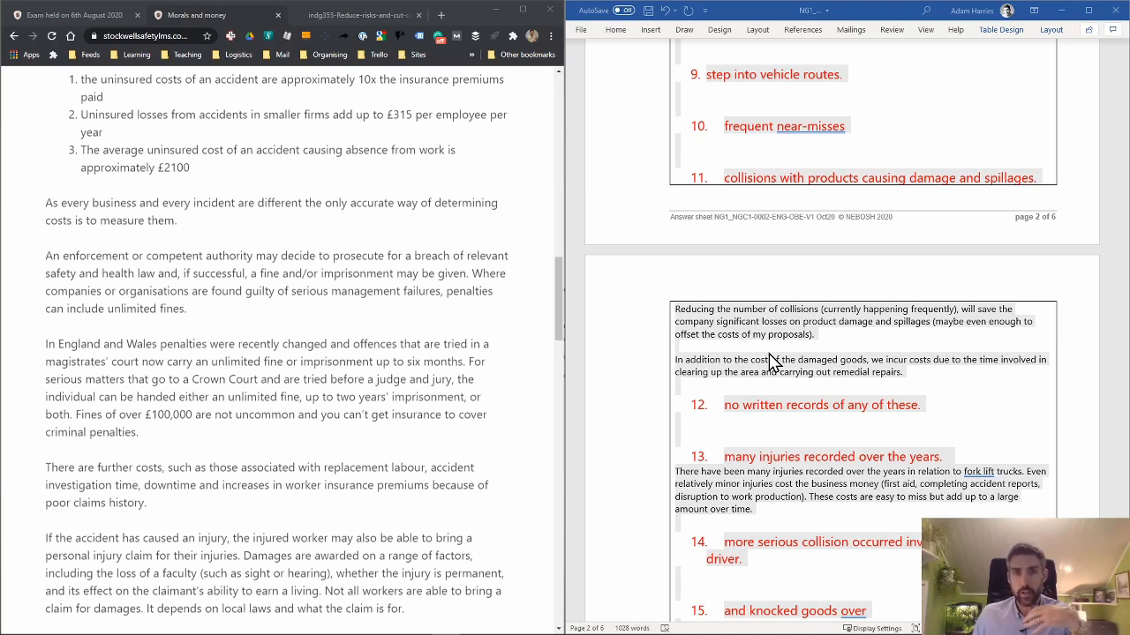
mouse_move(722, 367)
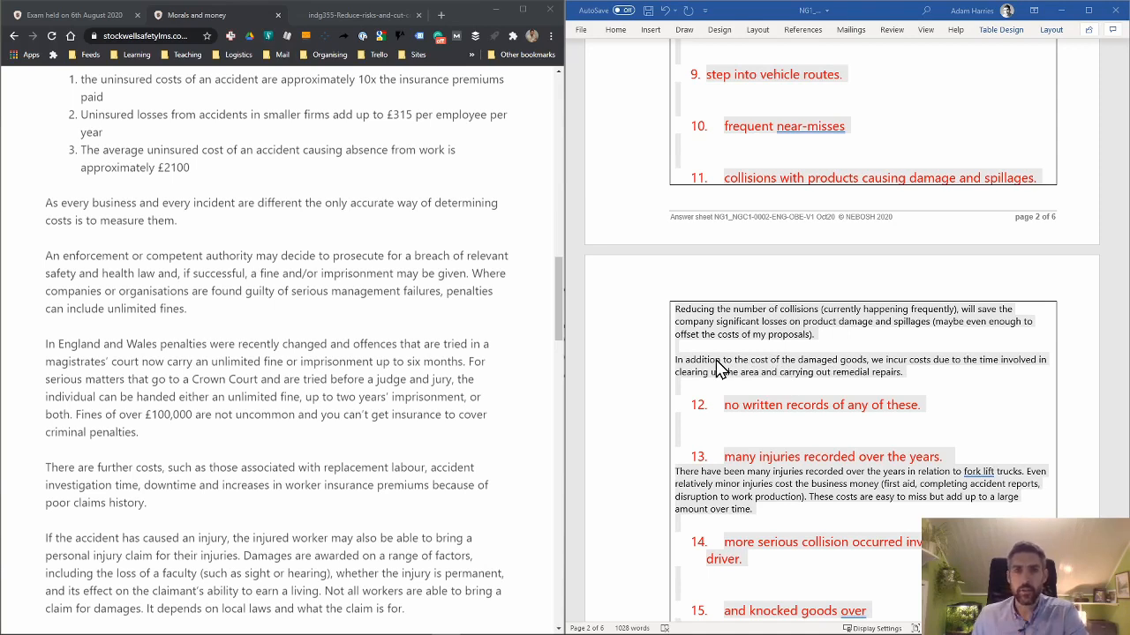
mouse_move(801, 392)
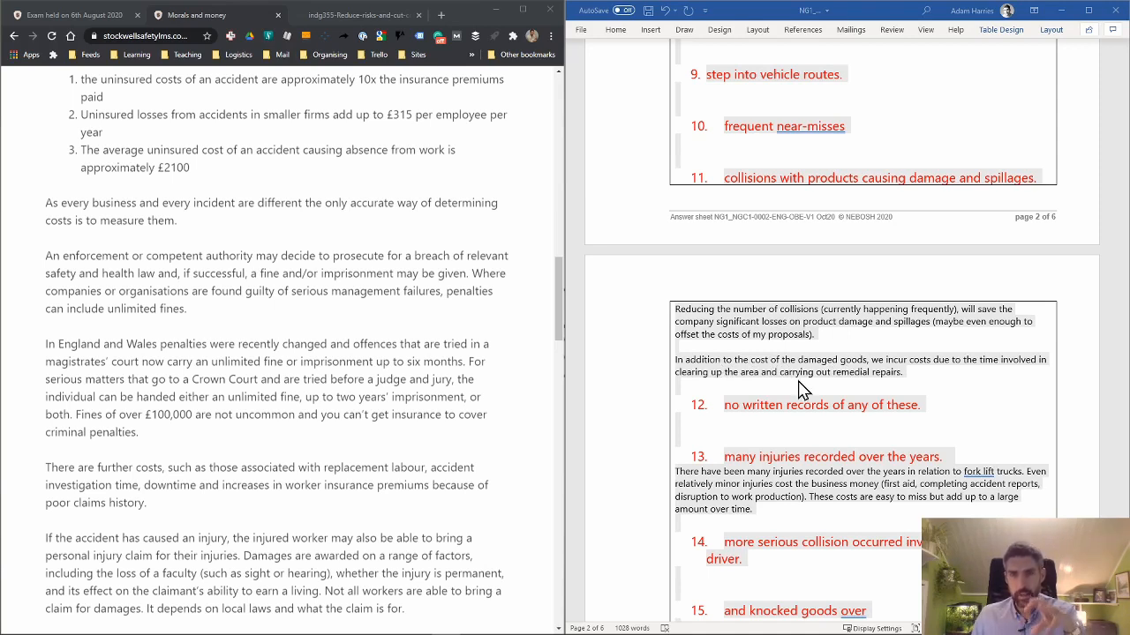
mouse_move(869, 417)
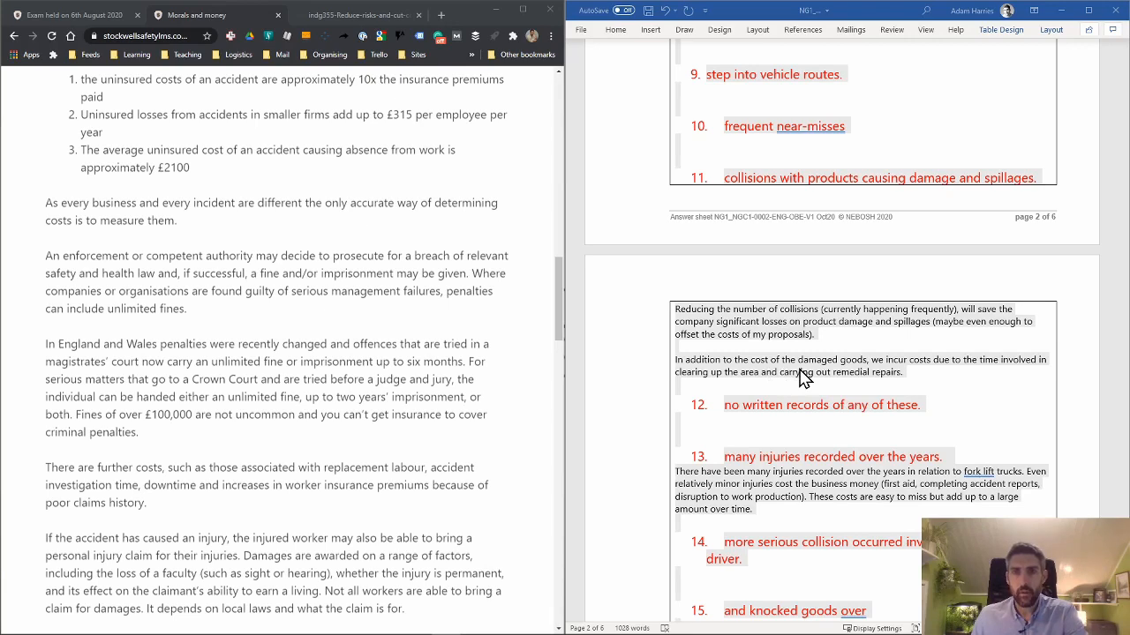
mouse_move(861, 392)
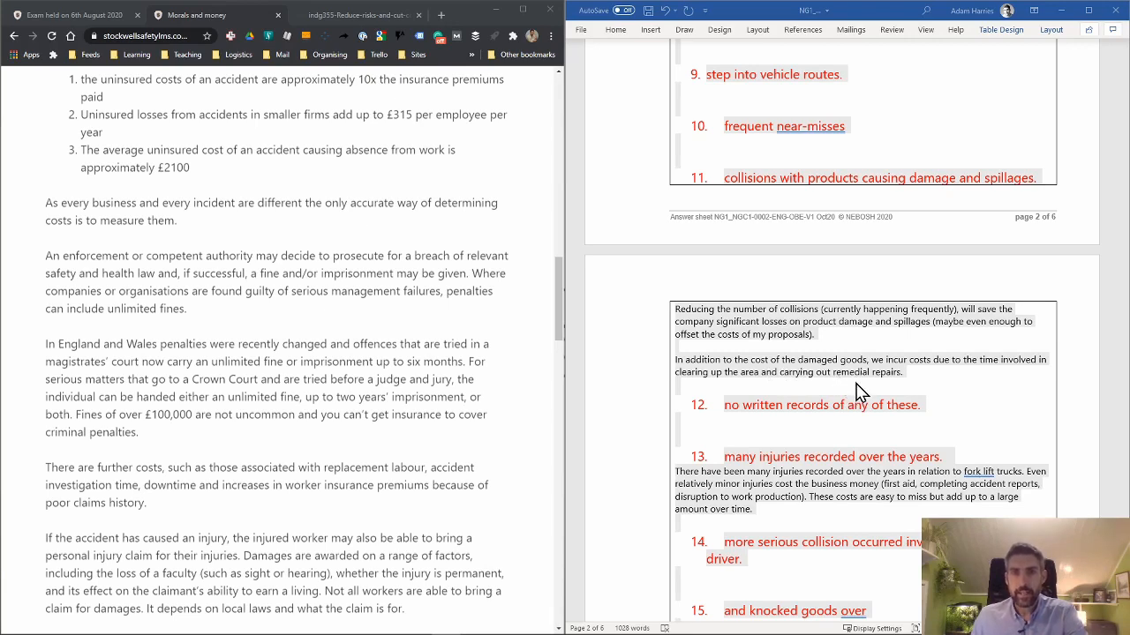
mouse_move(921, 391)
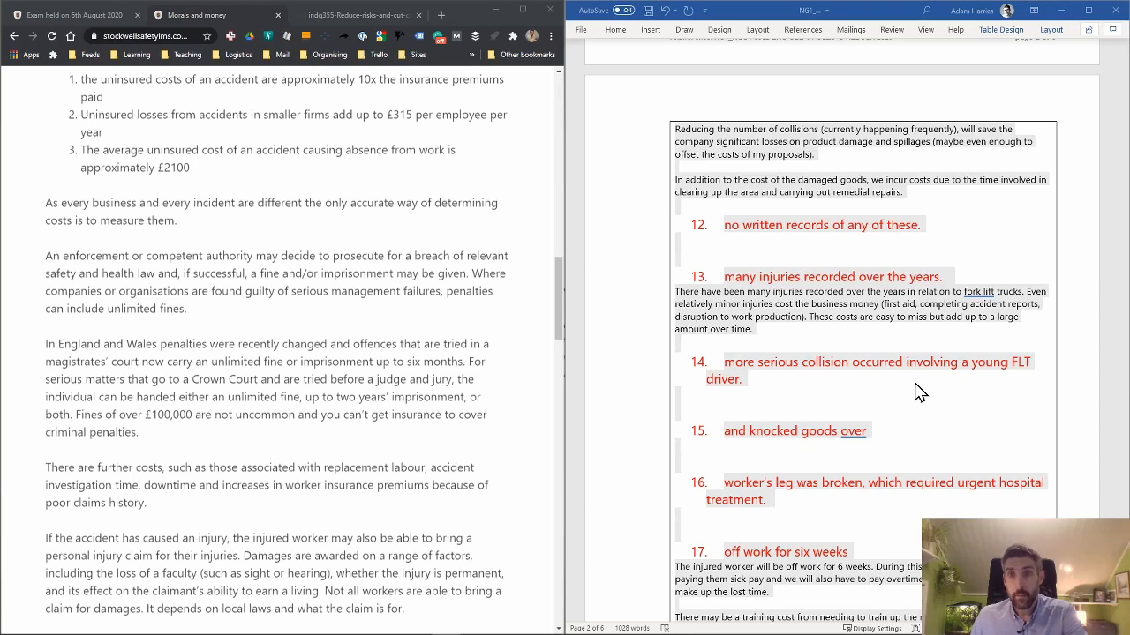
mouse_move(927, 379)
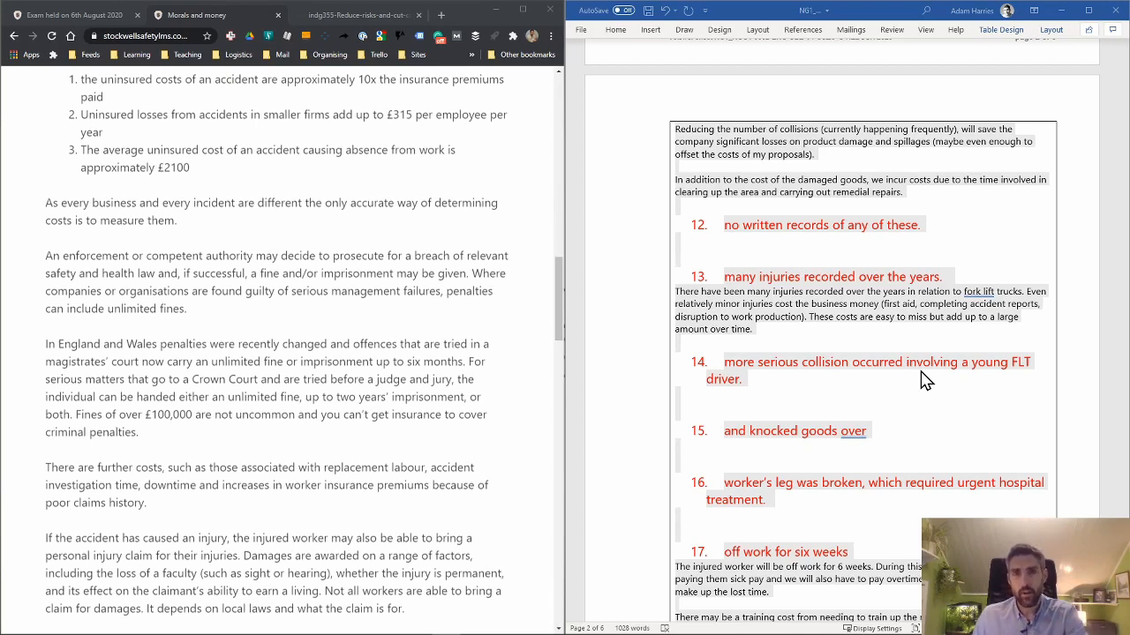
scroll(down, 3)
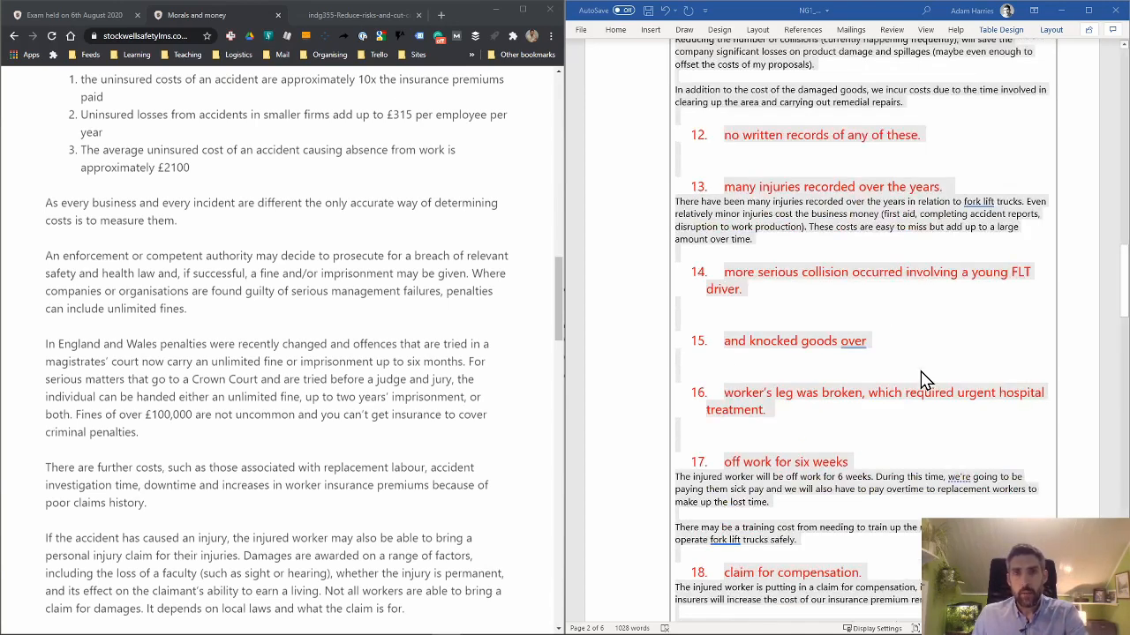
scroll(down, 3)
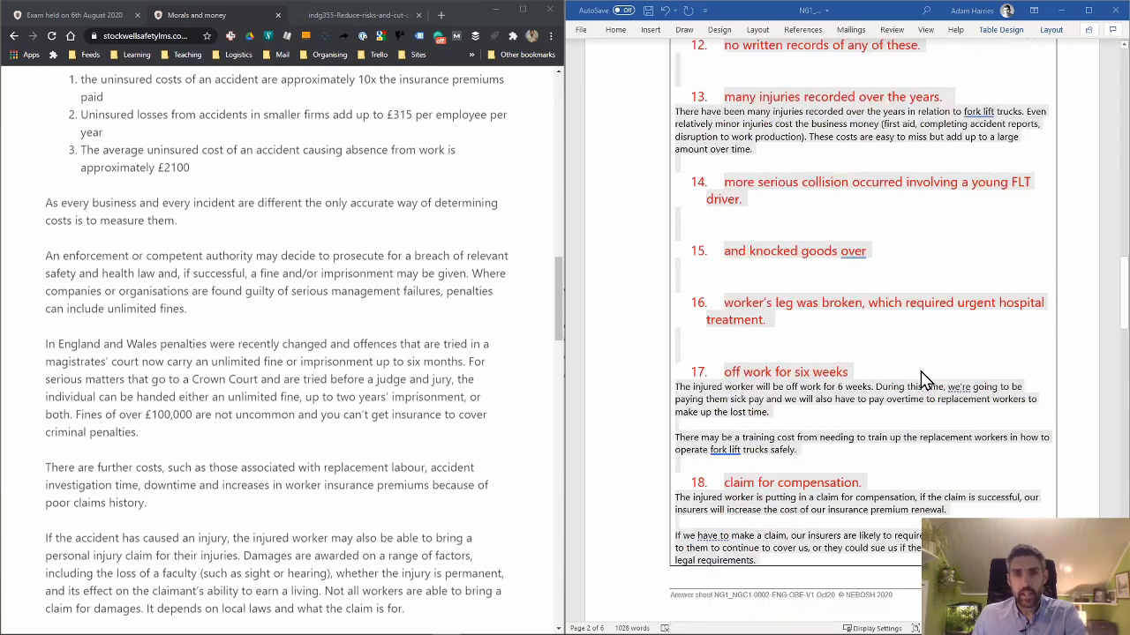
scroll(down, 3)
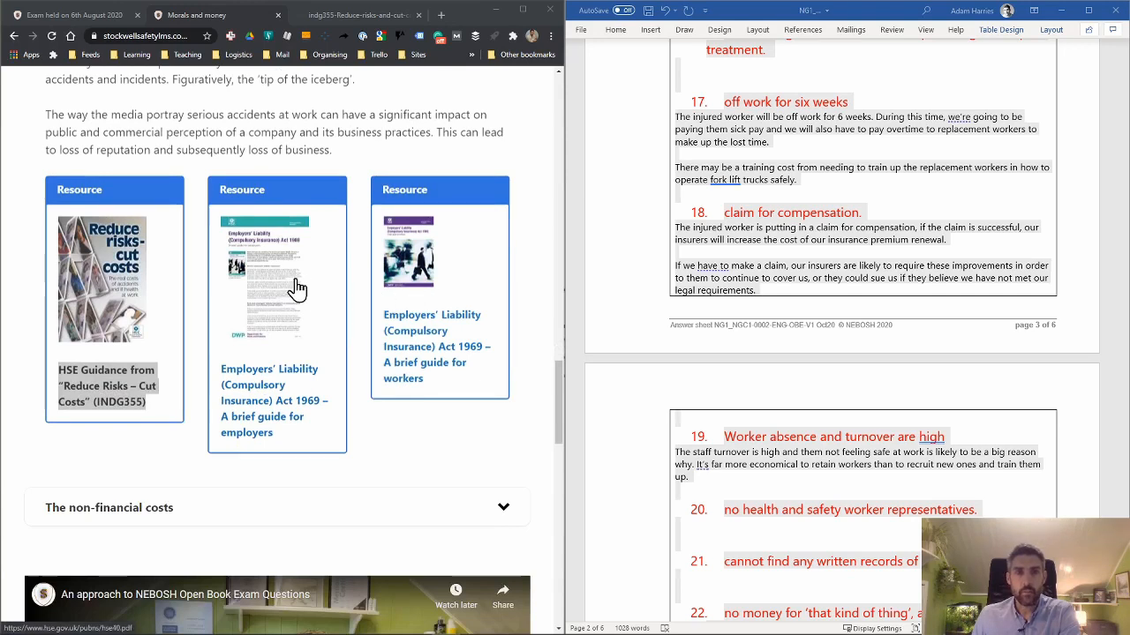
mouse_move(293, 314)
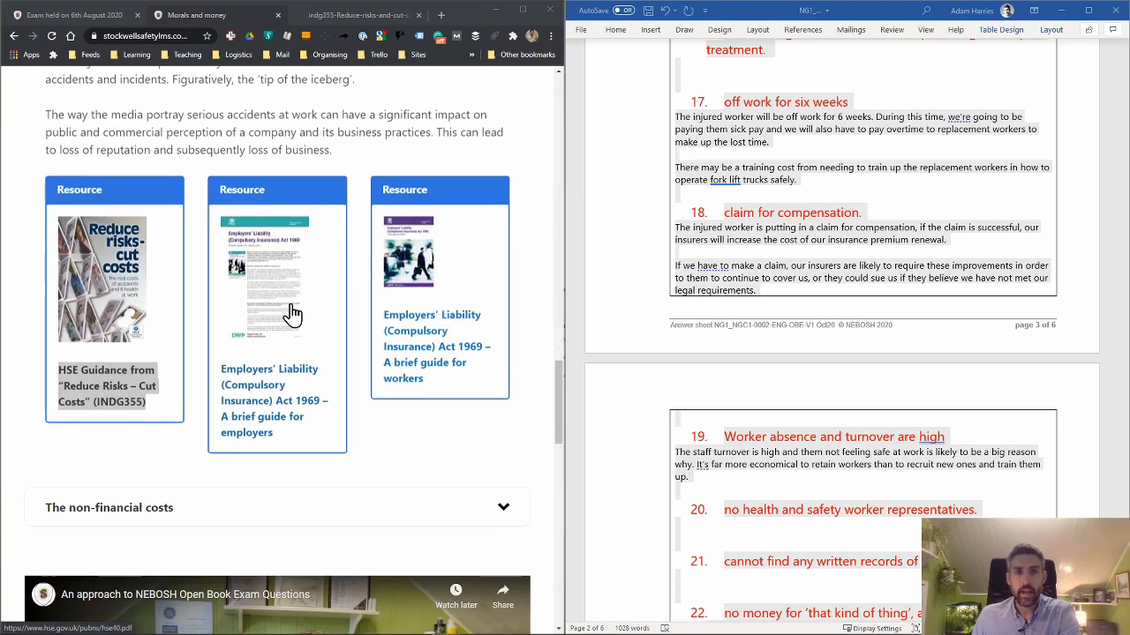
mouse_move(309, 369)
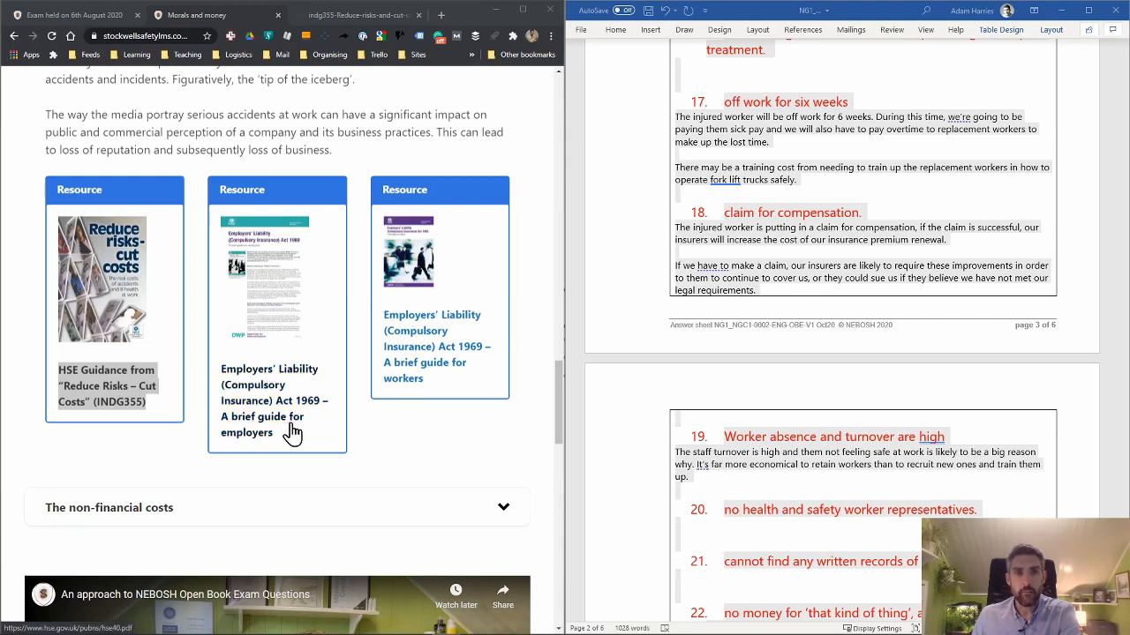
mouse_move(456, 357)
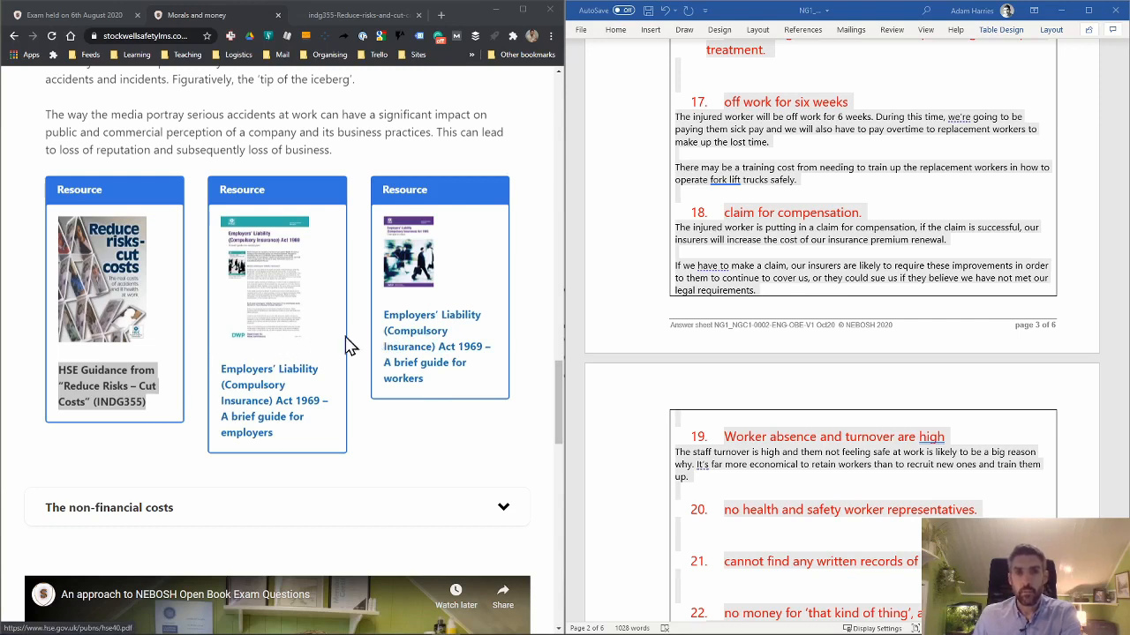
mouse_move(293, 353)
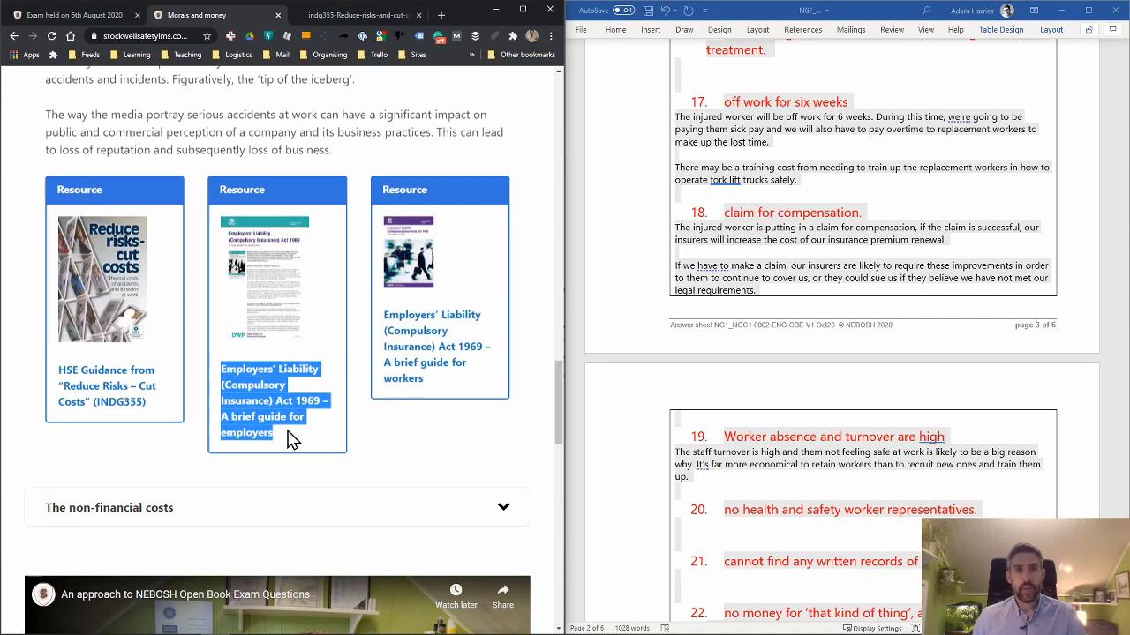
mouse_move(690, 523)
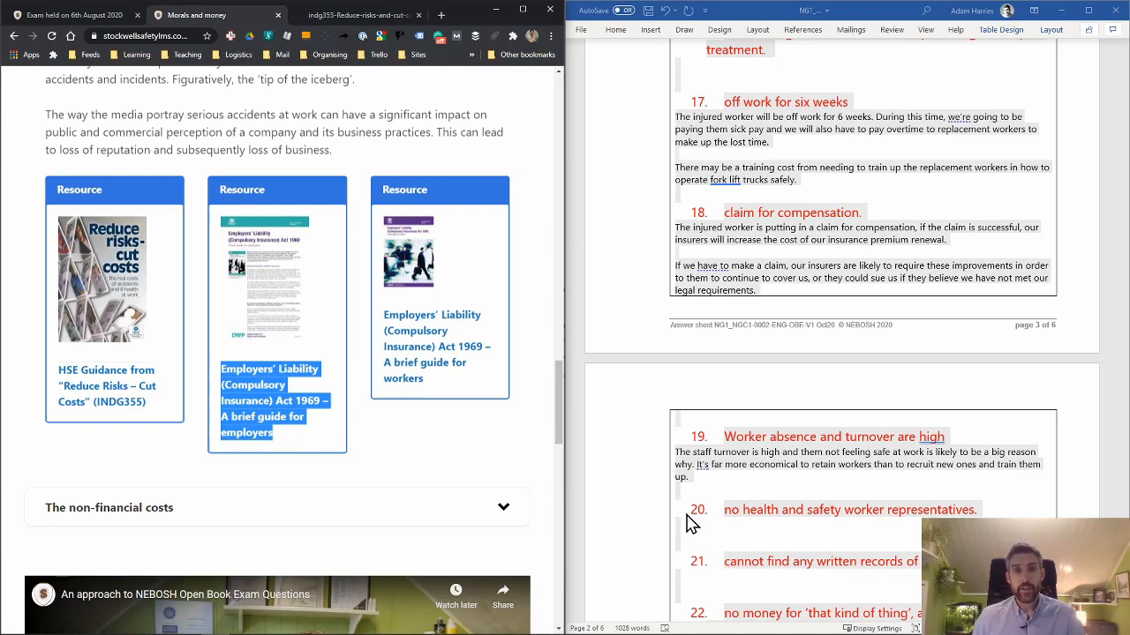
Add the Employers' Liability Act 1969 brief guide and a Stockwell Safety online course line to the sources box.
scroll(down, 3)
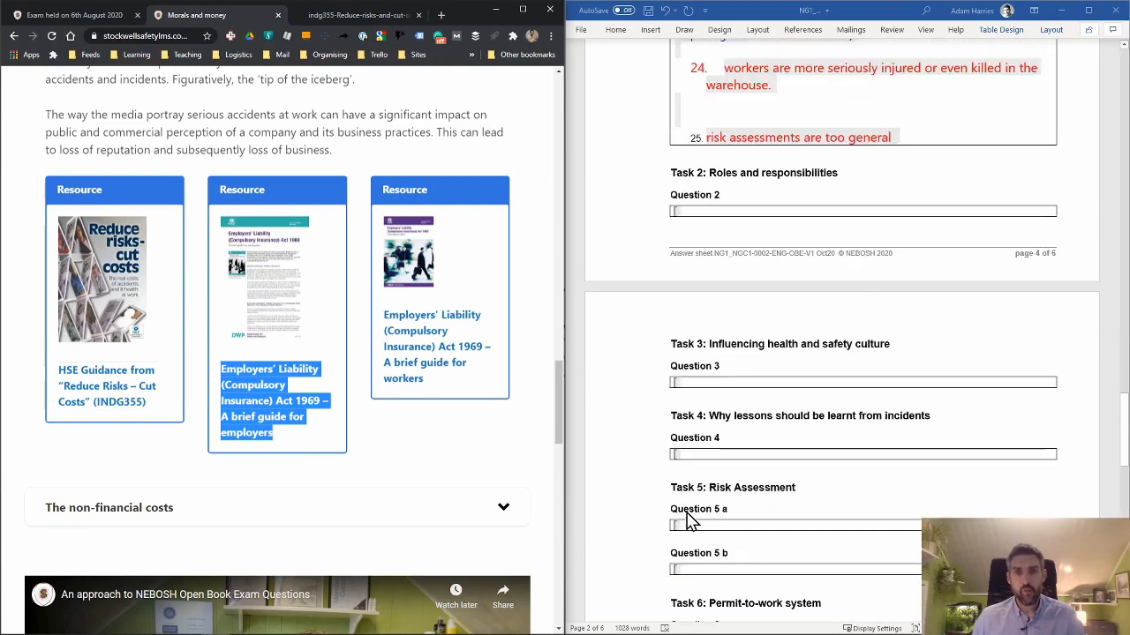
scroll(down, 3)
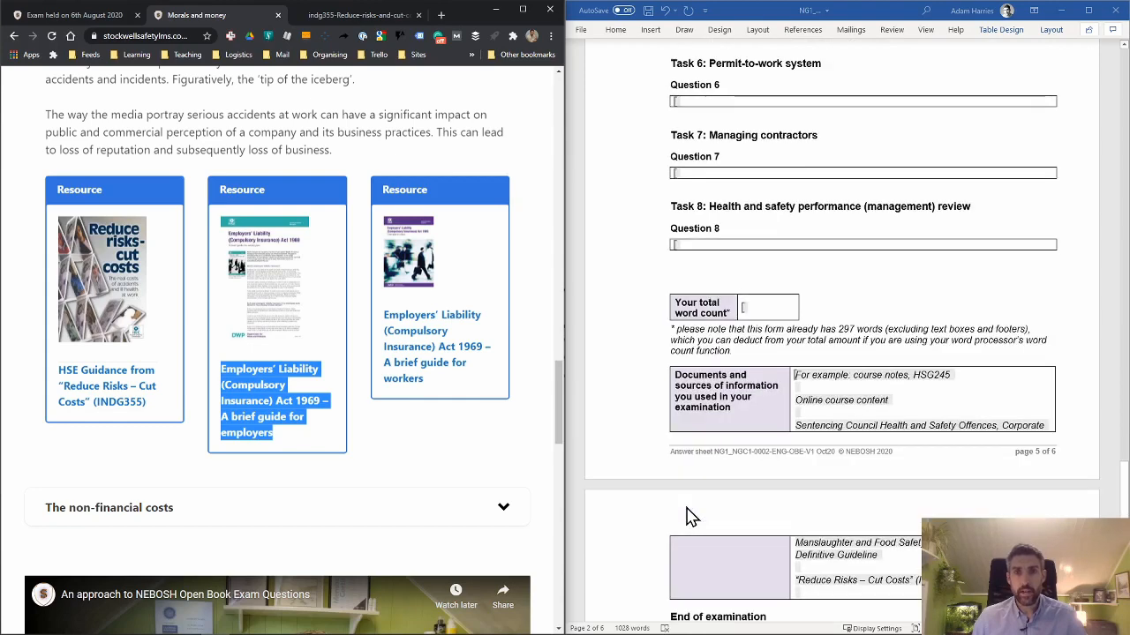
scroll(down, 3)
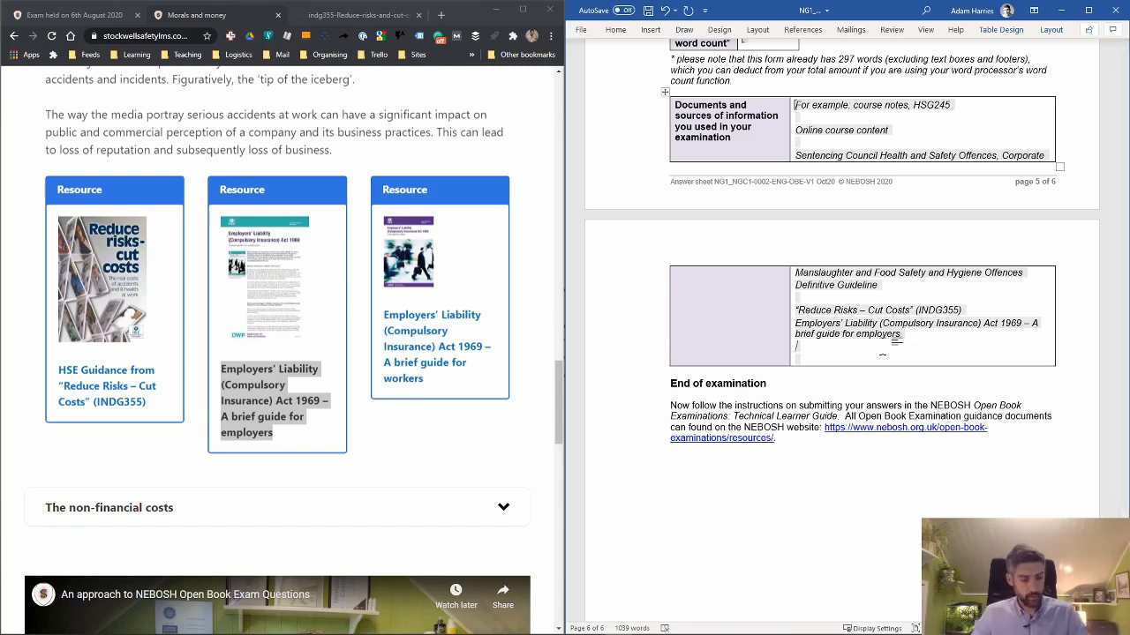
text(Stockwell Safety)
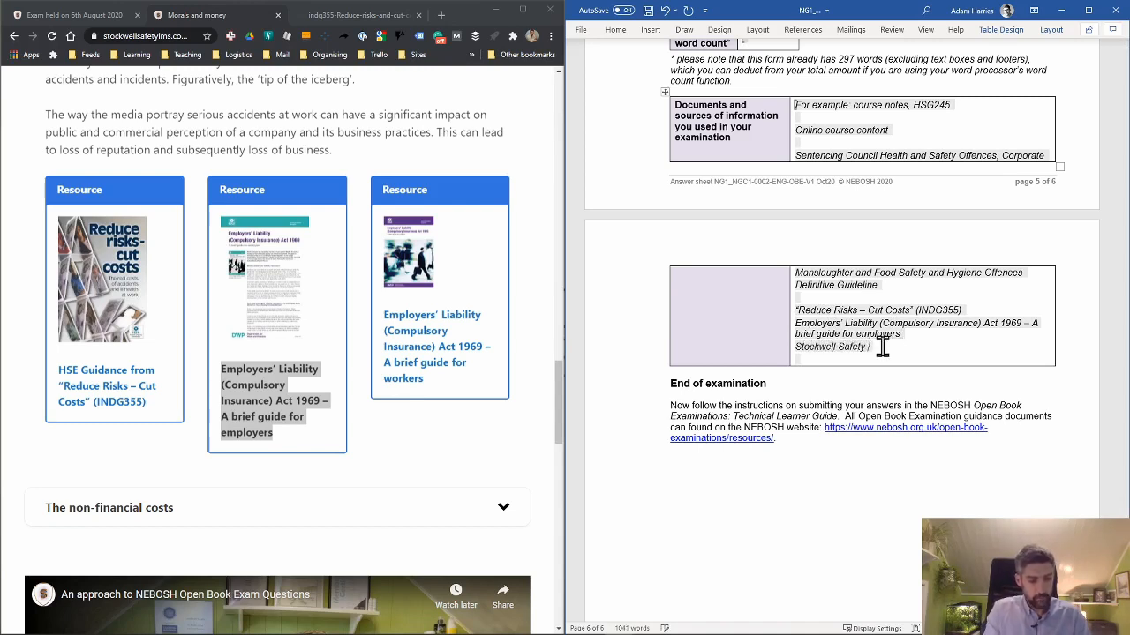
text(online)
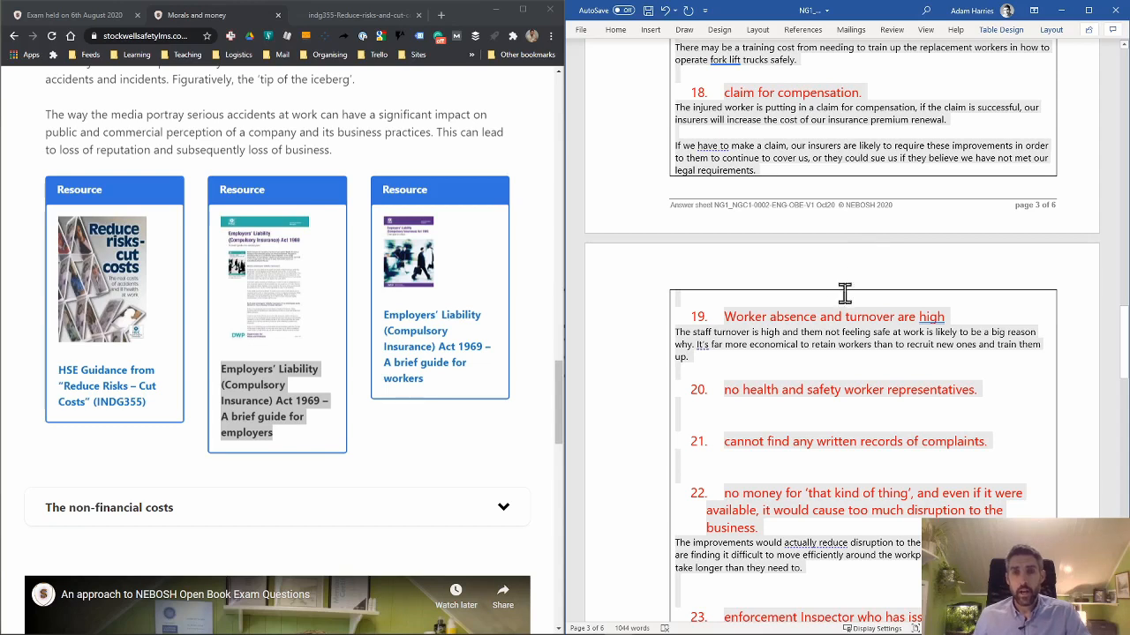
mouse_move(808, 356)
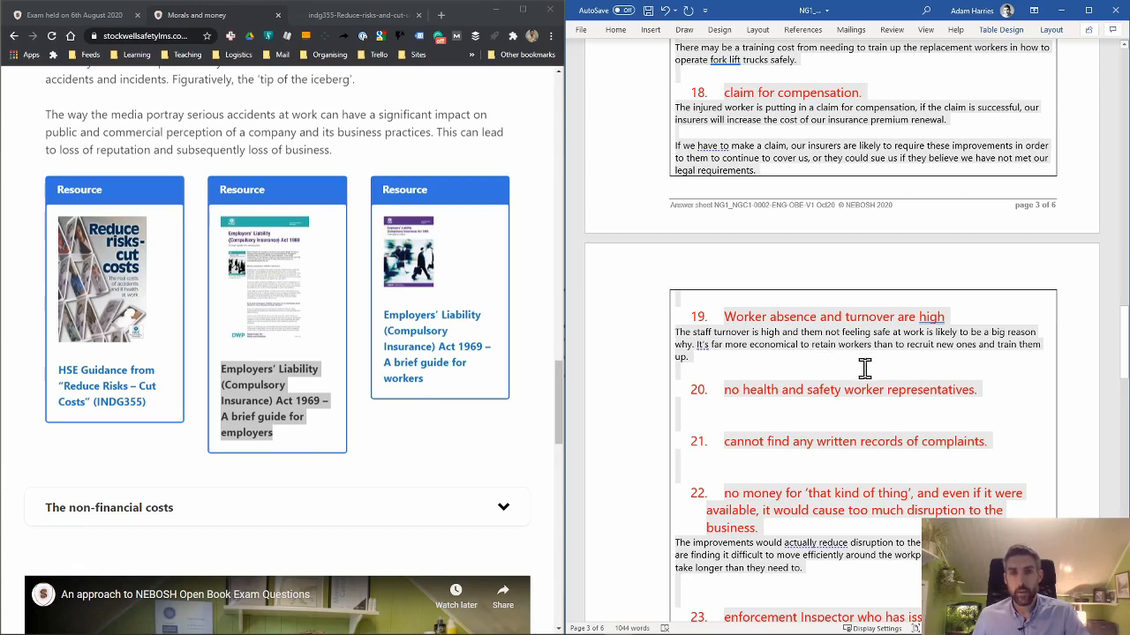
scroll(down, 3)
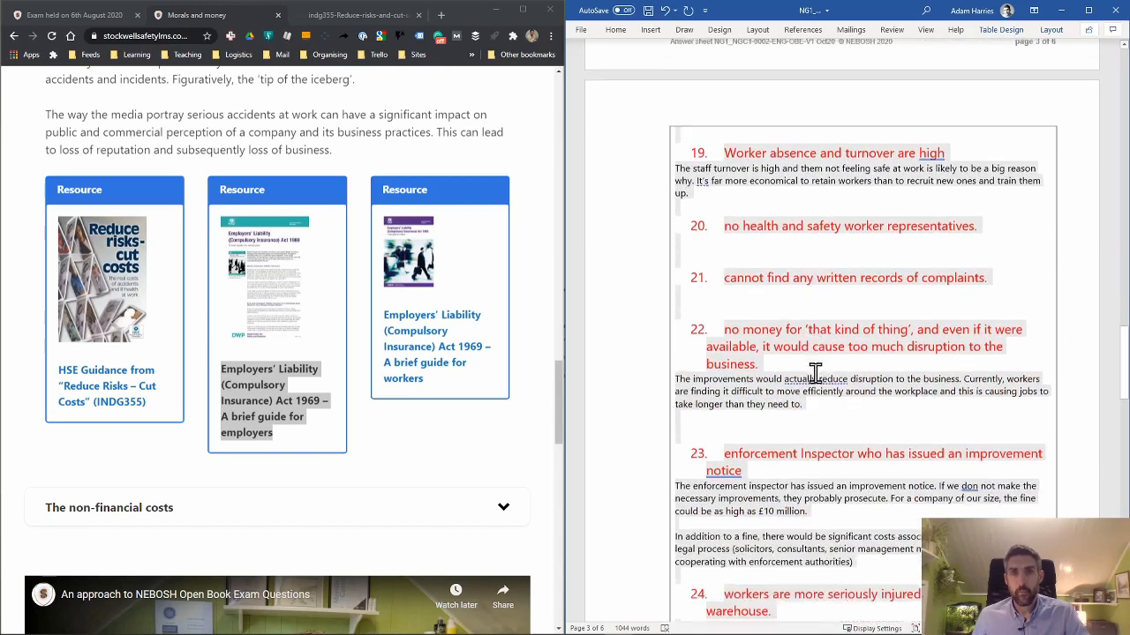
scroll(down, 3)
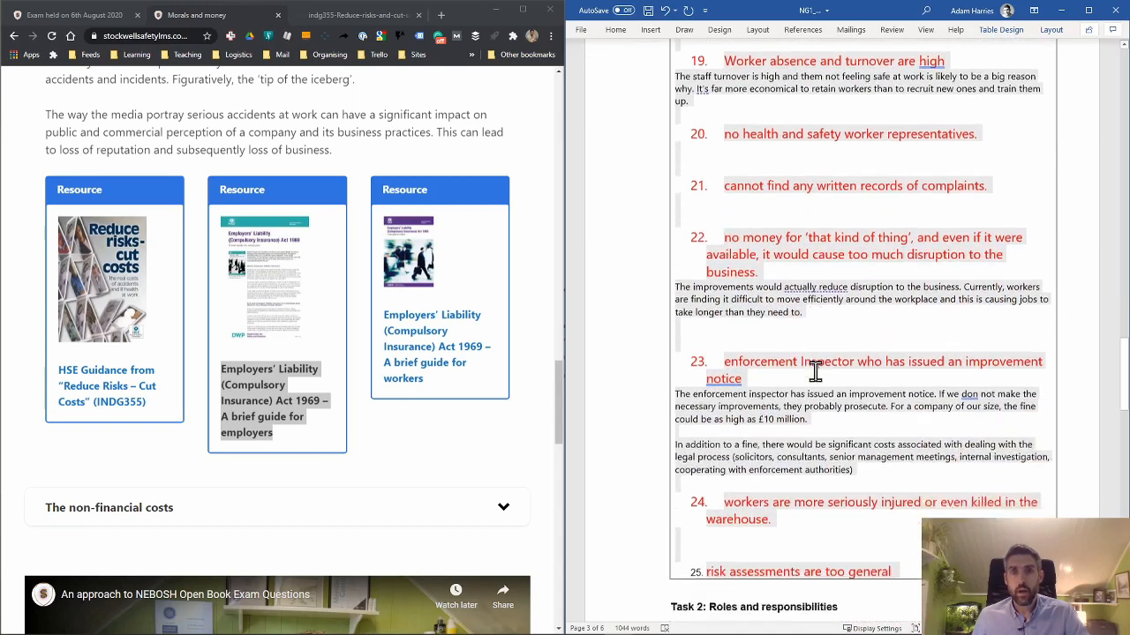
scroll(down, 3)
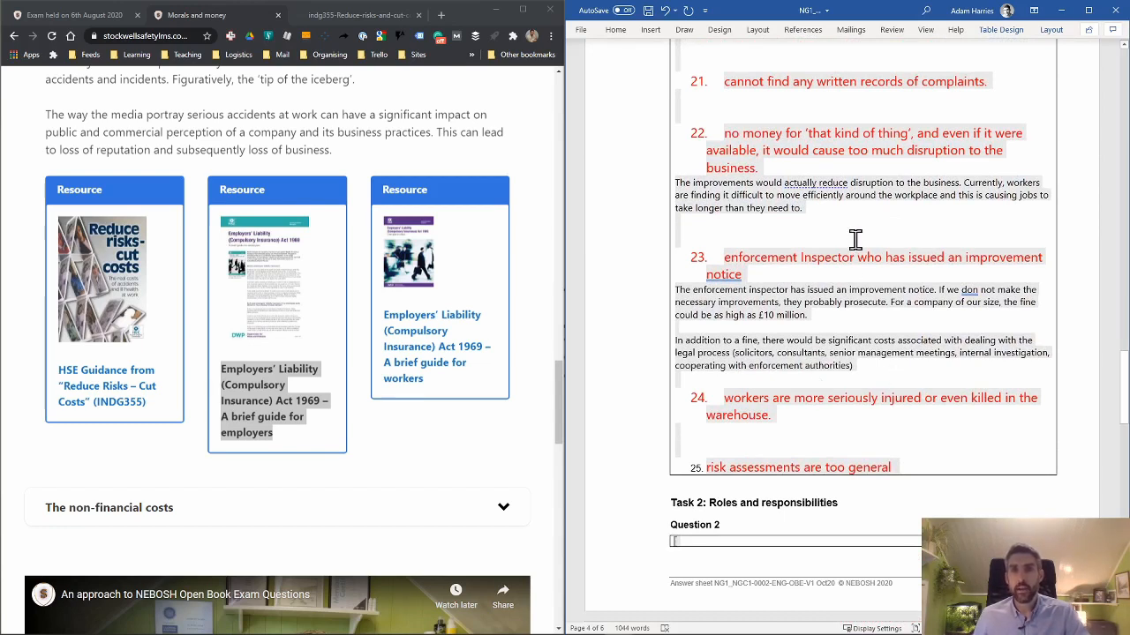
mouse_move(798, 198)
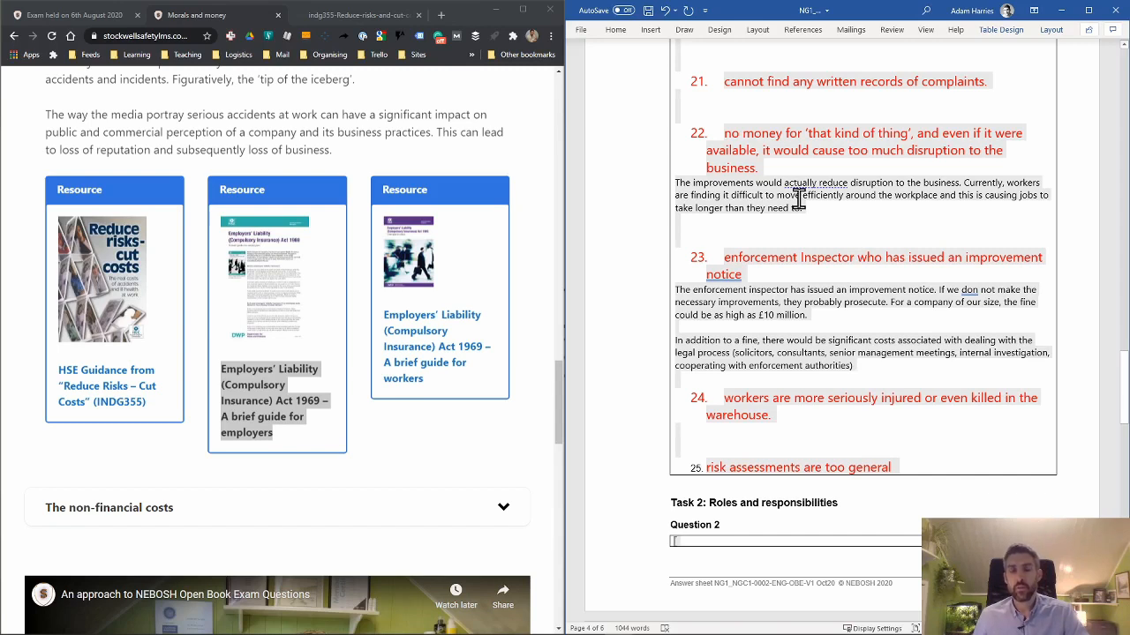
mouse_move(777, 222)
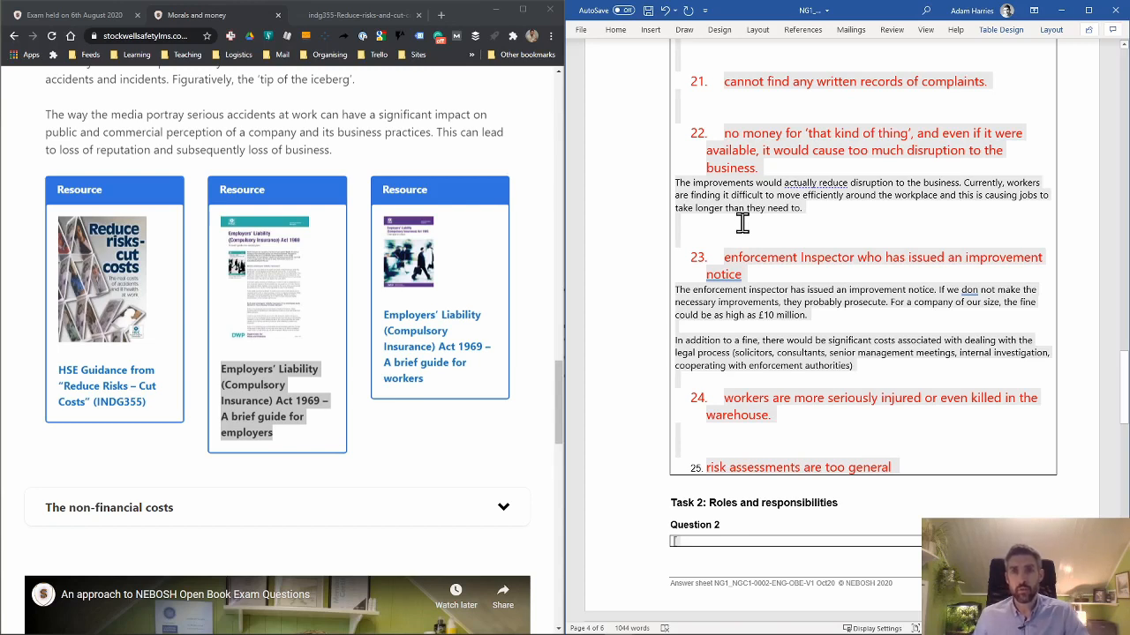
mouse_move(793, 231)
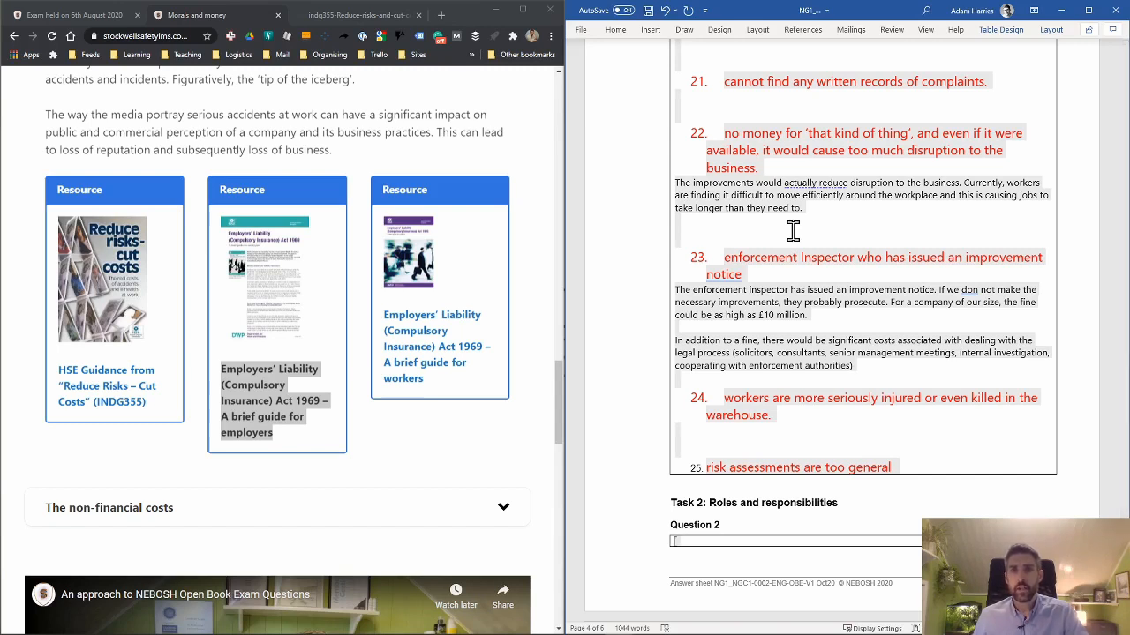
mouse_move(845, 235)
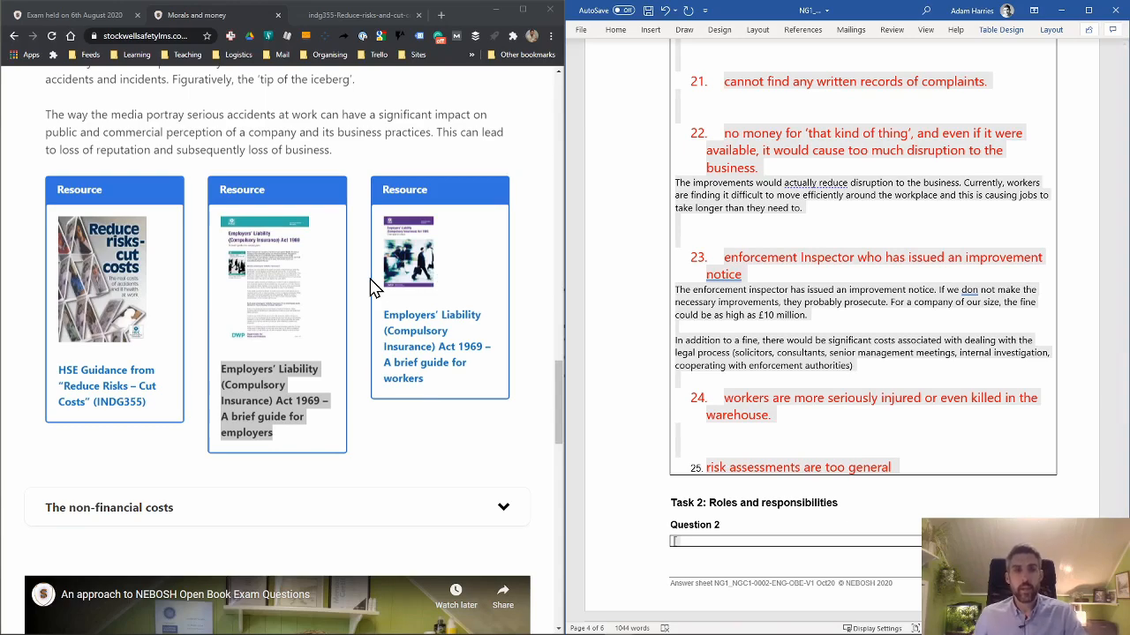
Move on to the next course topic and scroll the Sentencing Council guideline to its large-organisation fine tables.
scroll(down, 3)
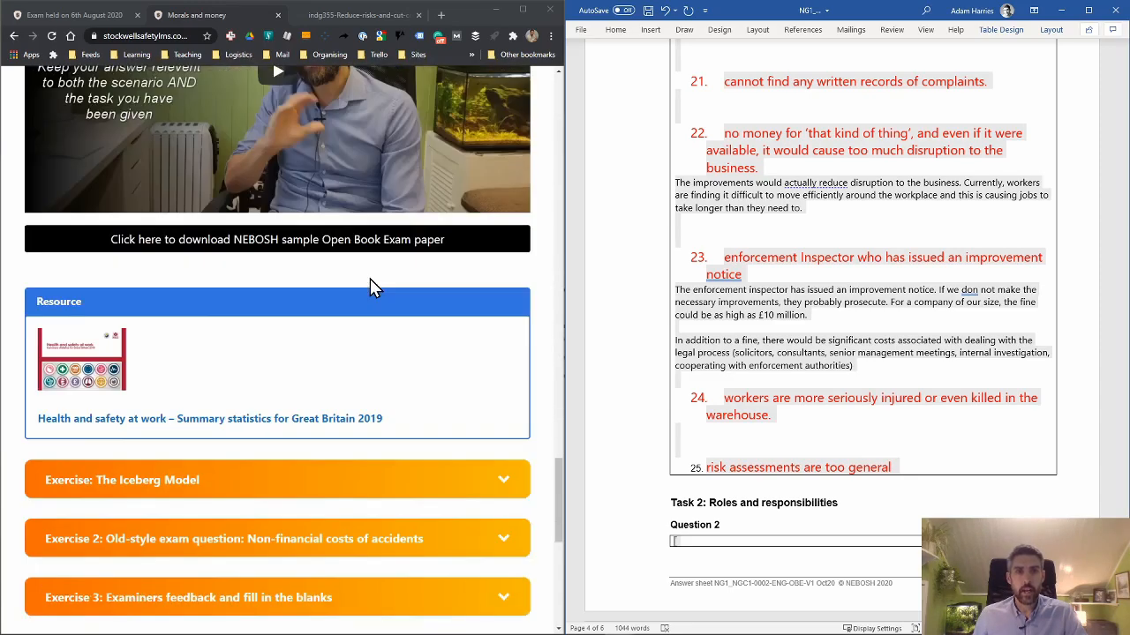
scroll(down, 3)
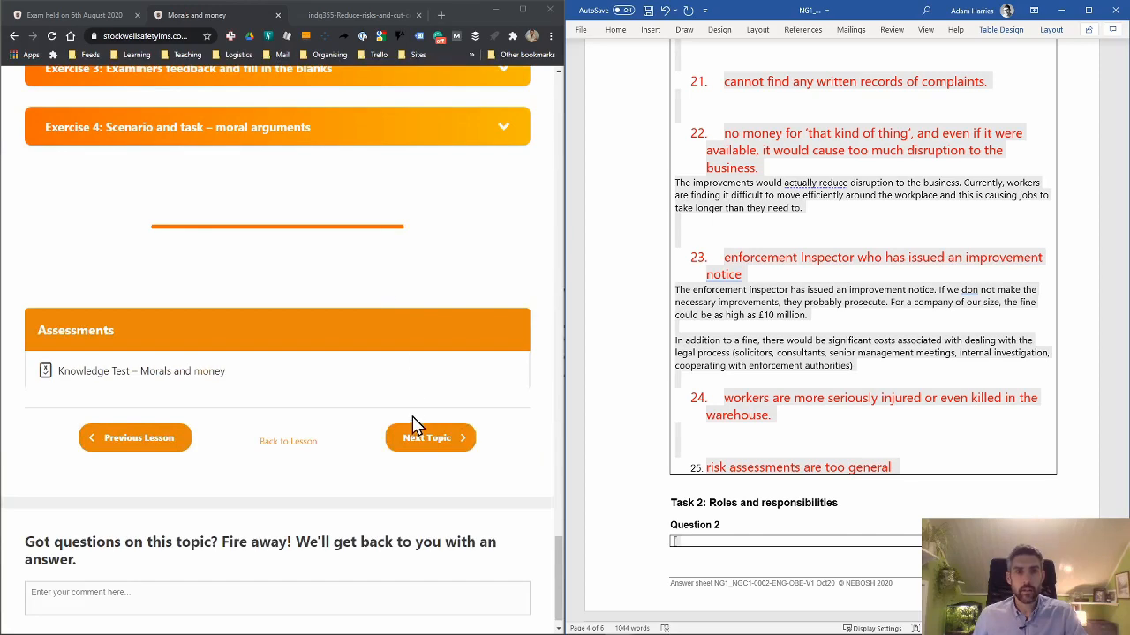
click(431, 437)
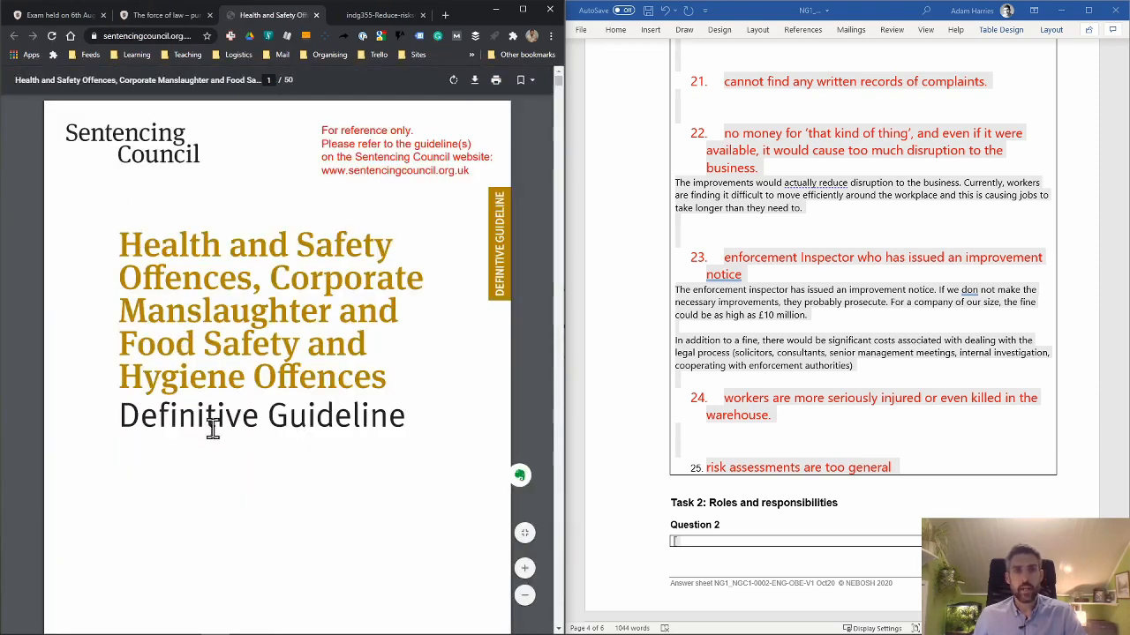
scroll(down, 3)
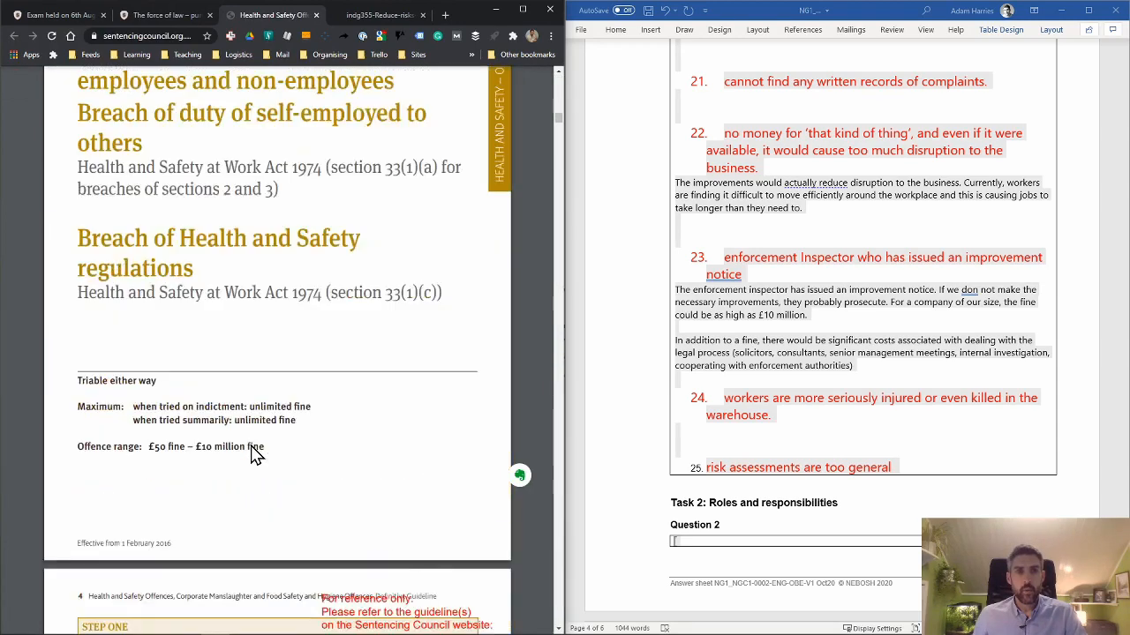
scroll(down, 3)
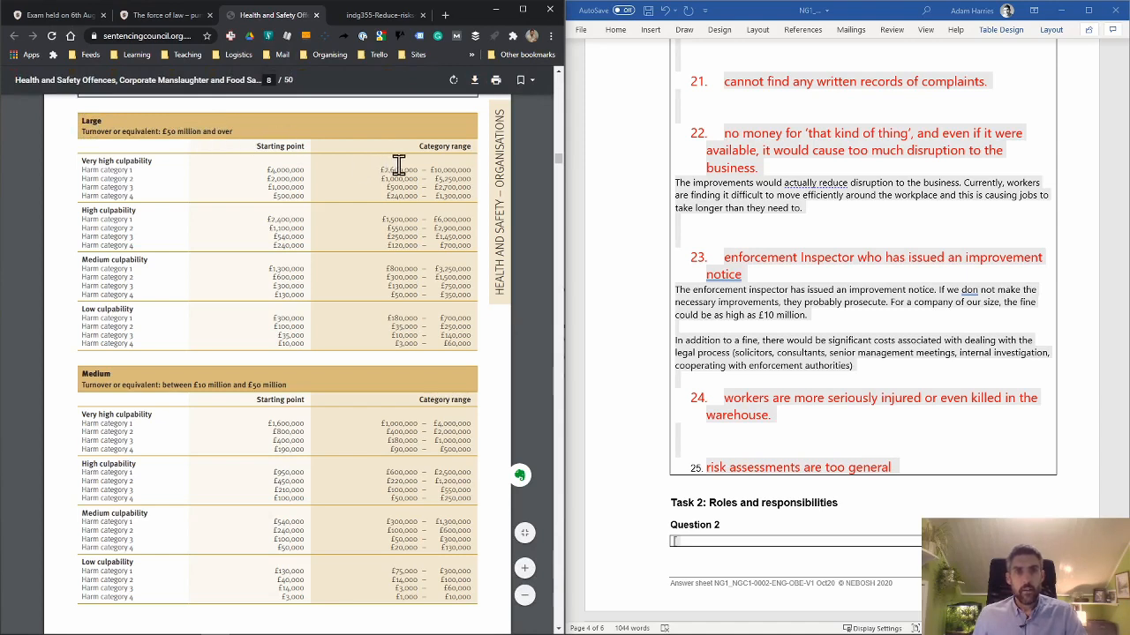
mouse_move(433, 175)
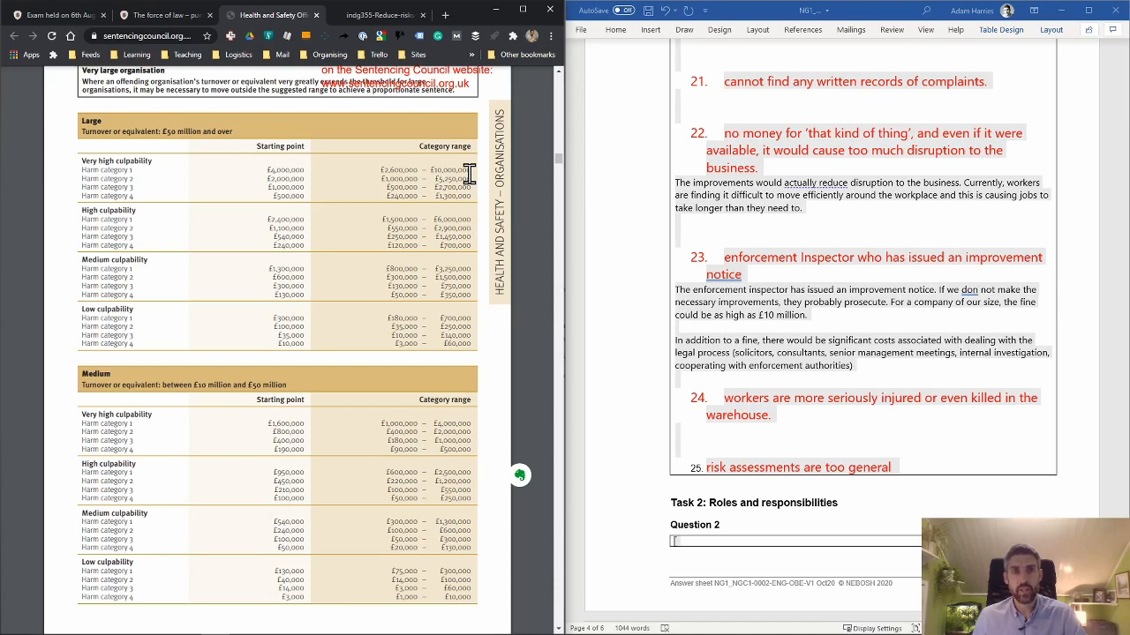
mouse_move(427, 159)
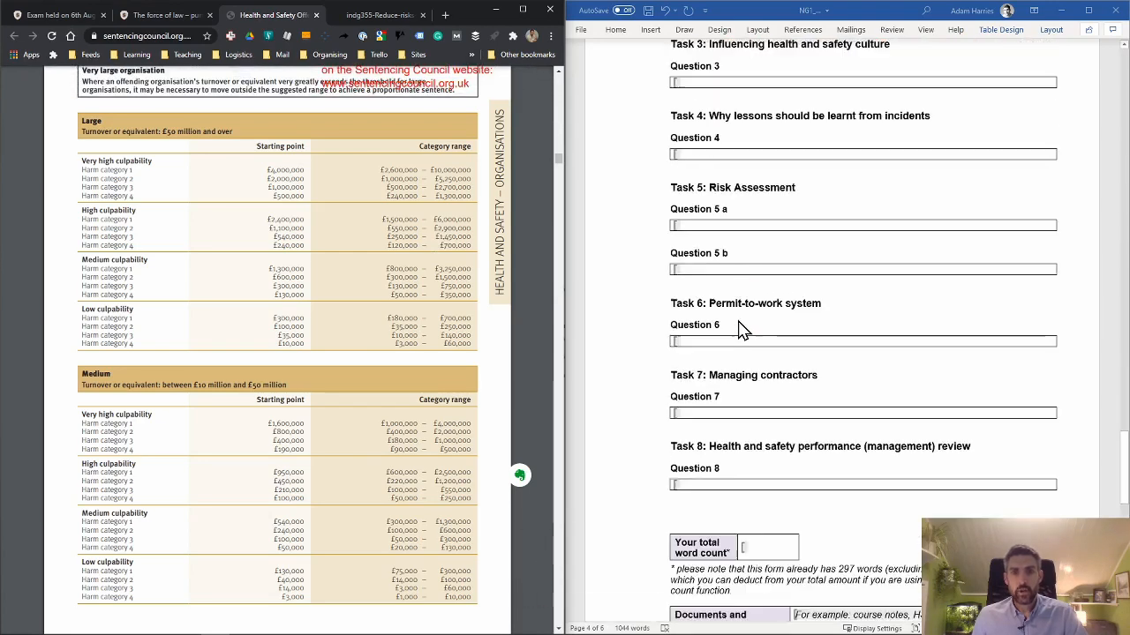
Add a 'Sentencing Council Definitive Guideline' line to the sources box.
scroll(down, 3)
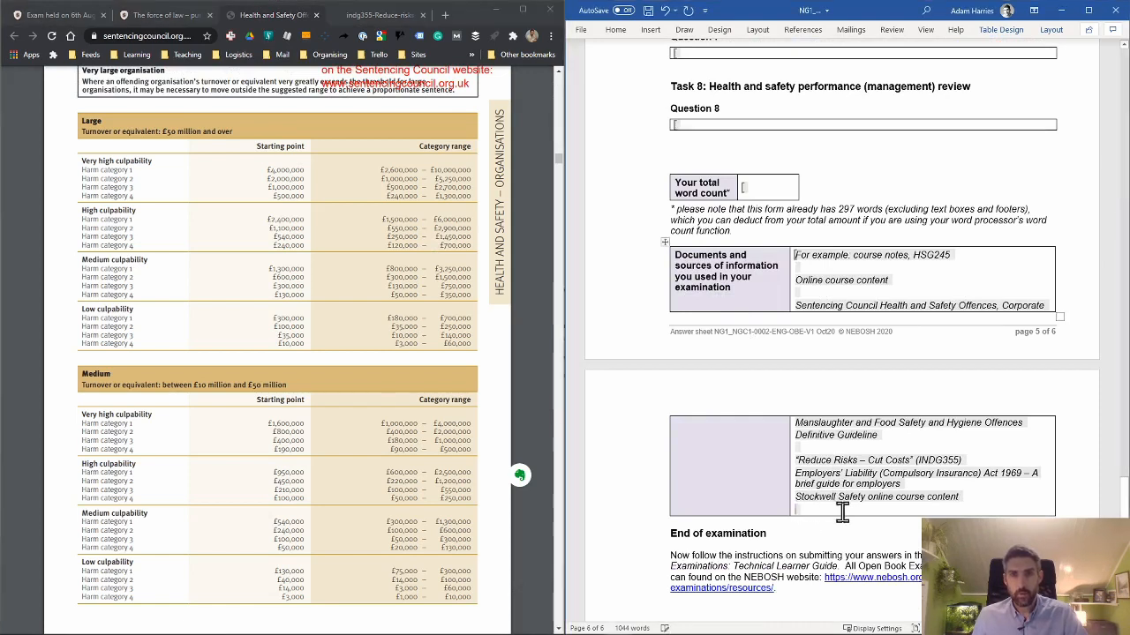
text(Sentencing Council)
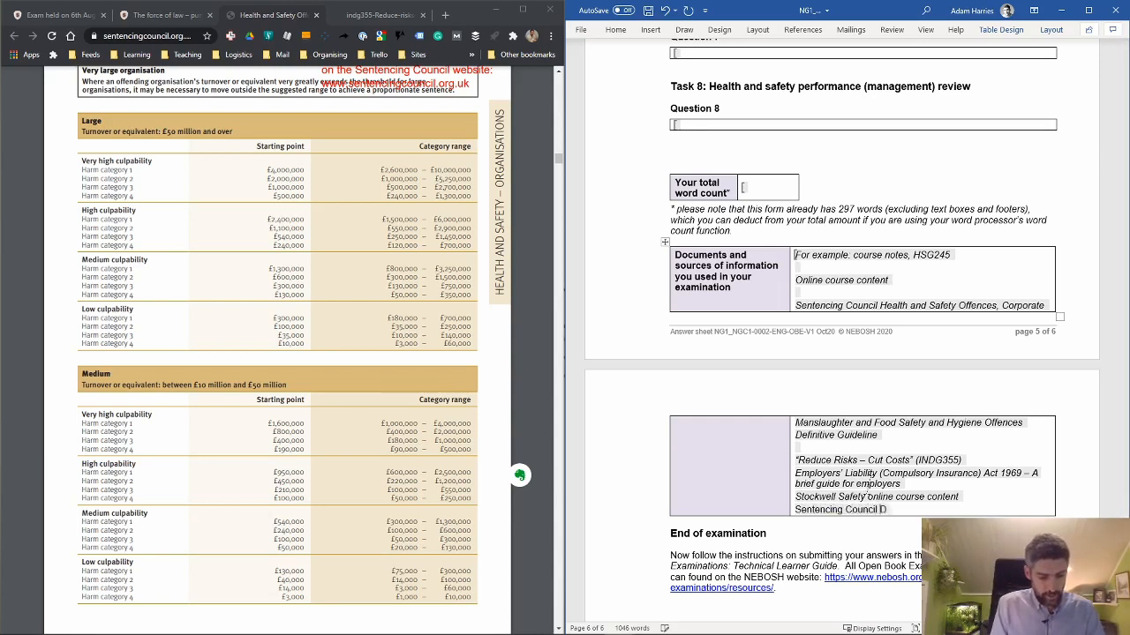
text(Definitive)
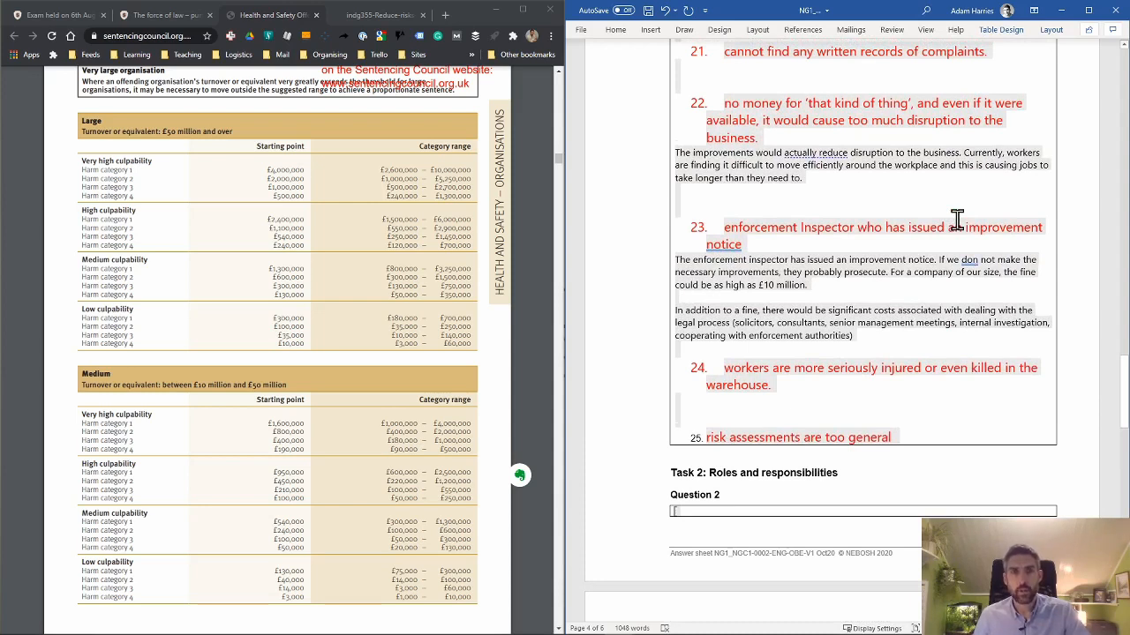
mouse_move(755, 291)
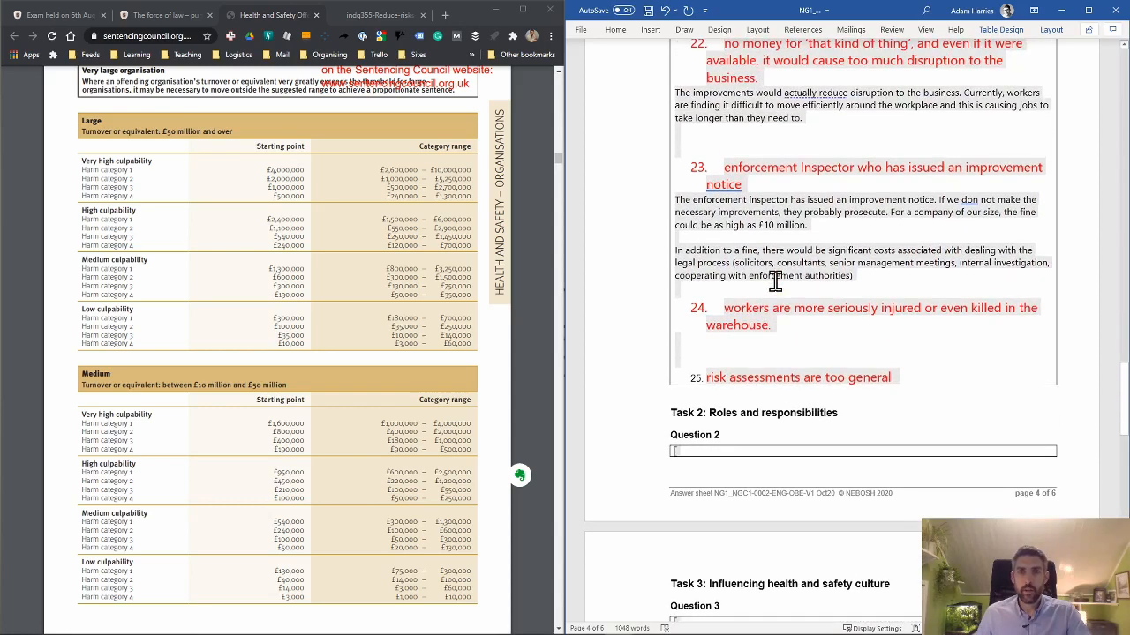
mouse_move(883, 300)
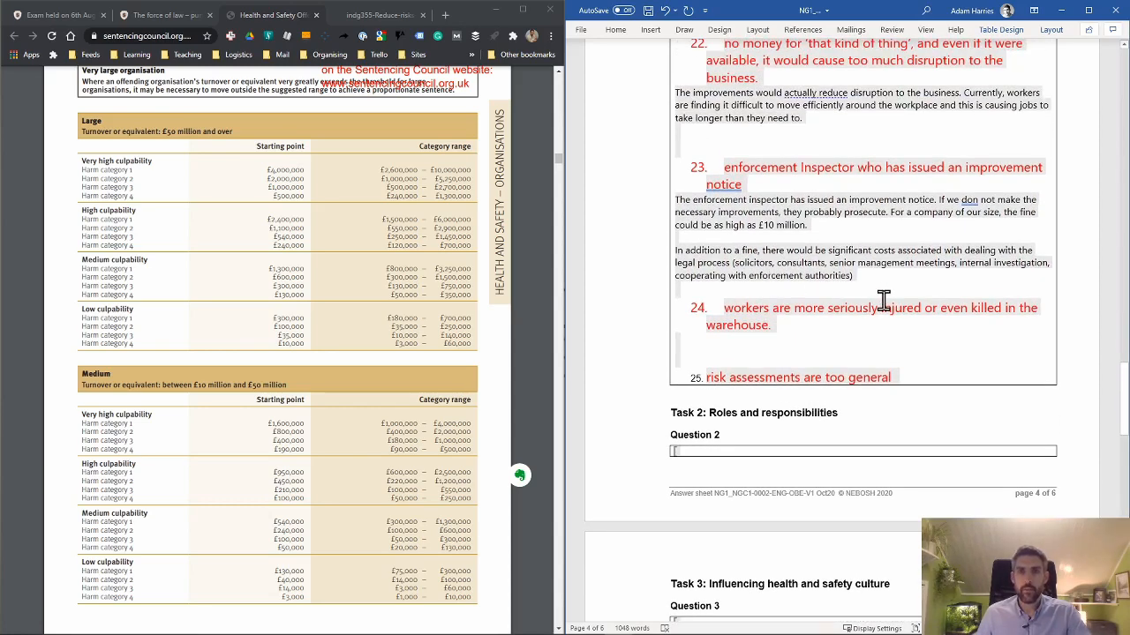